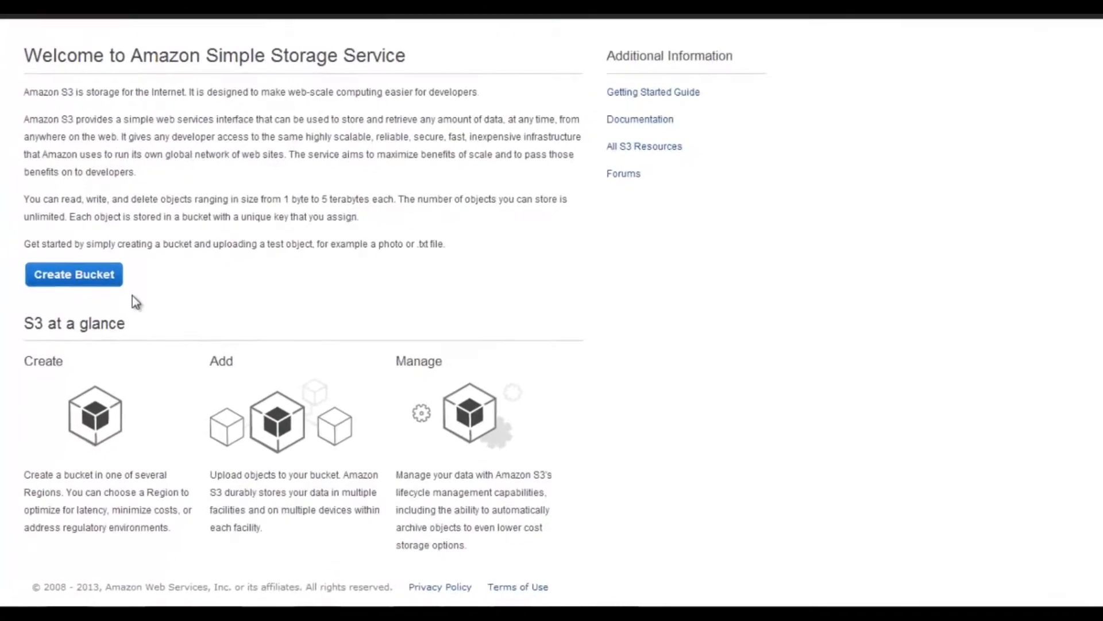
Create the bucket my-first-bucket-1212 with Oregon as its region
click(74, 274)
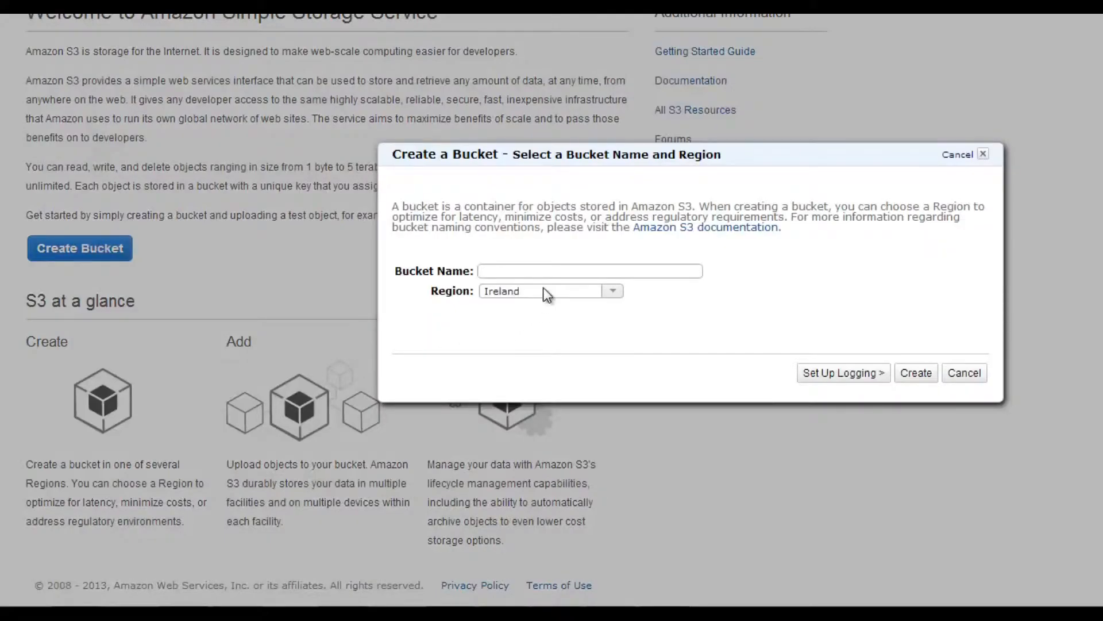
click(611, 291)
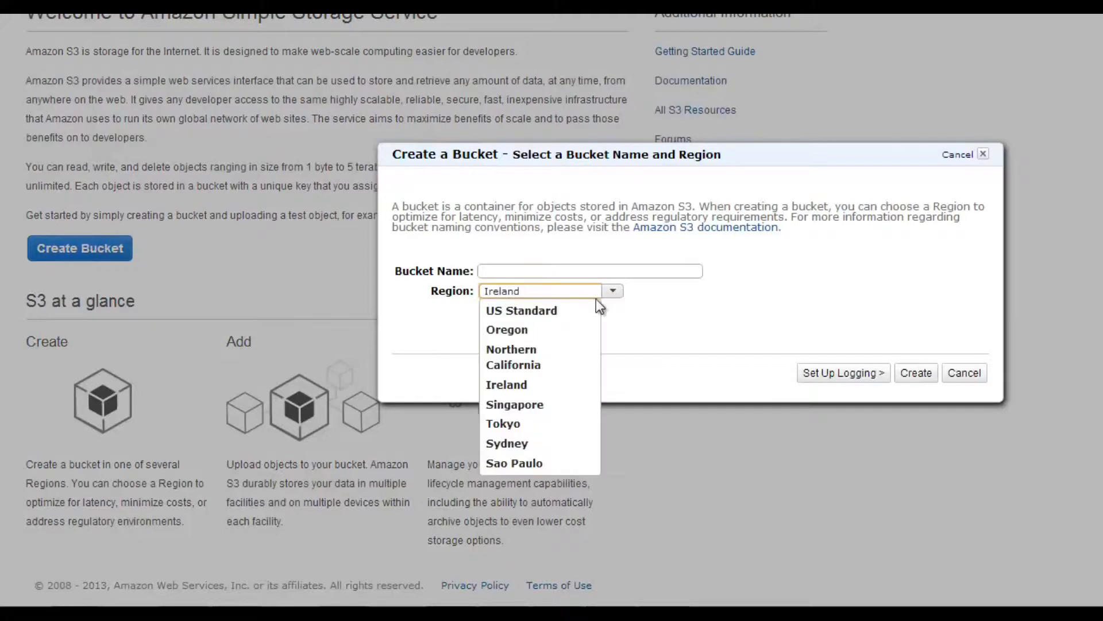
click(507, 329)
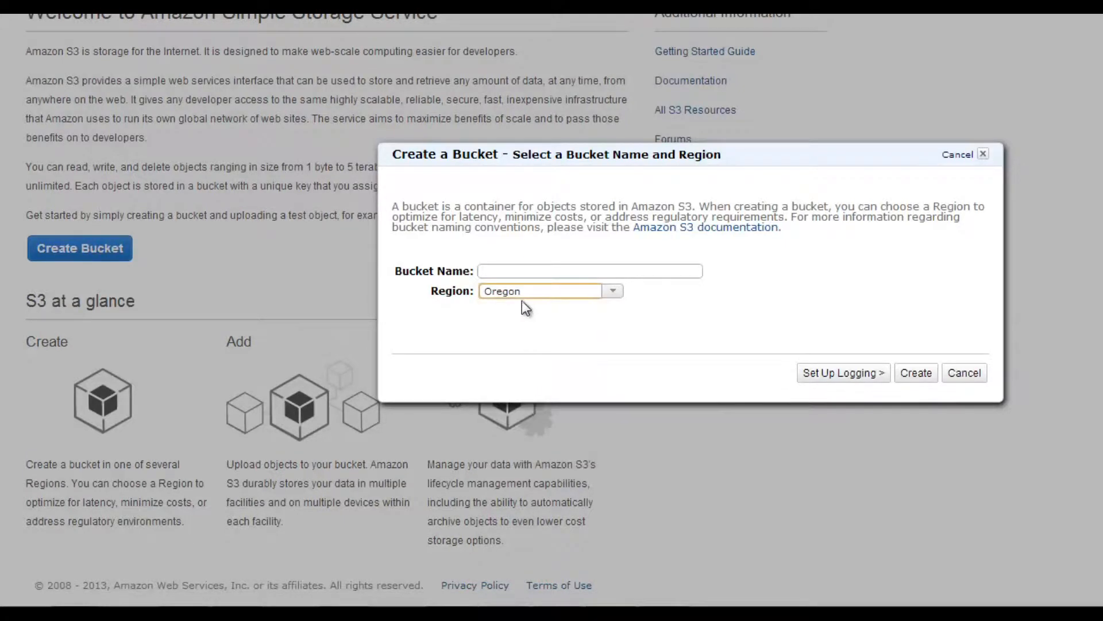
click(589, 271)
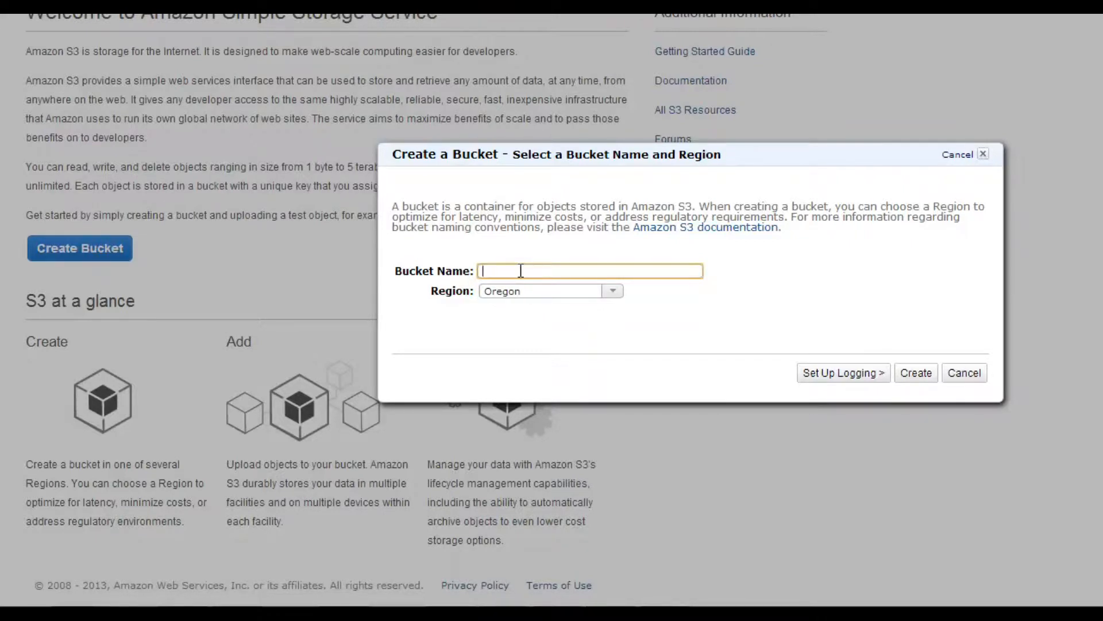
text(my-first-bucket-1212)
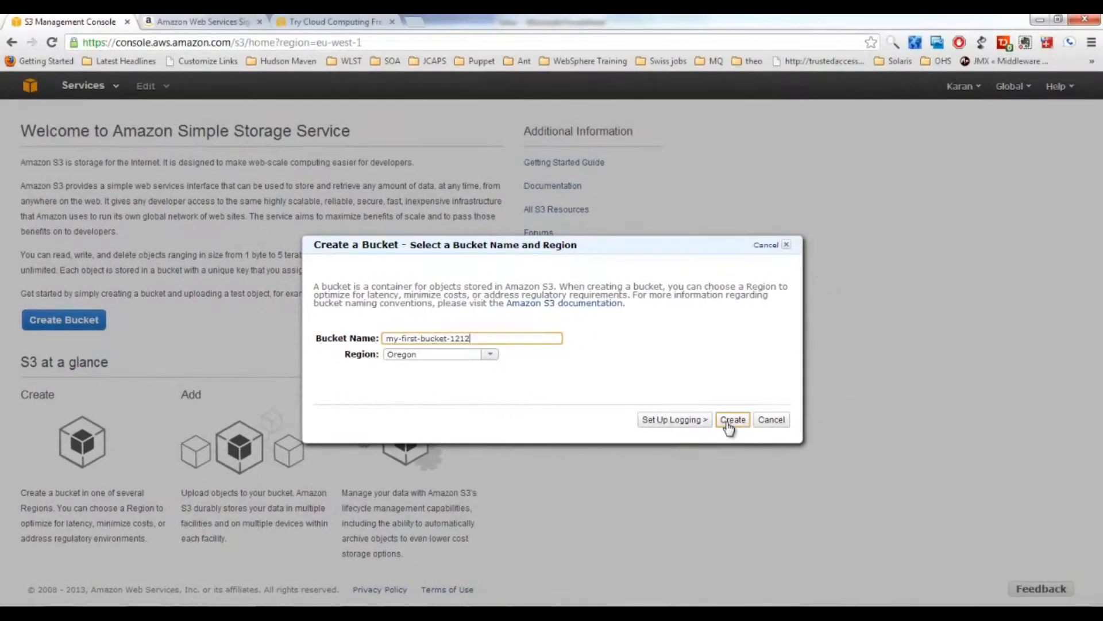
click(732, 418)
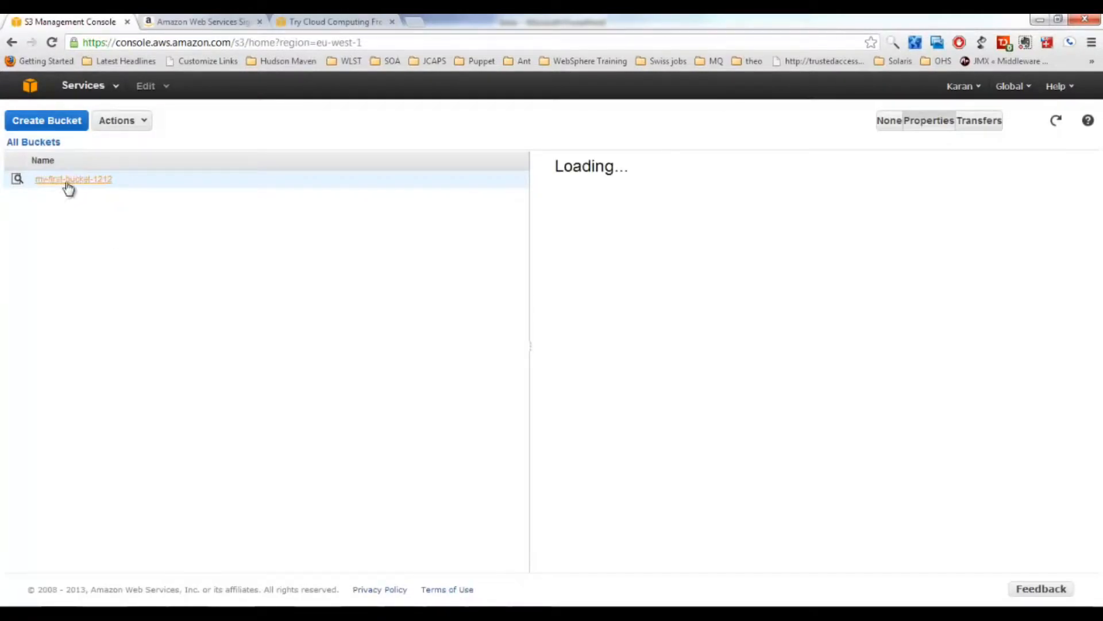
Show my-first-bucket-1212's properties and highlight its Oregon region and owner values
click(73, 179)
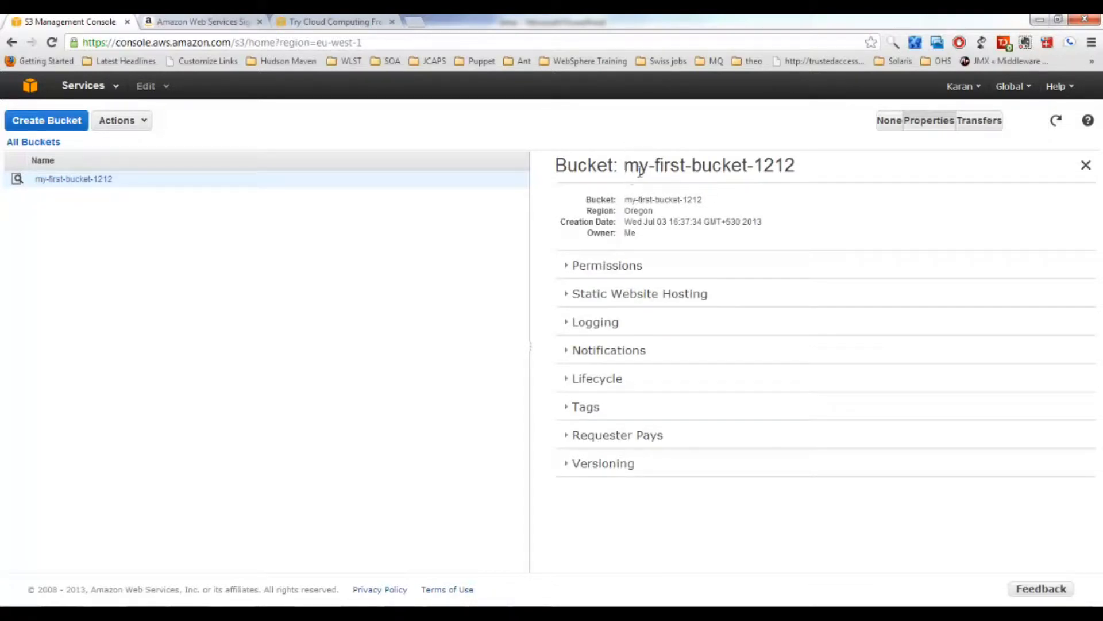
double_click(709, 165)
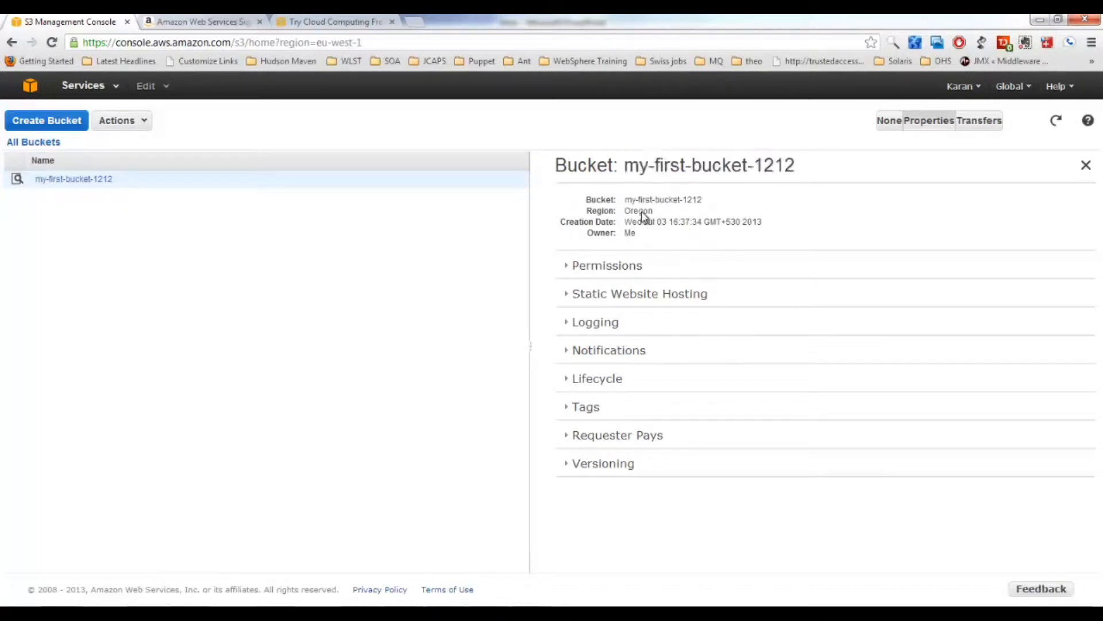
double_click(638, 211)
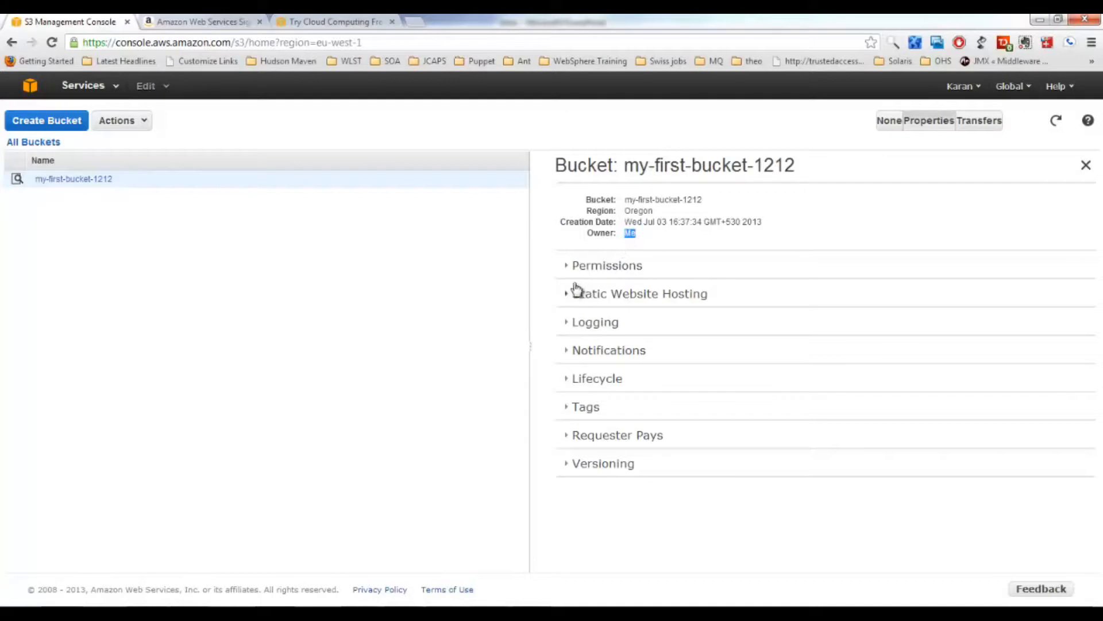
Add Everyone as a grantee with List permission on the bucket and save it
click(607, 266)
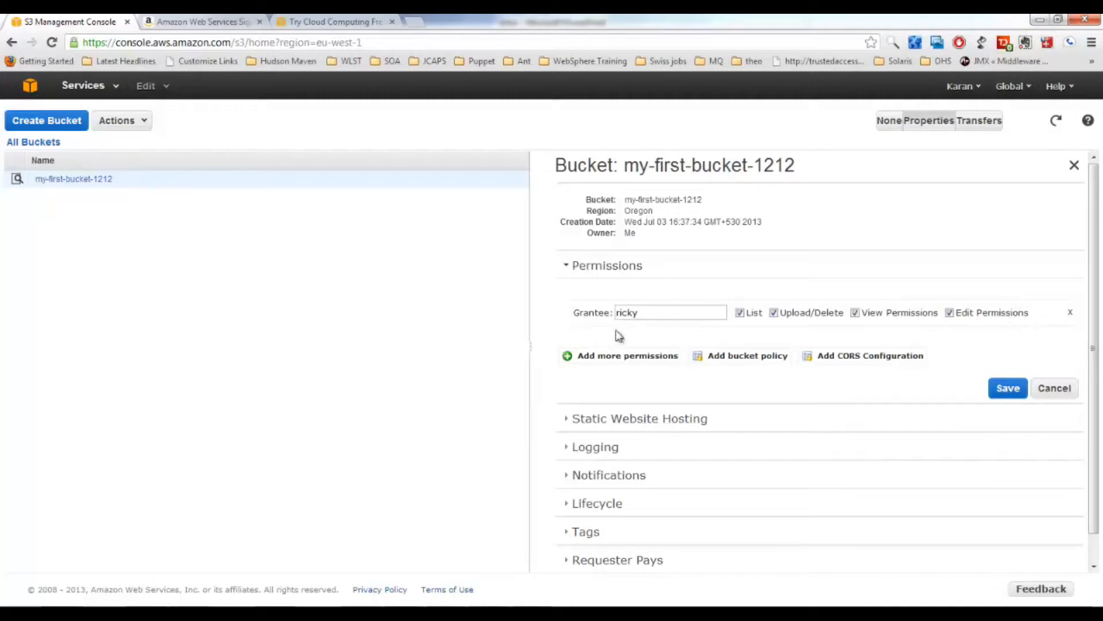
mouse_move(945, 301)
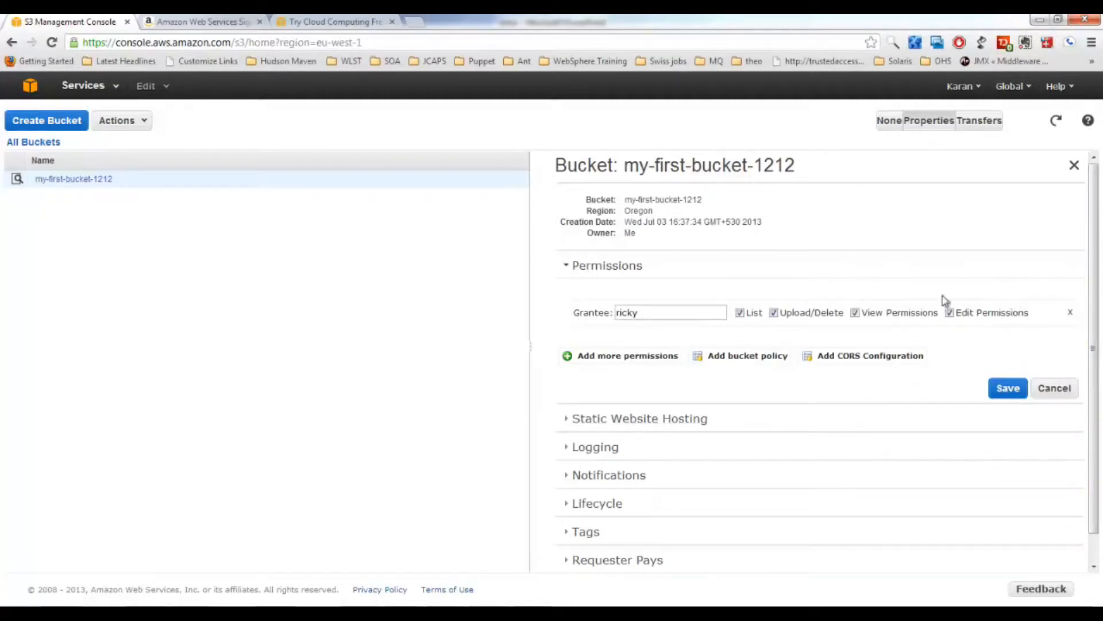
mouse_move(662, 372)
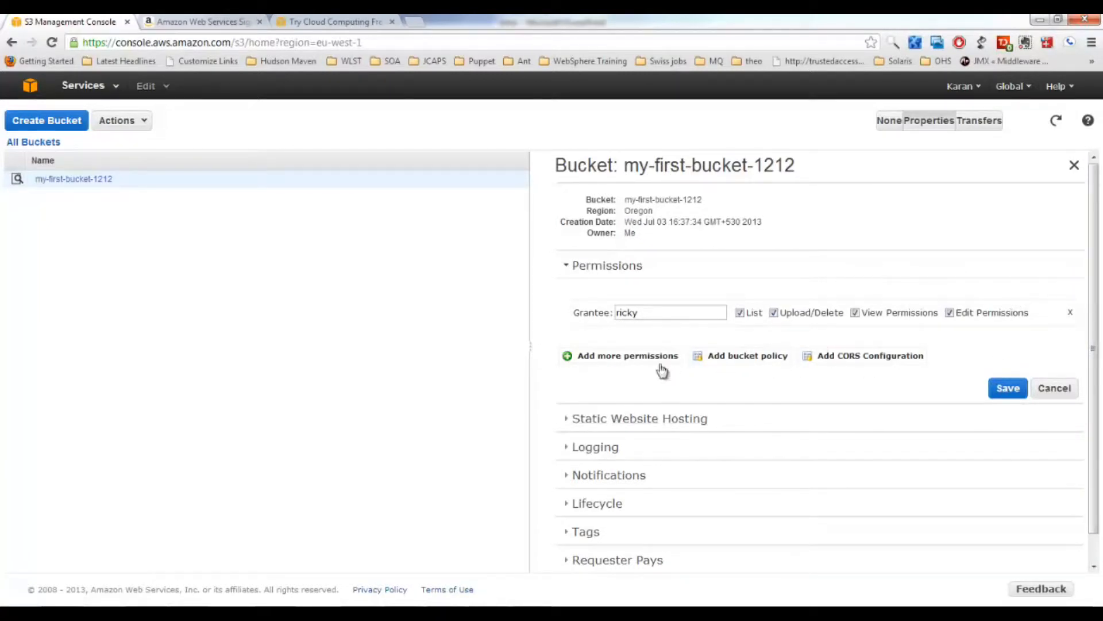
click(628, 355)
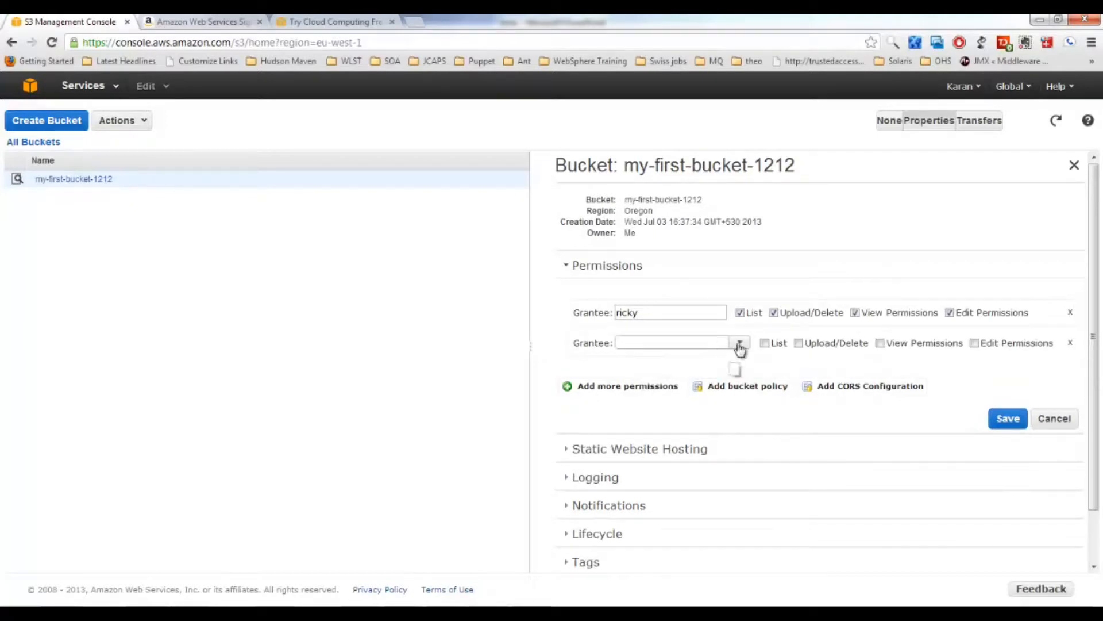
click(739, 342)
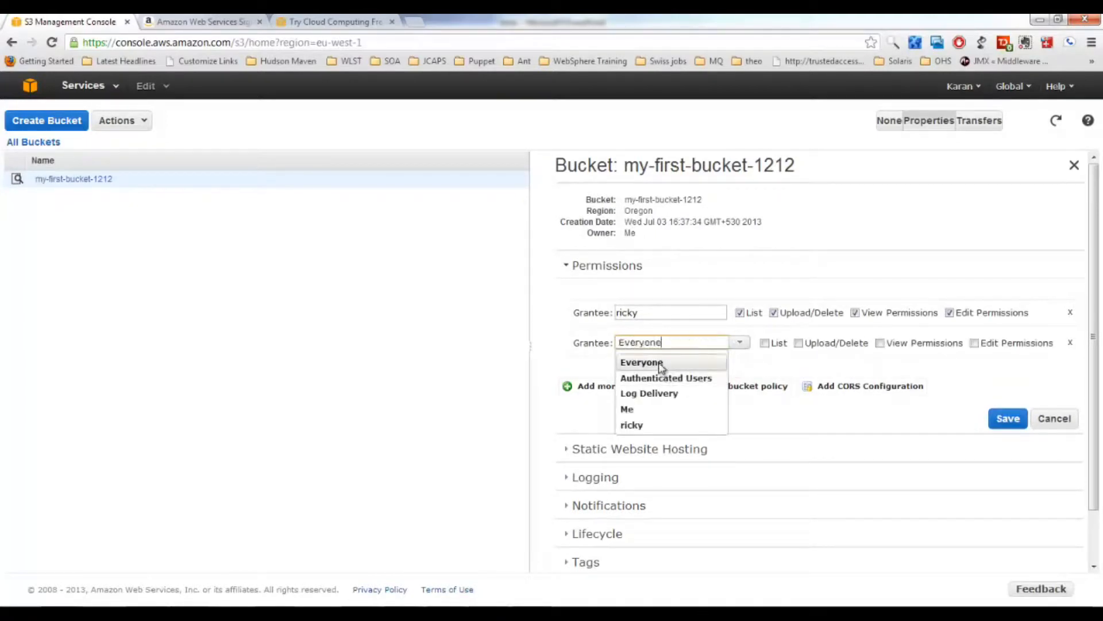
click(641, 362)
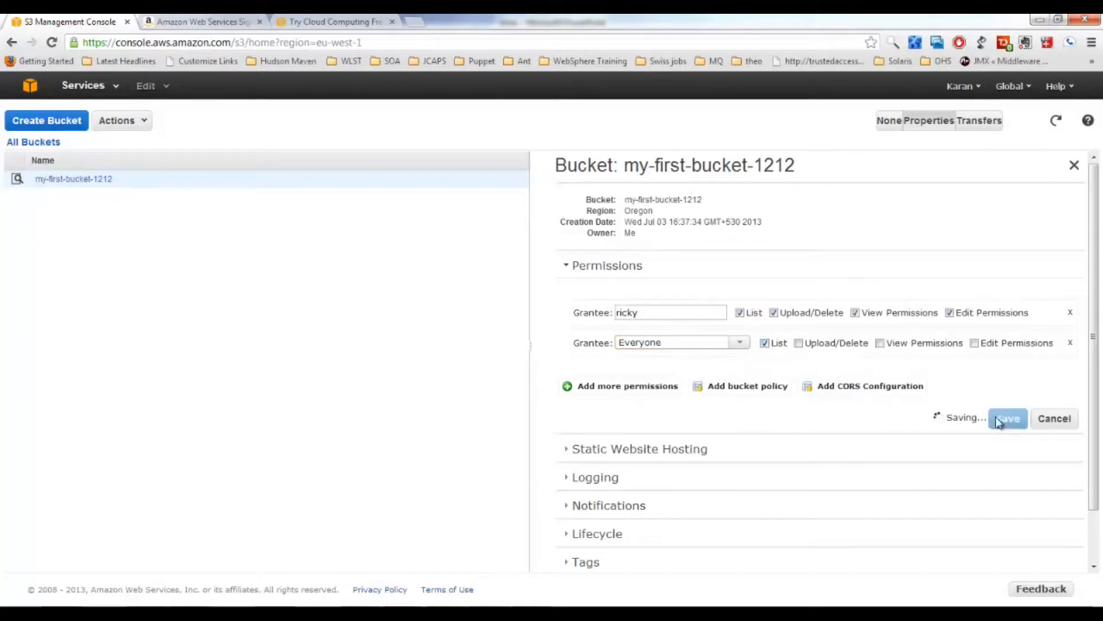
click(1008, 418)
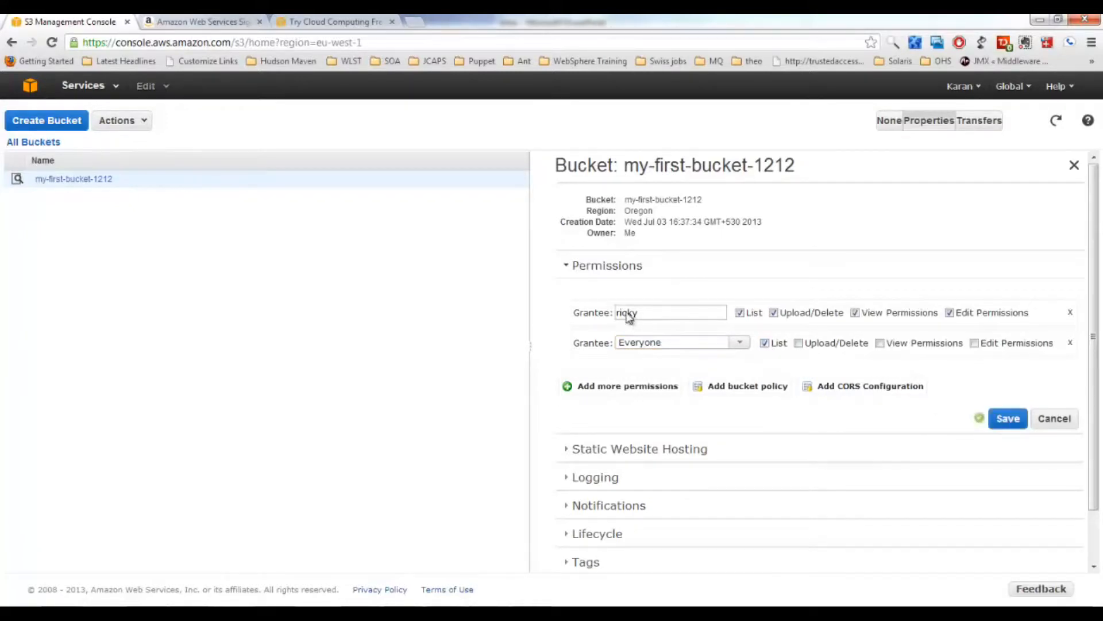
scroll(down, 3)
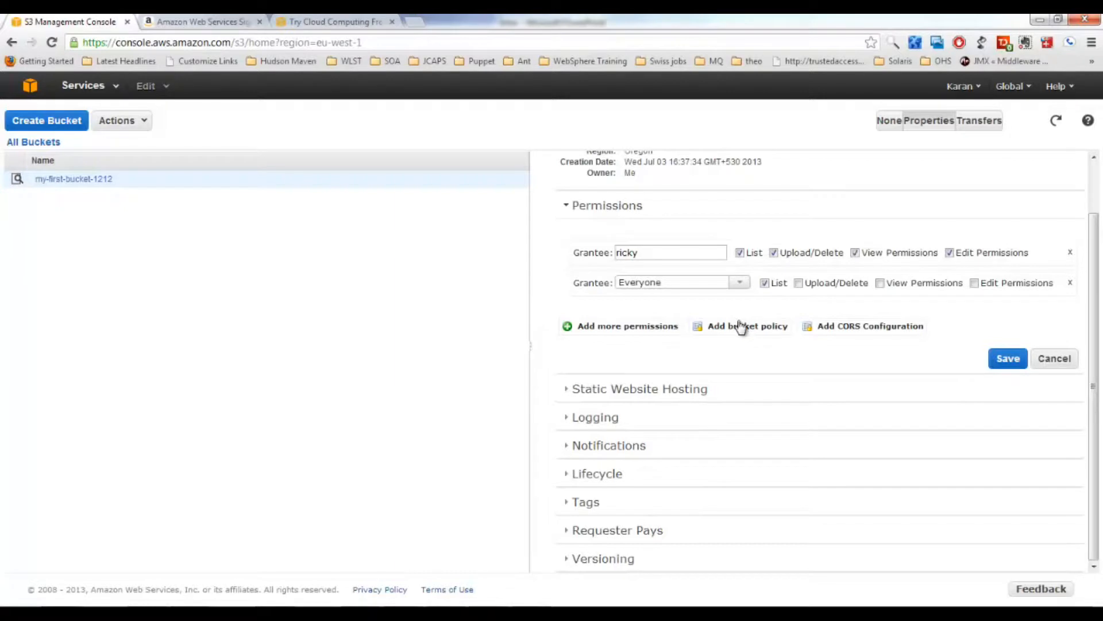
mouse_move(568, 395)
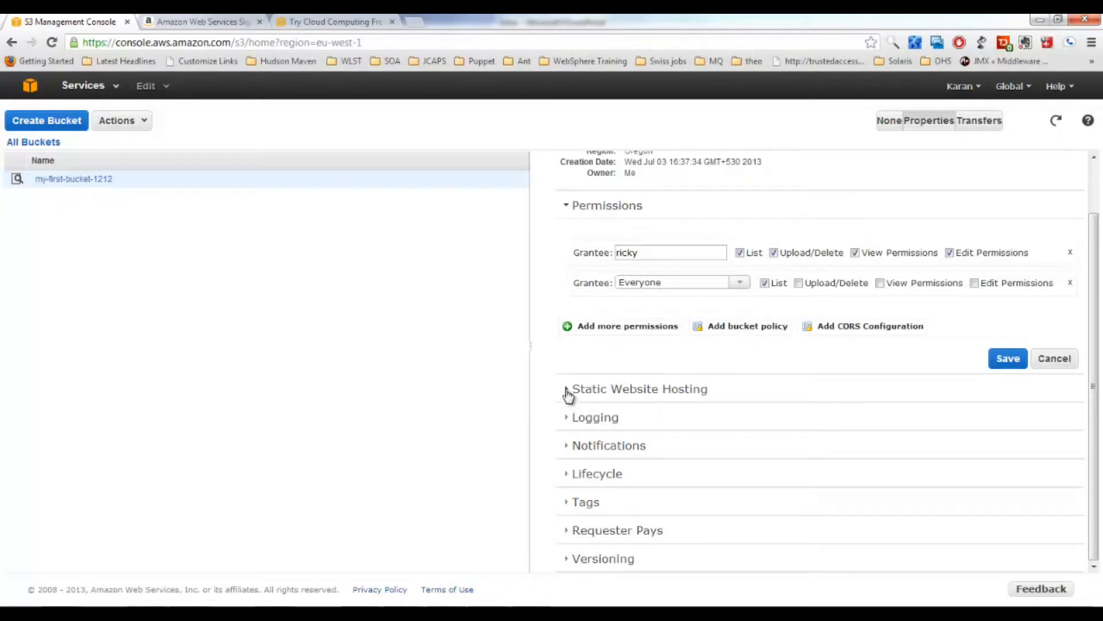
Enable static website hosting with index.html and error.html as its documents
click(639, 388)
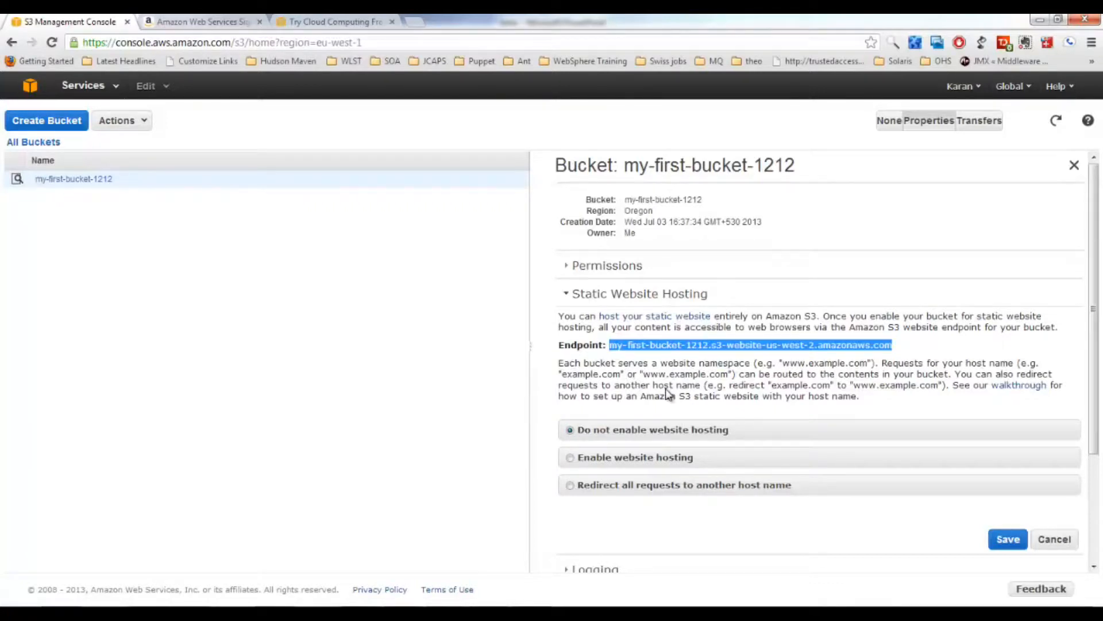
mouse_move(607, 456)
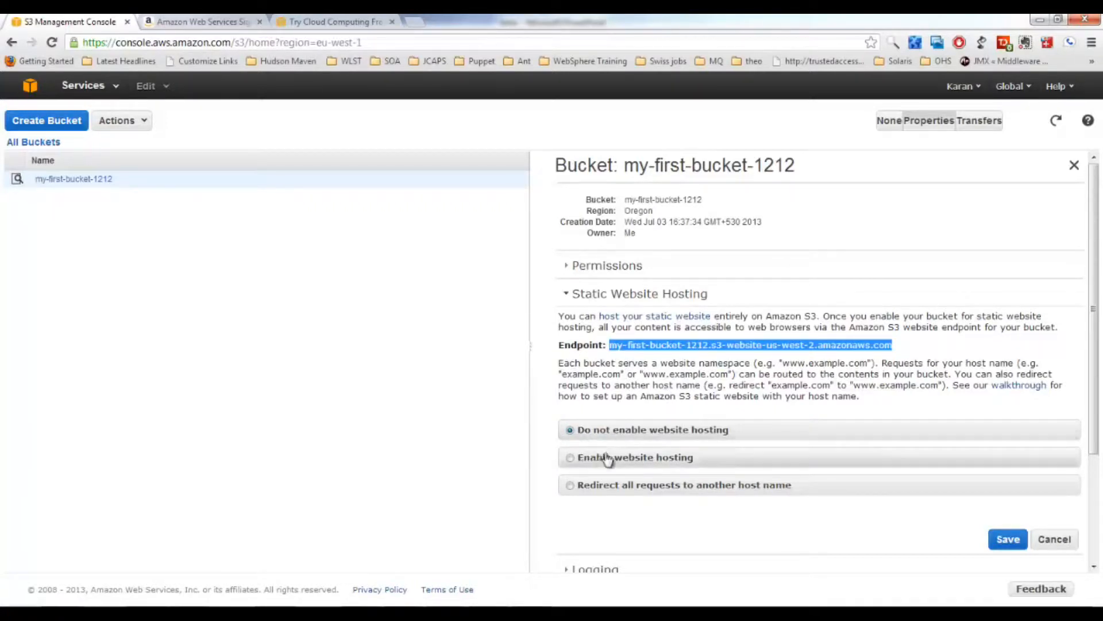
scroll(down, 3)
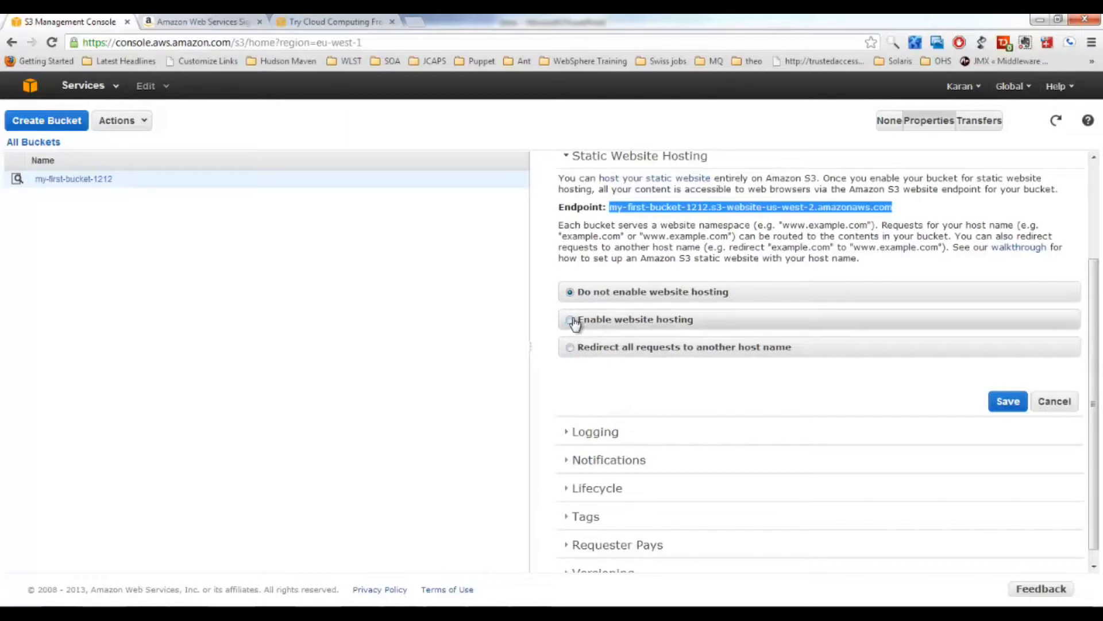
click(570, 318)
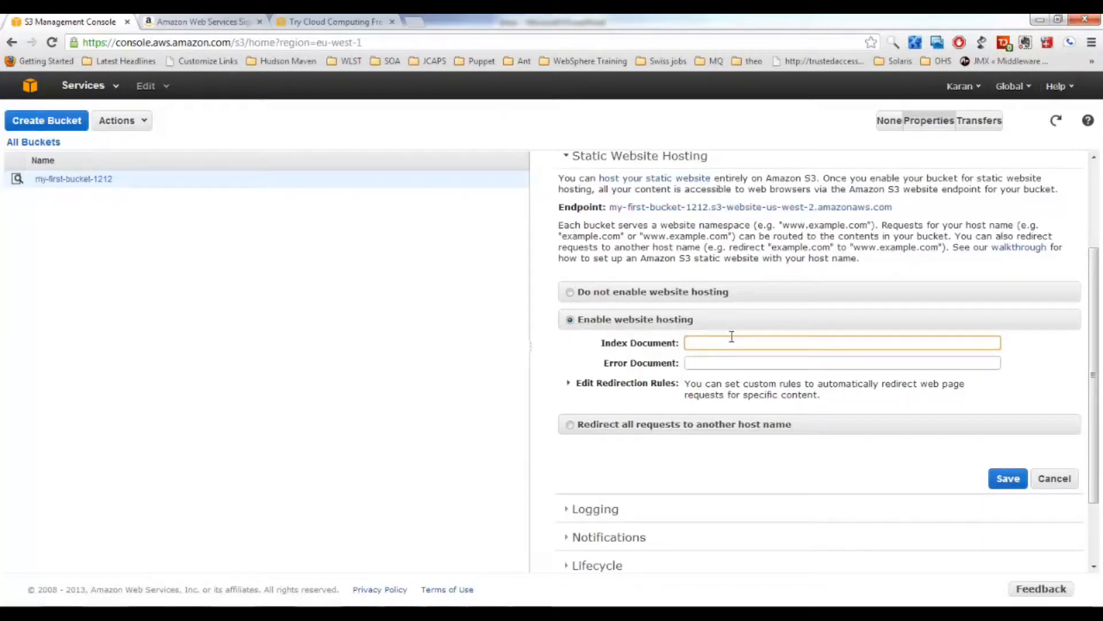
text(index.html)
click(842, 362)
text(error.html)
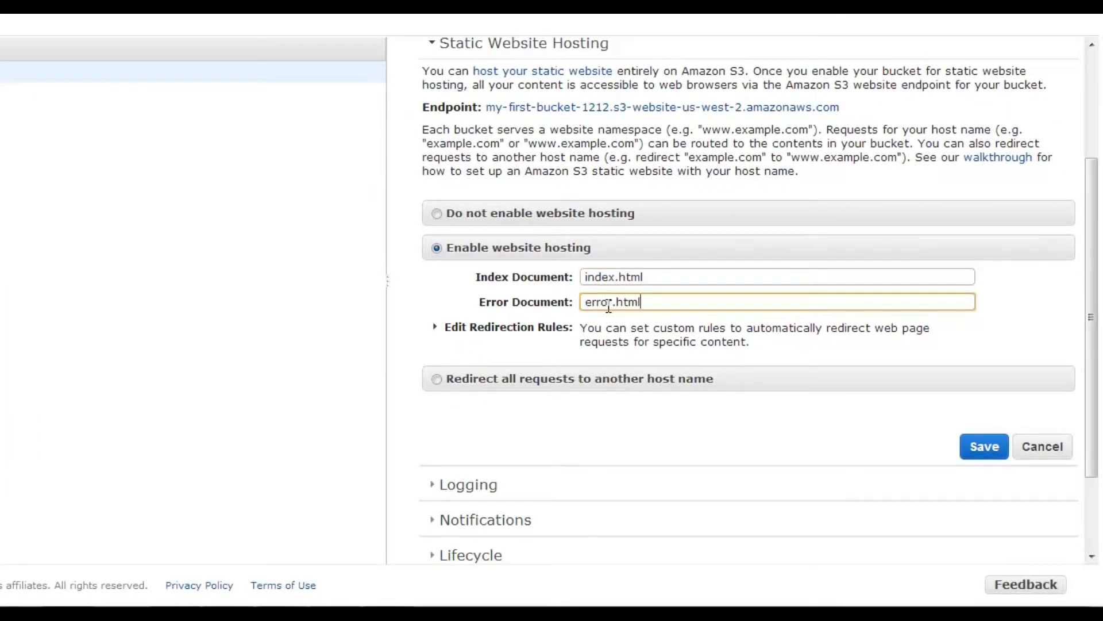
click(983, 446)
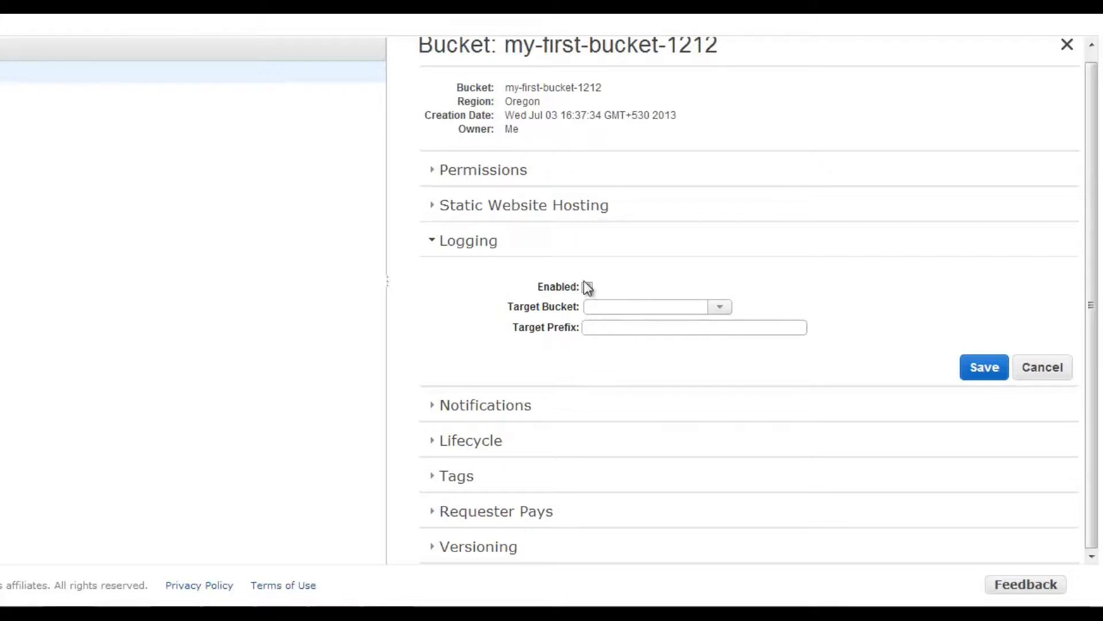
Enable logging into my-first-bucket-1212 itself with the logs/ prefix
click(587, 286)
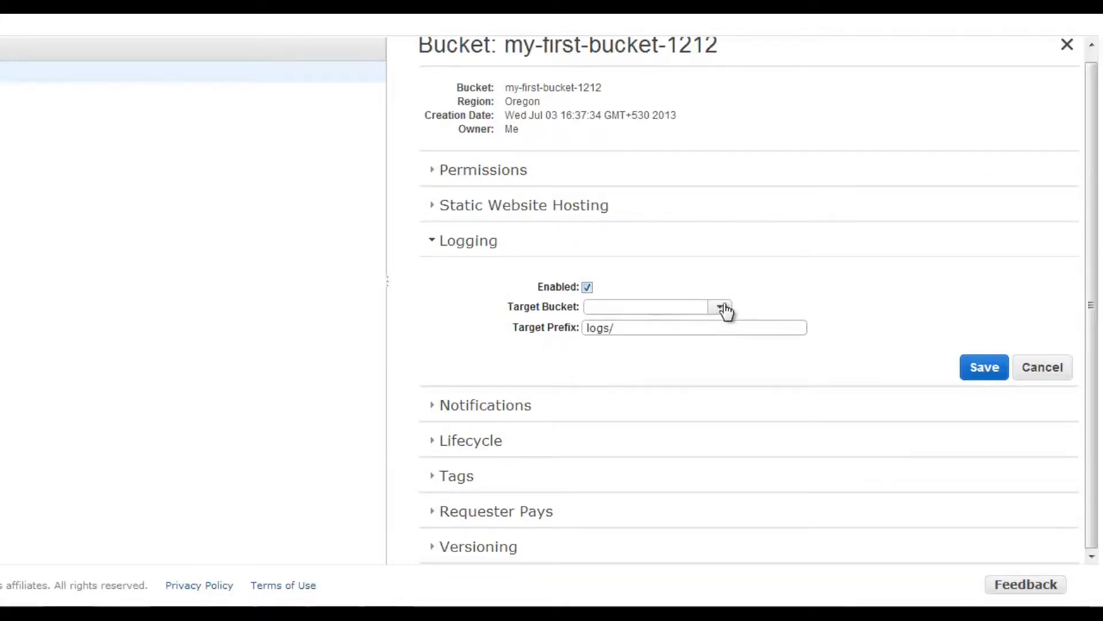
click(720, 306)
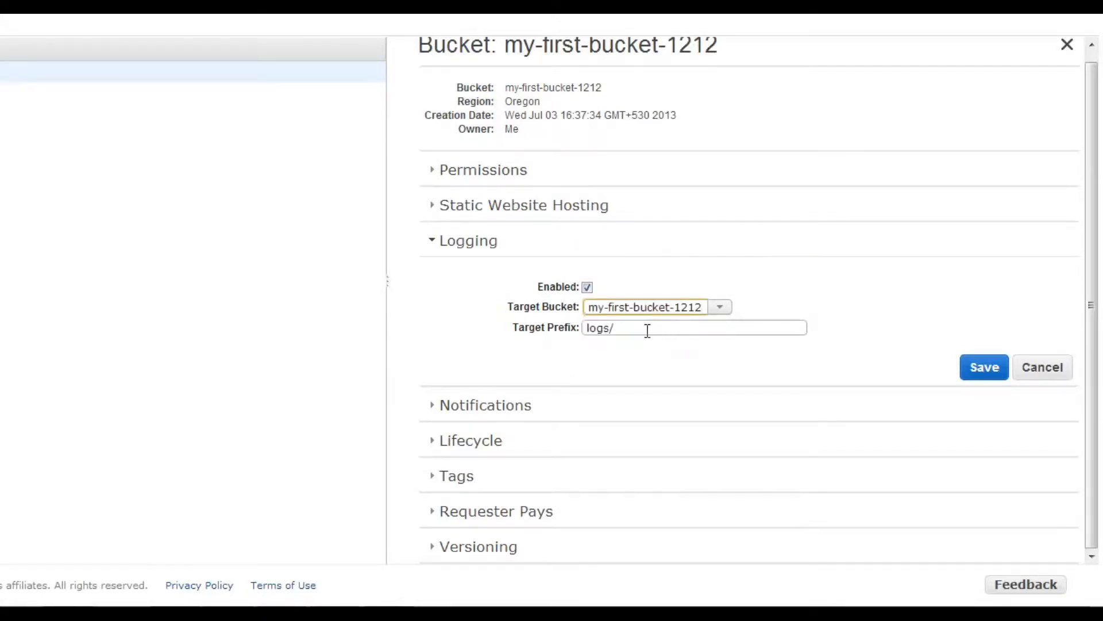
click(644, 306)
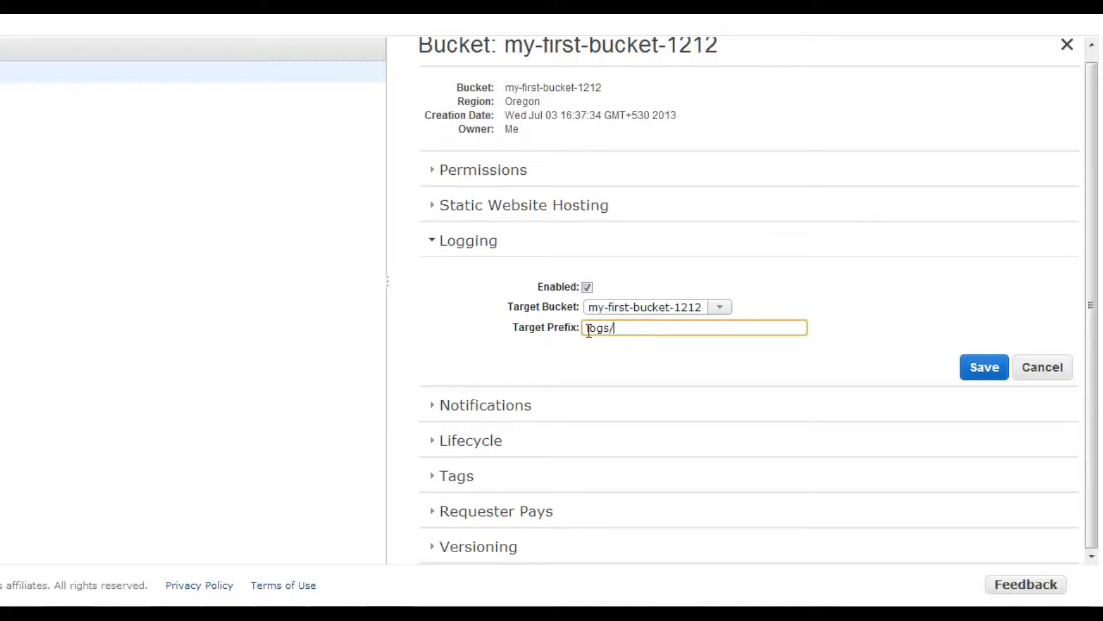
double_click(597, 327)
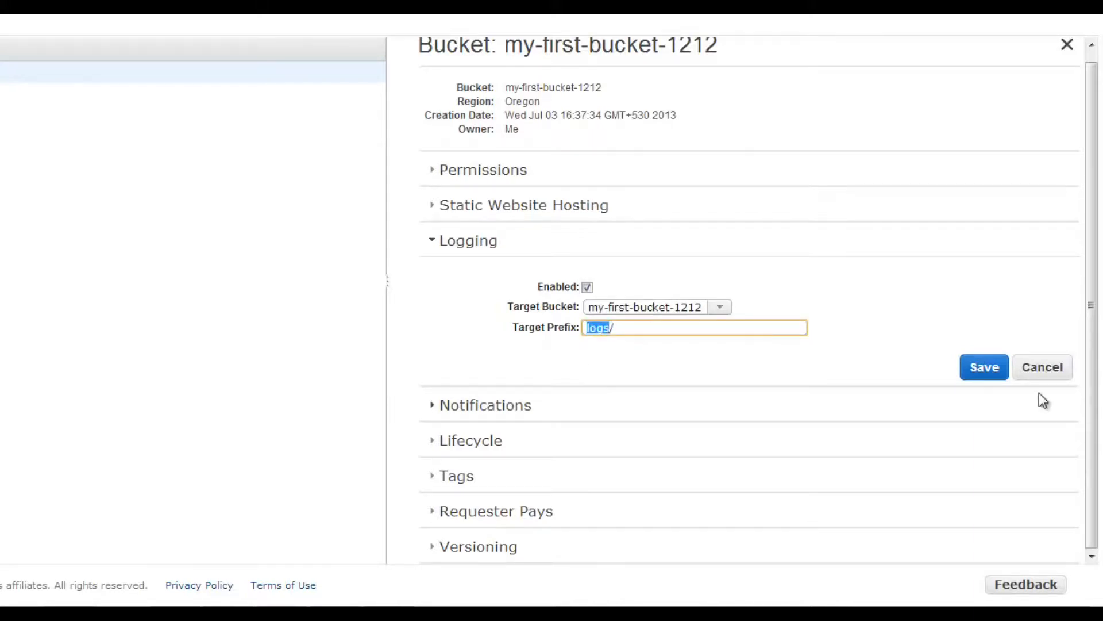
click(982, 367)
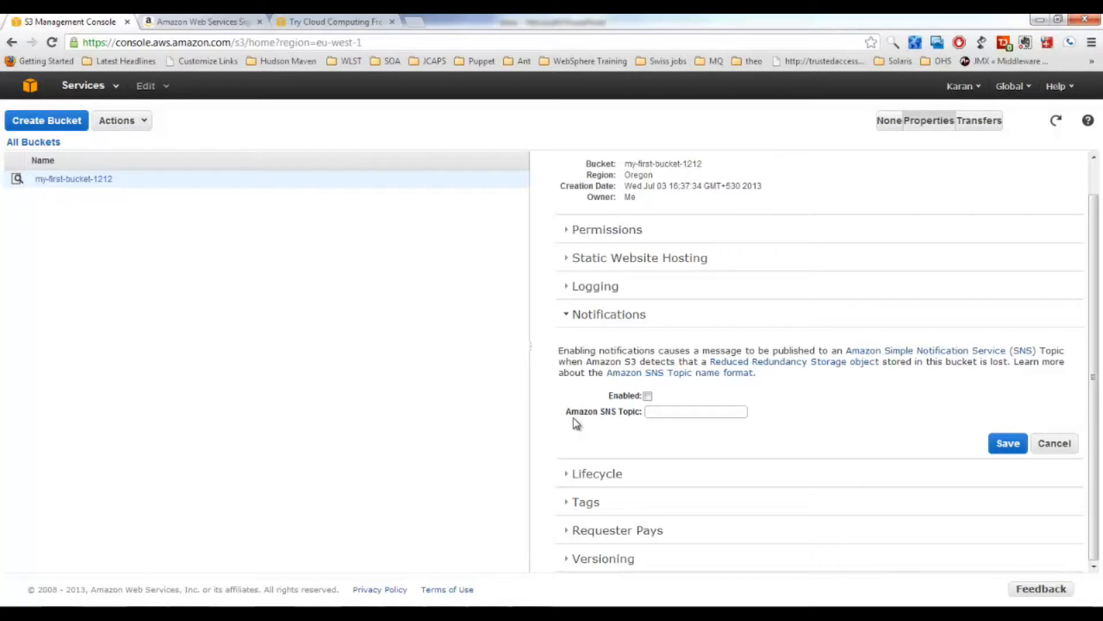
mouse_move(603, 424)
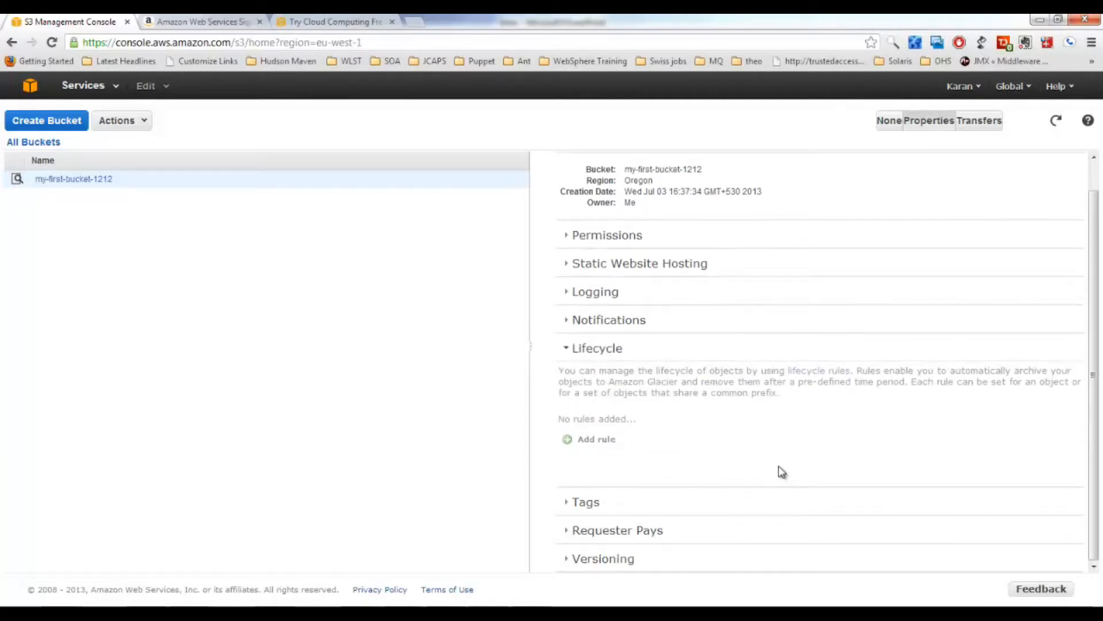
Expand the Tags and Requester Pays sections, both still unconfigured
click(595, 437)
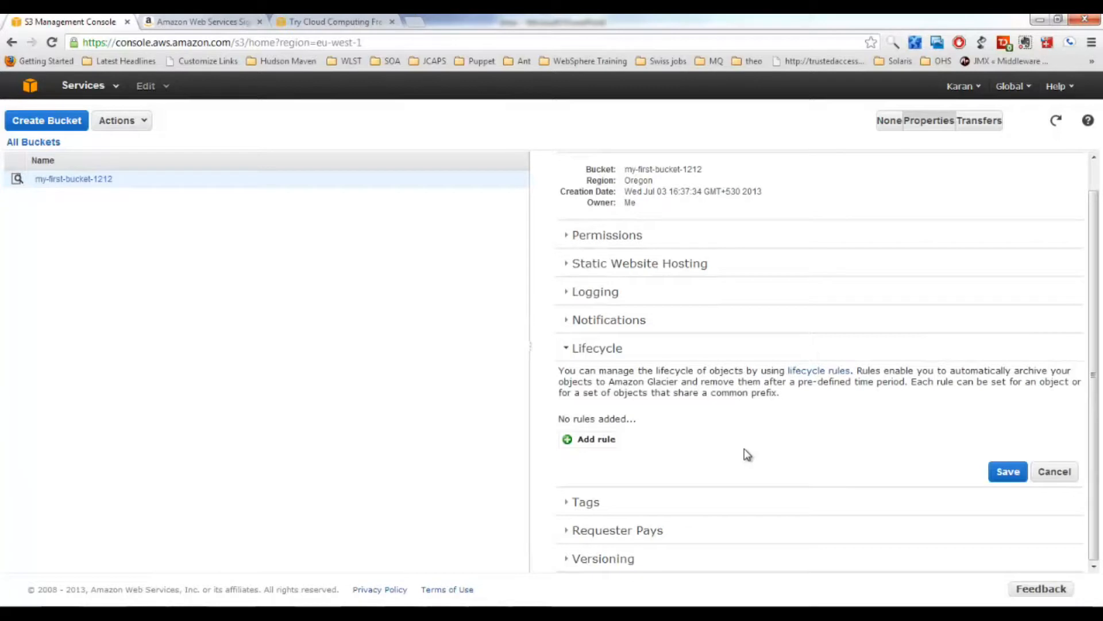
mouse_move(657, 399)
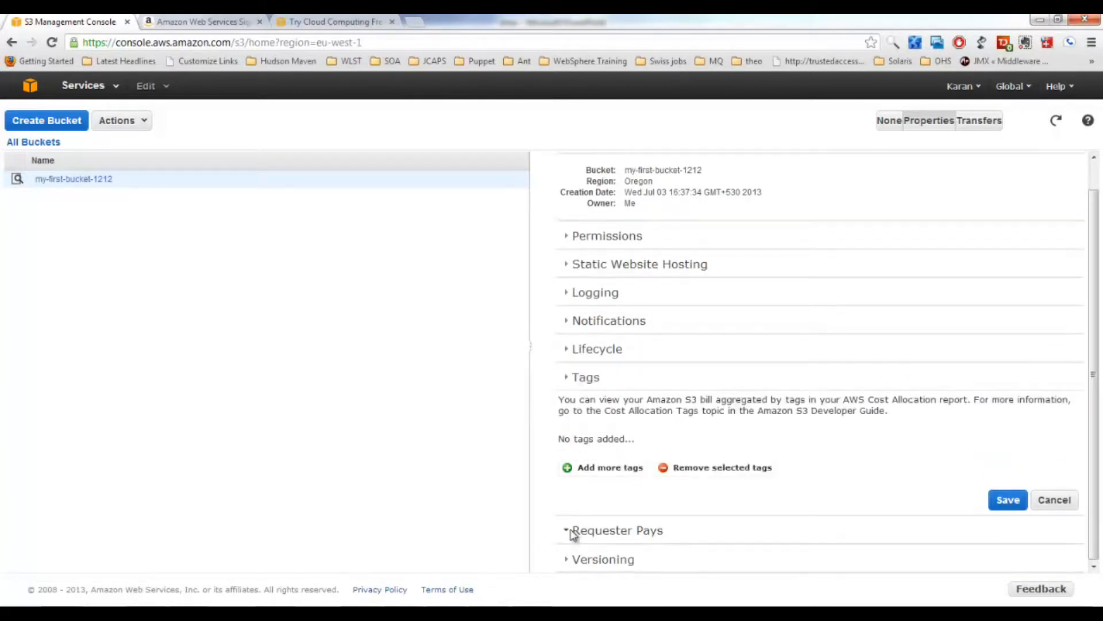
click(617, 530)
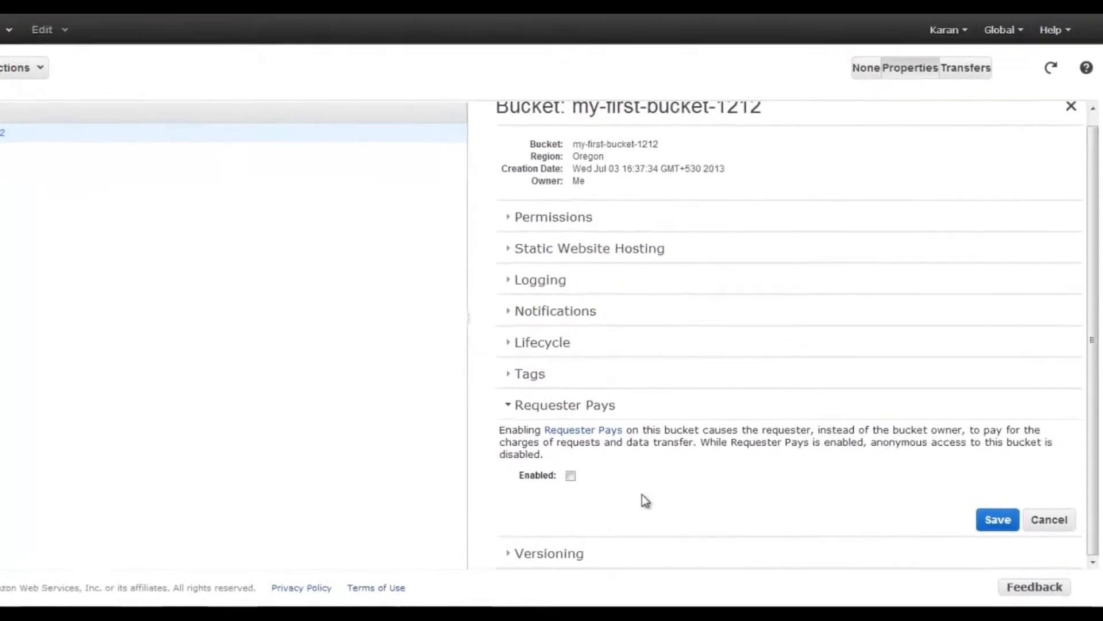
Tick Requester Pays as enabled and show the bucket's versioning settings
click(571, 474)
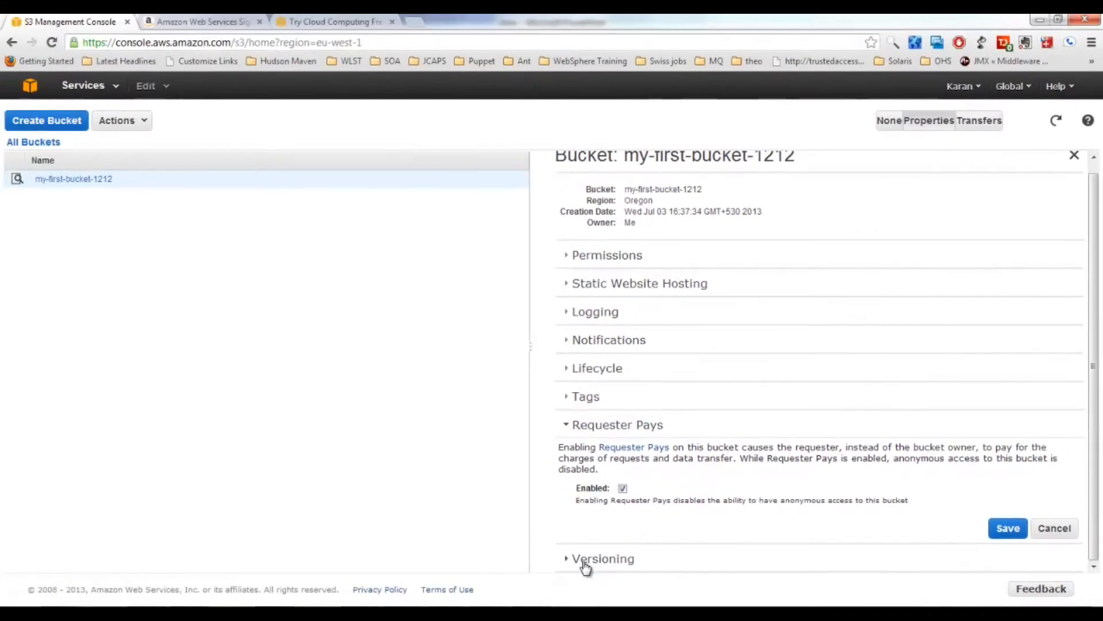
click(602, 559)
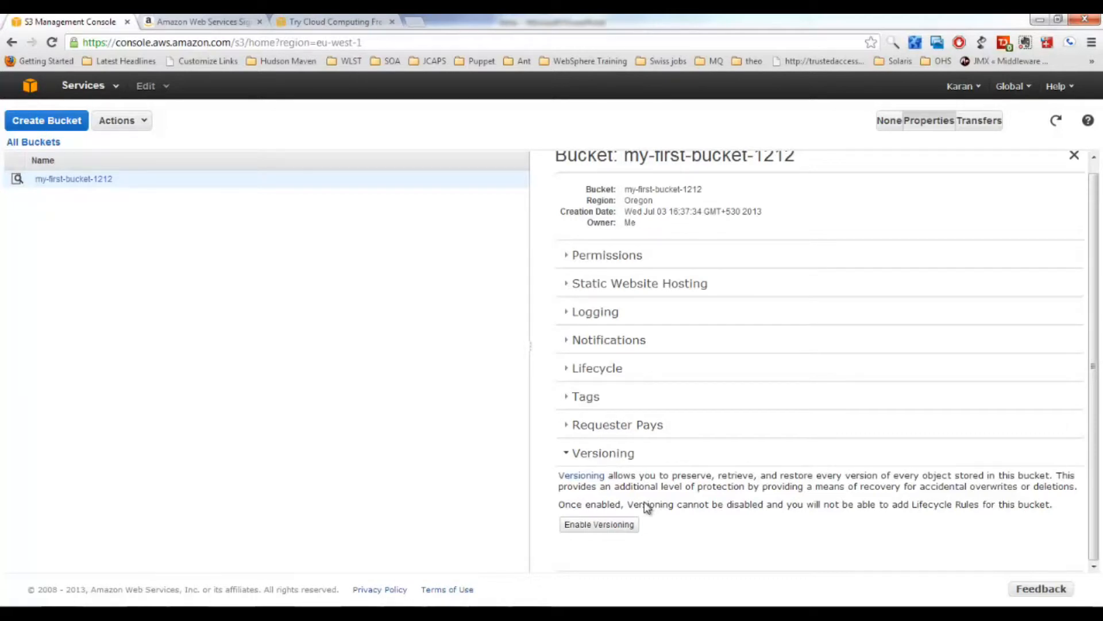
mouse_move(635, 482)
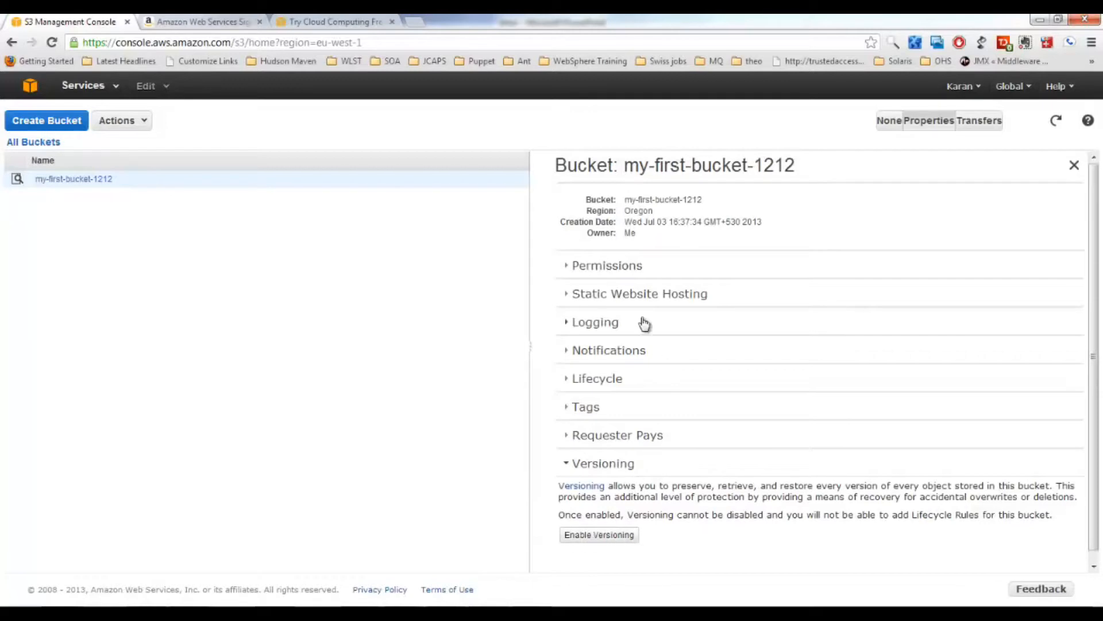
mouse_move(714, 306)
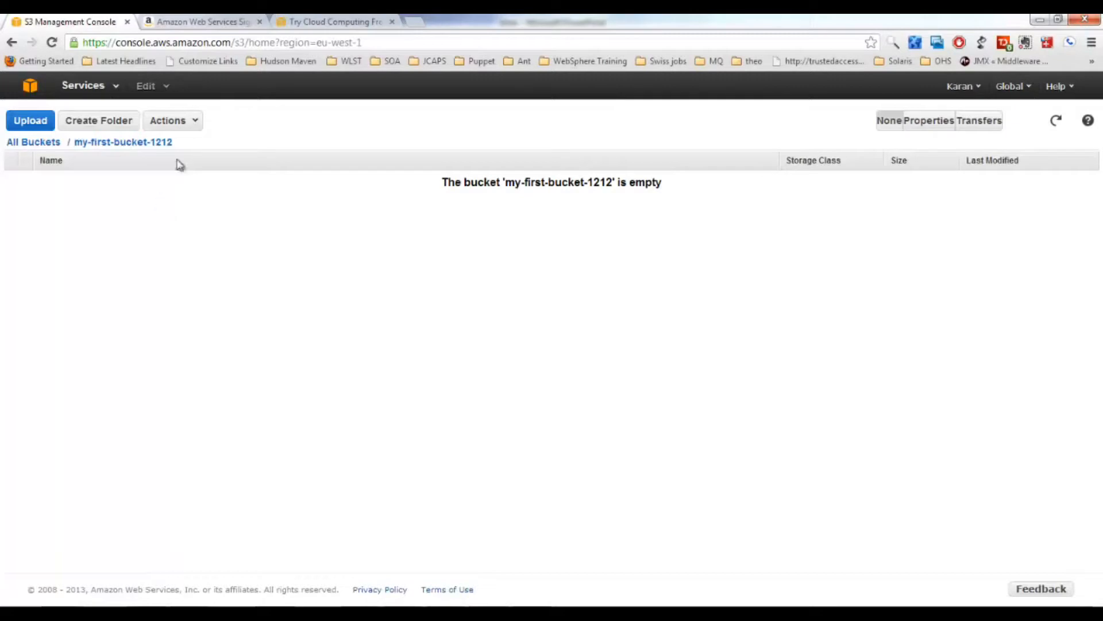
Upload webserver.ppk from the computer into my-first-bucket-1212
click(171, 121)
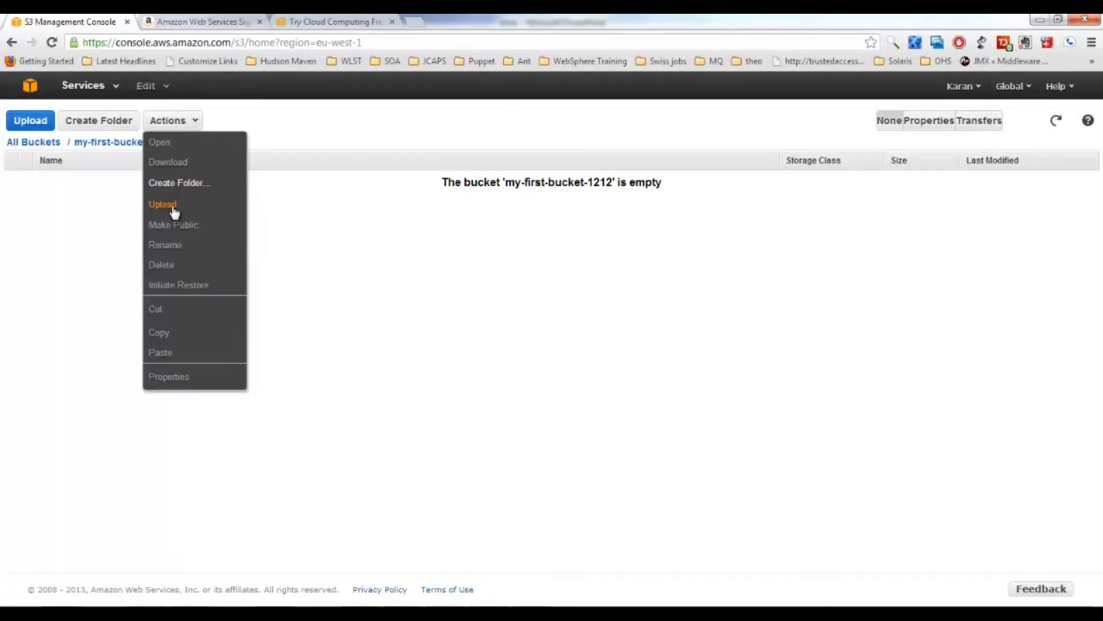
click(162, 205)
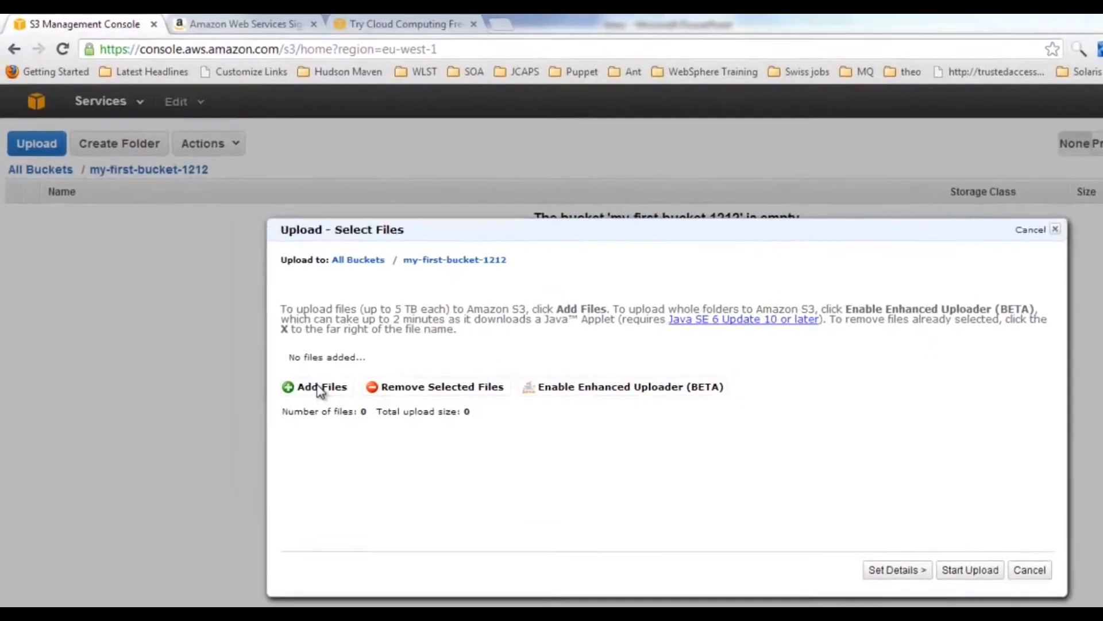
click(314, 386)
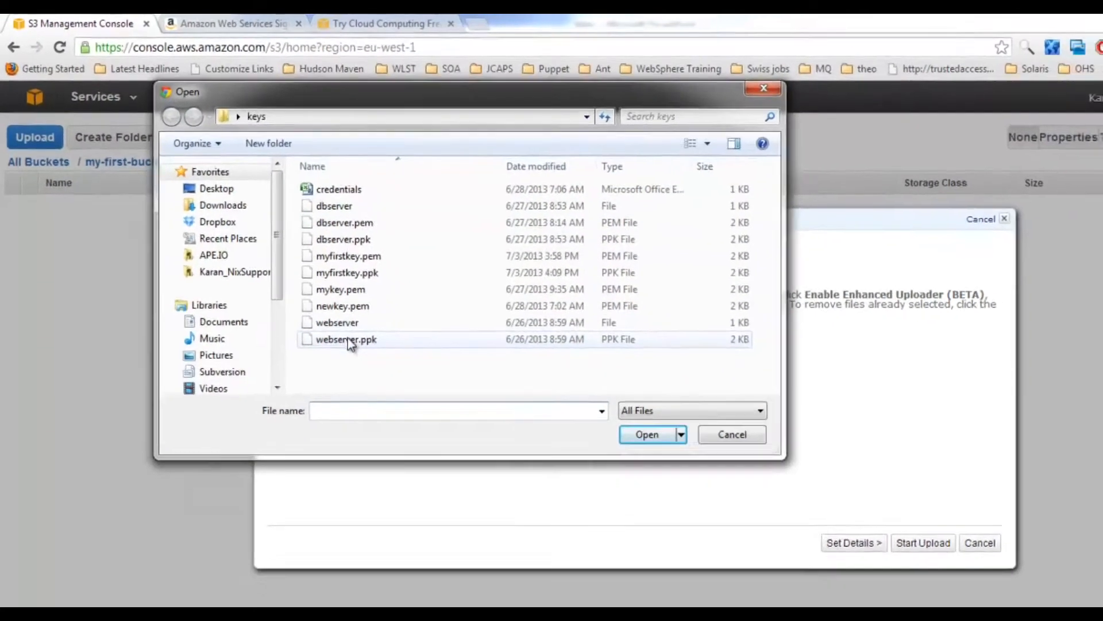
click(645, 434)
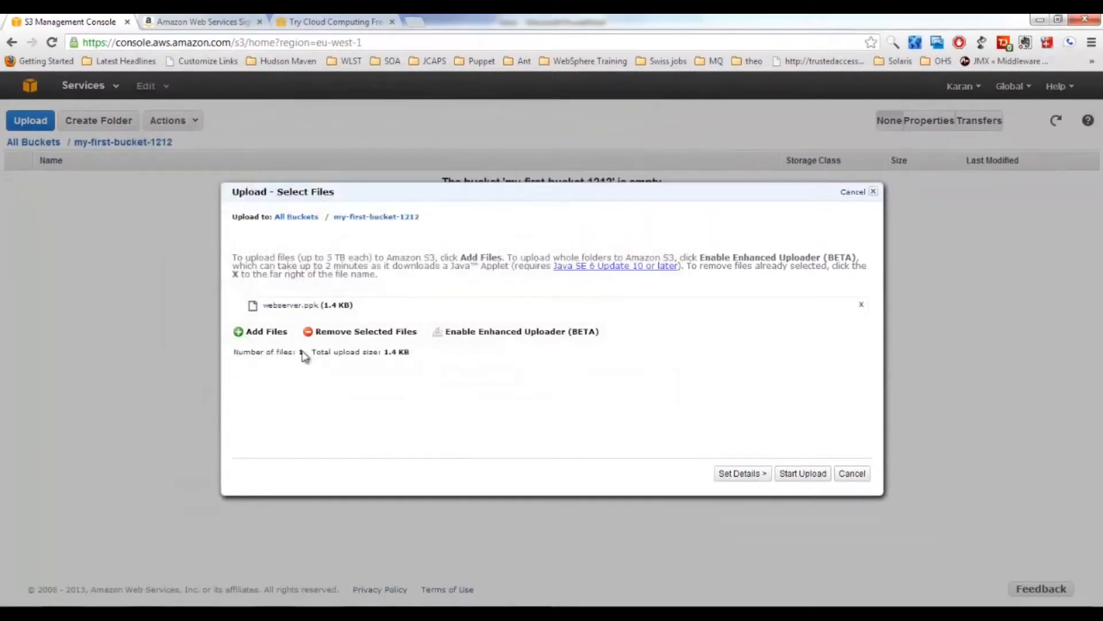
click(803, 473)
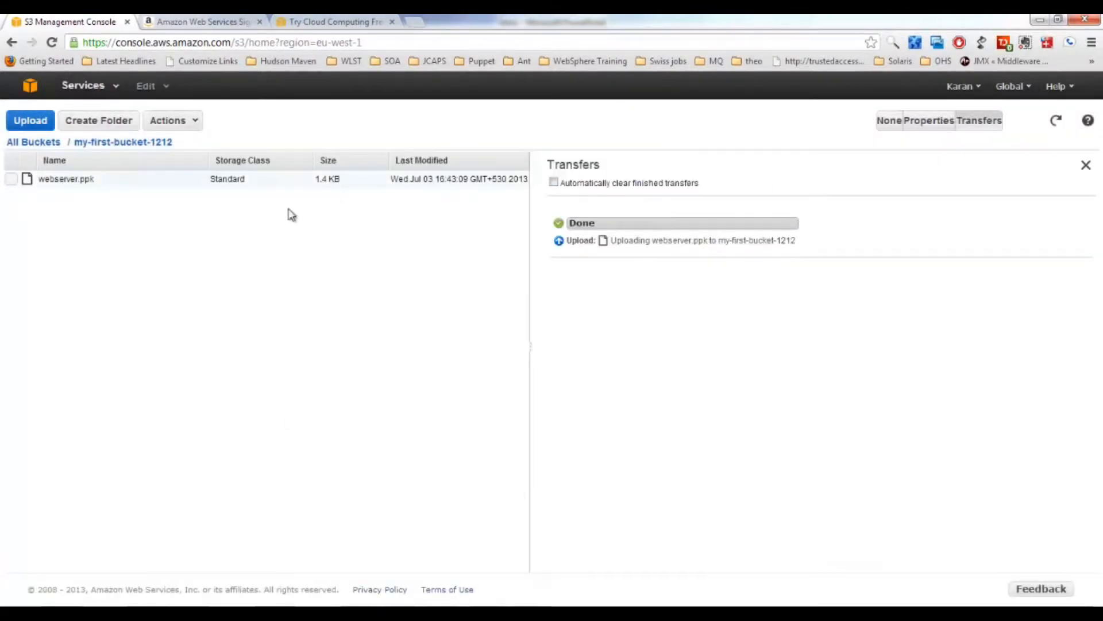
mouse_move(587, 123)
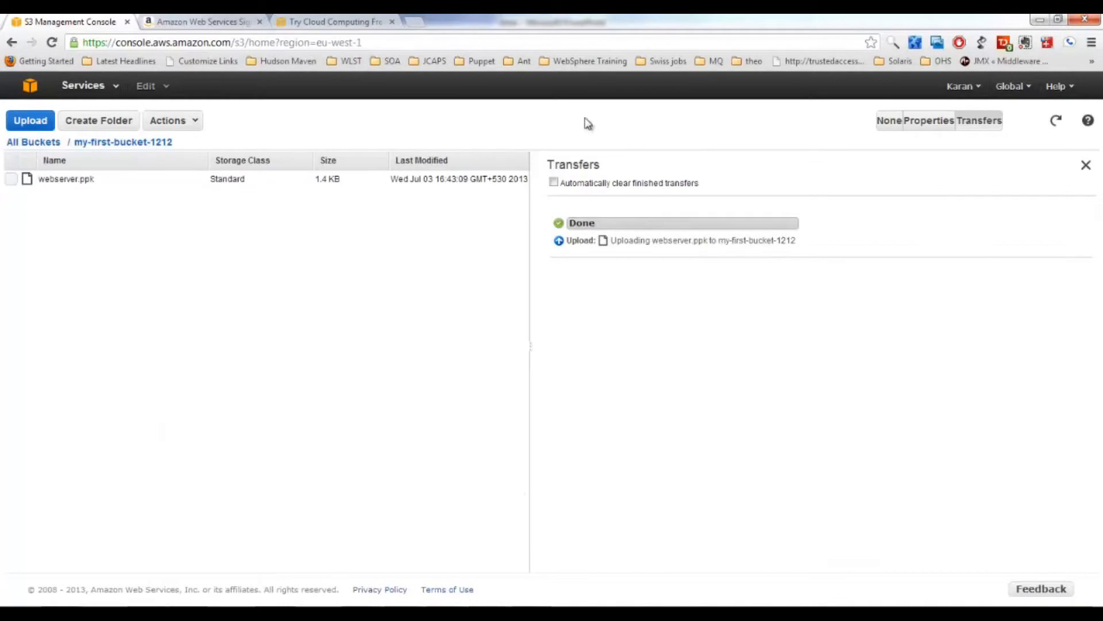
mouse_move(504, 241)
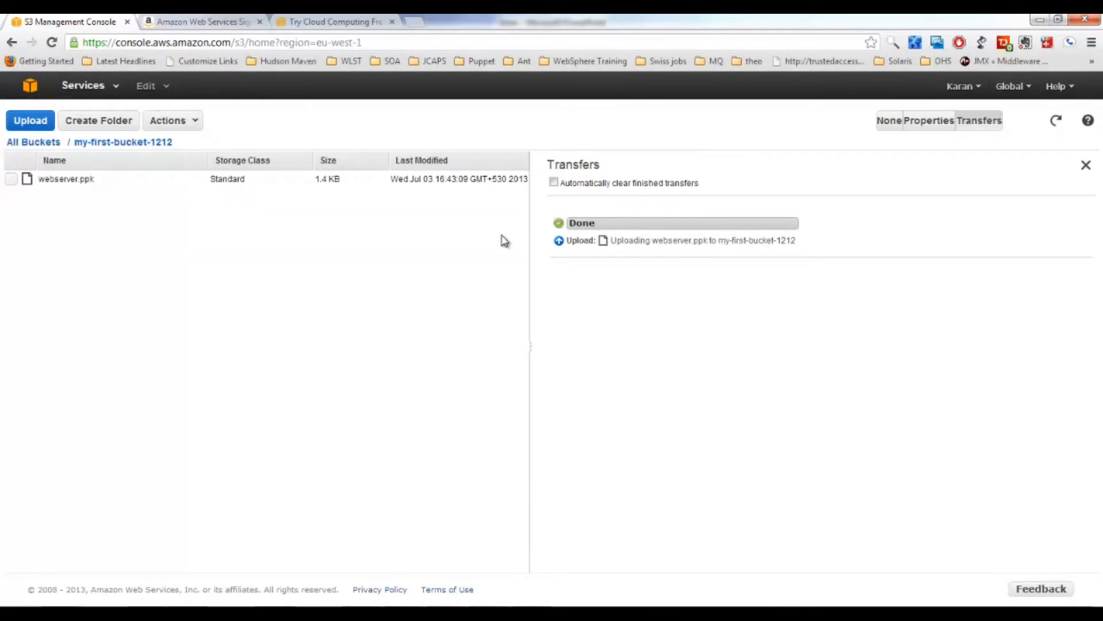
mouse_move(411, 278)
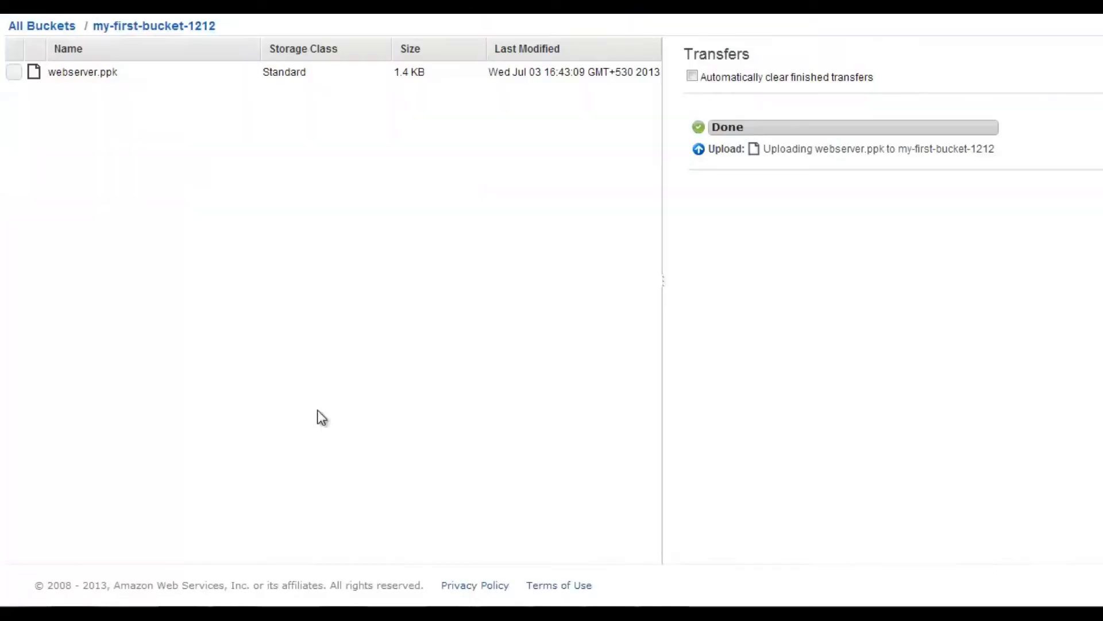
Launch CloudBerry Explorer for Amazon S3 from the CloudBerryLab program group
click(14, 616)
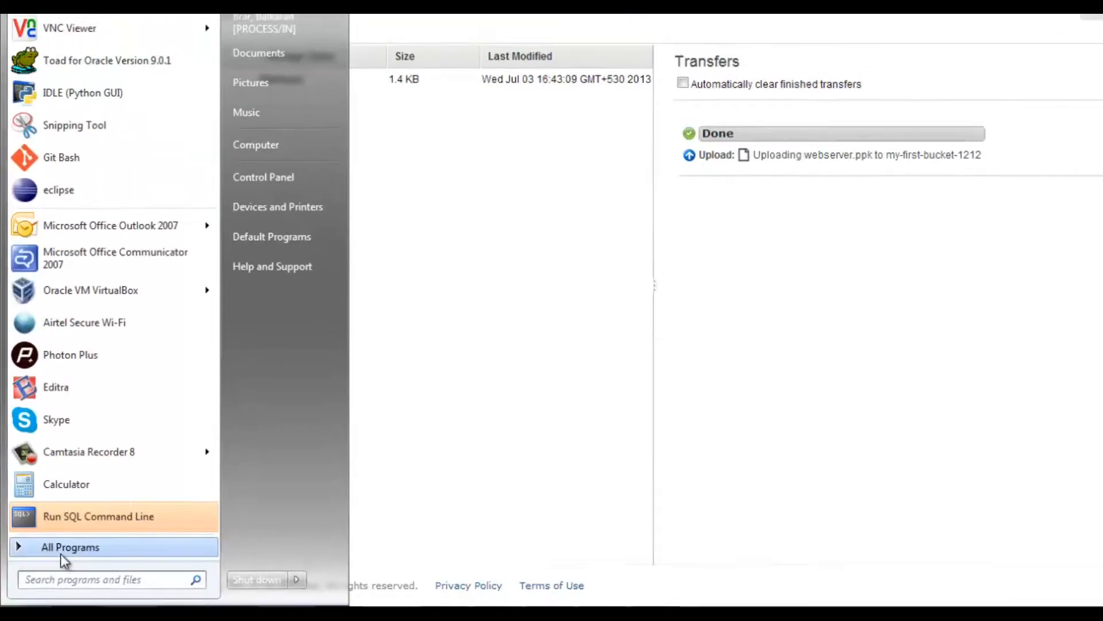
click(70, 547)
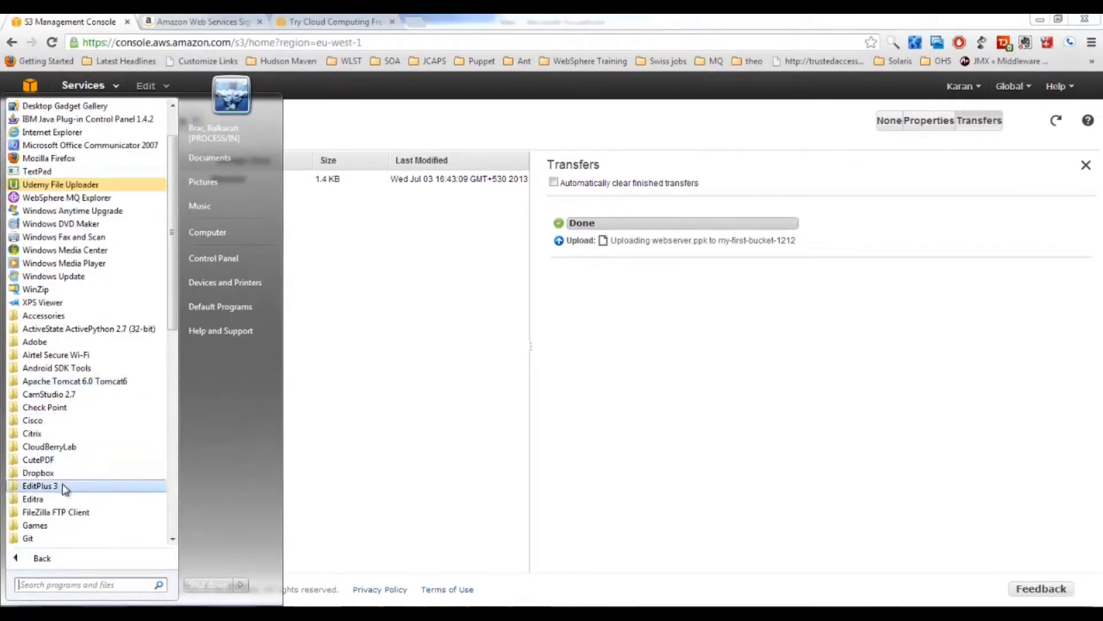
click(49, 446)
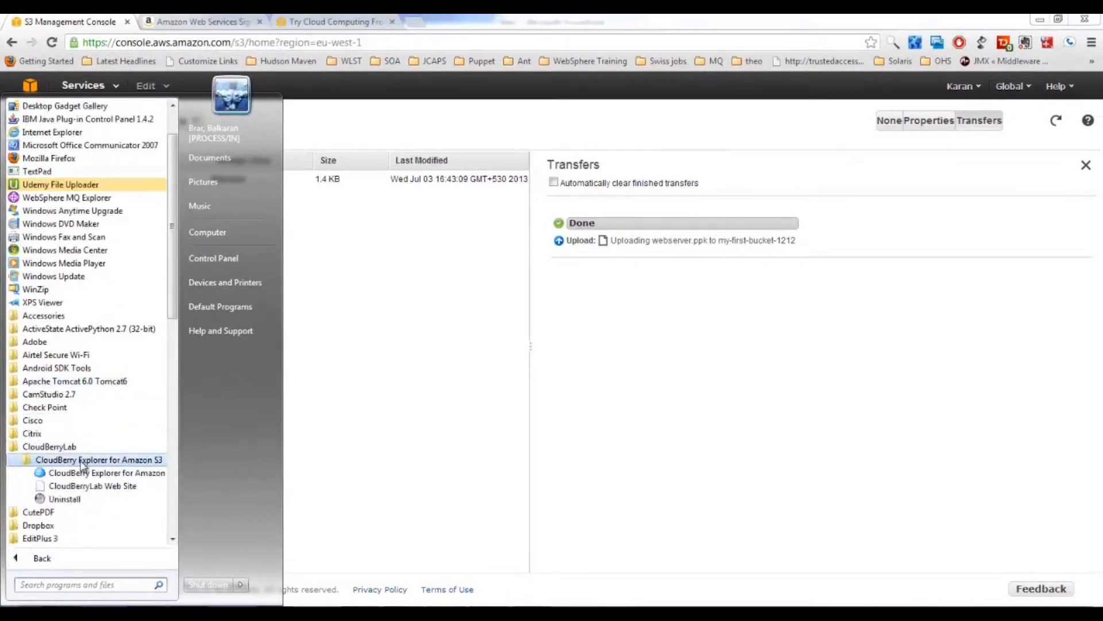
click(99, 458)
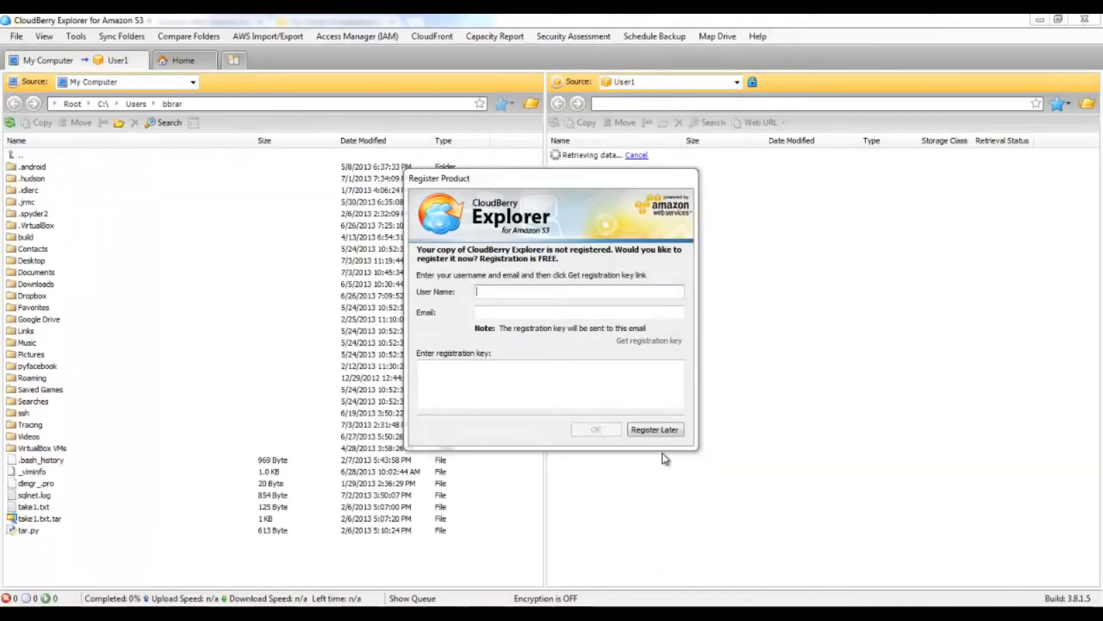
Skip registration, review the Amazon S3 Accounts list, and return to User1's buckets
click(654, 428)
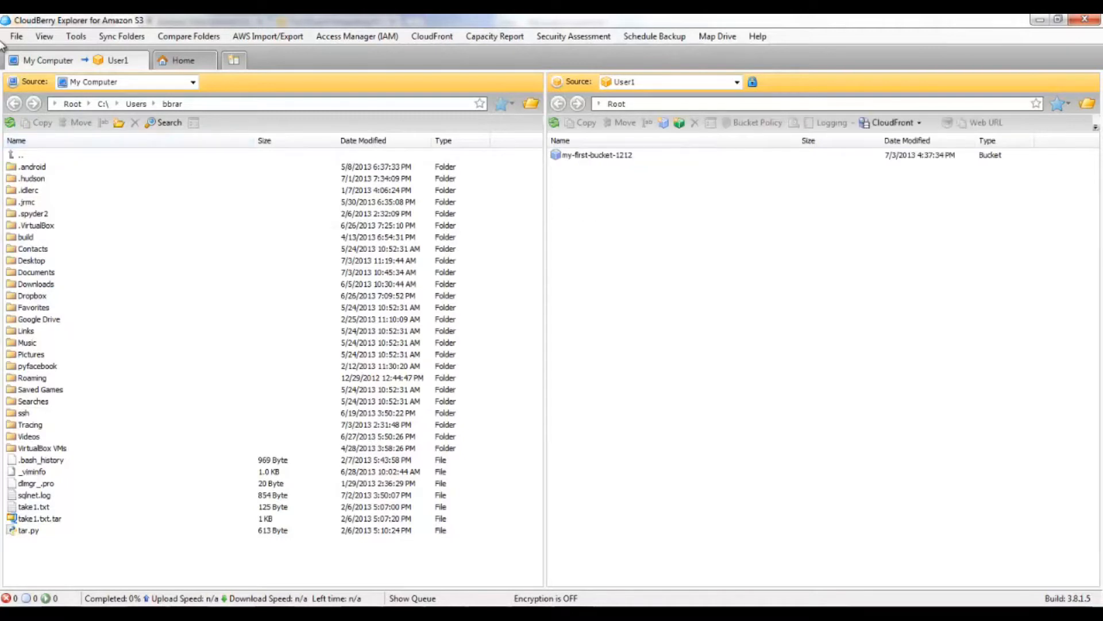
click(15, 36)
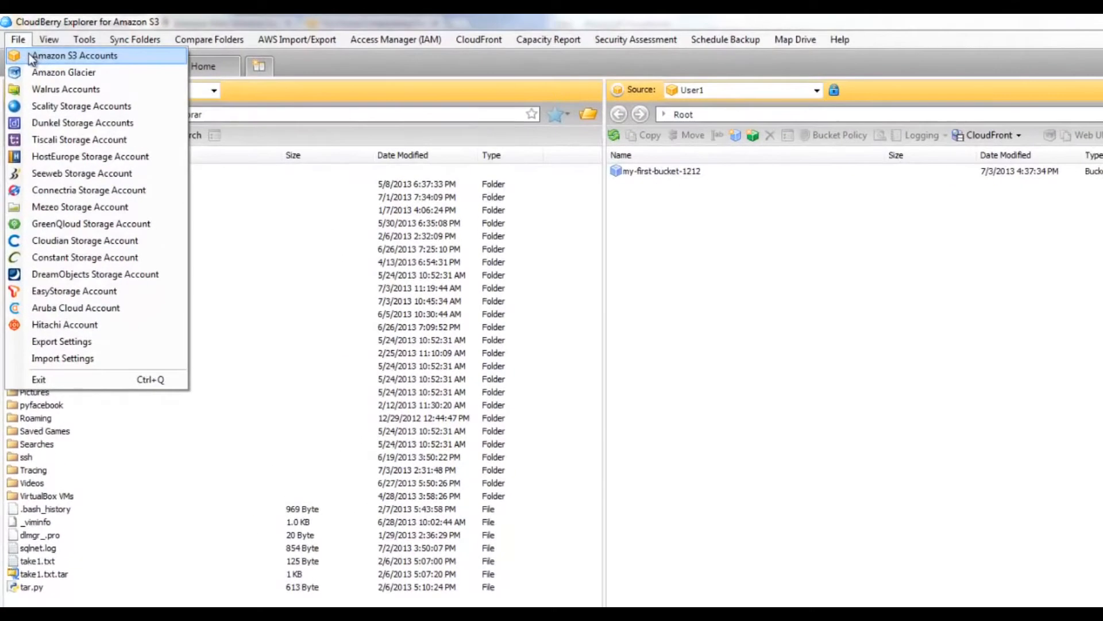
click(75, 55)
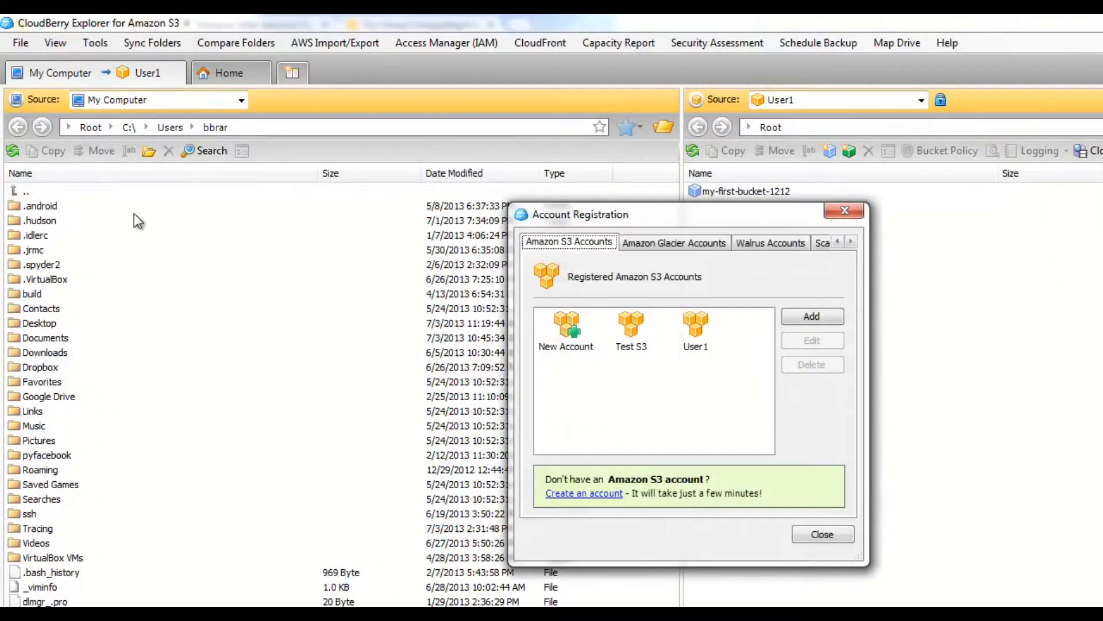
click(810, 316)
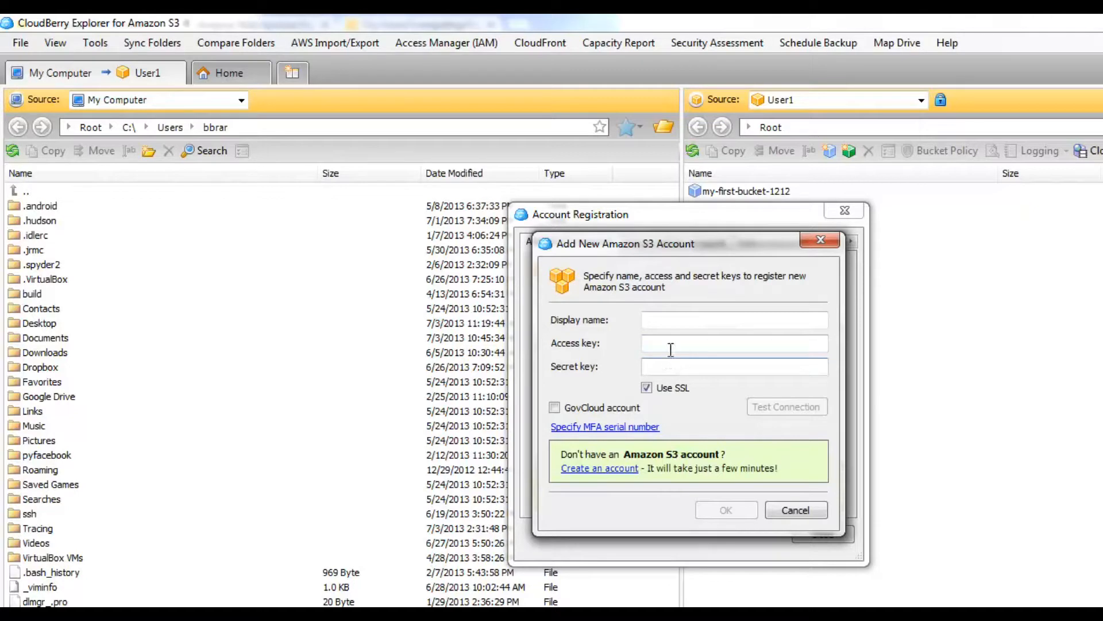
mouse_move(662, 334)
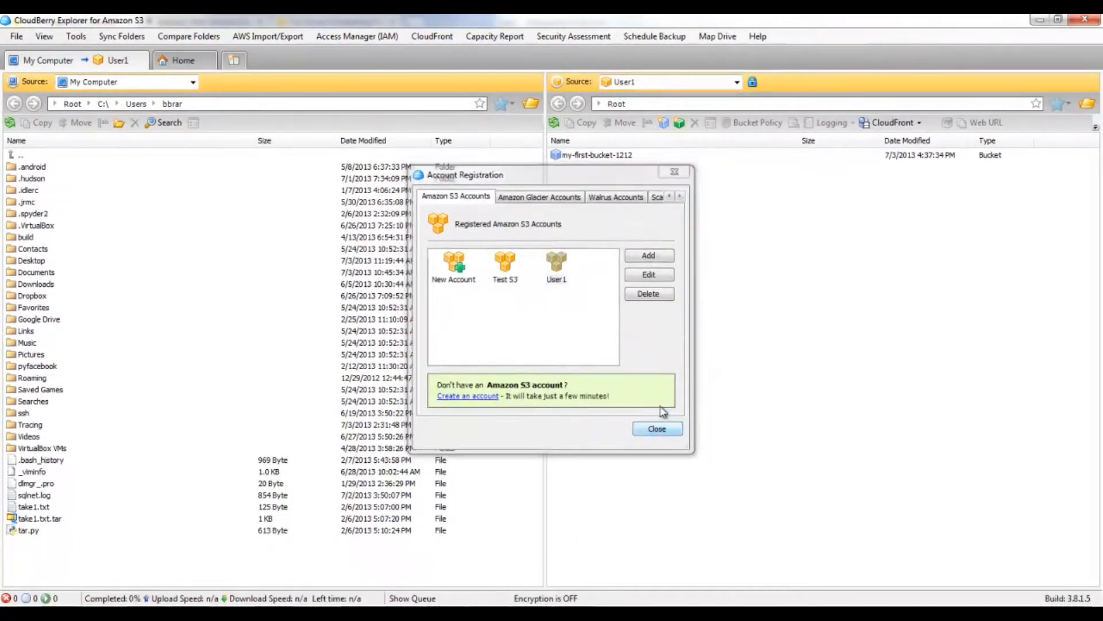
click(657, 429)
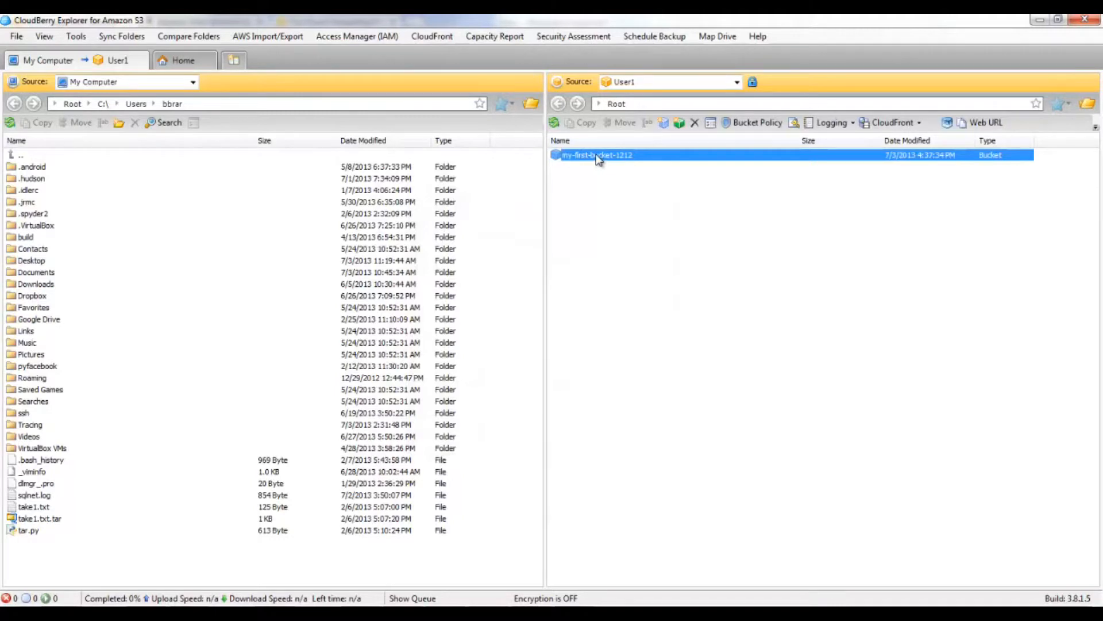
Open my-first-bucket-1212 showing webserver.ppk, browse local Desktop, and bring up options for test.html
double_click(597, 155)
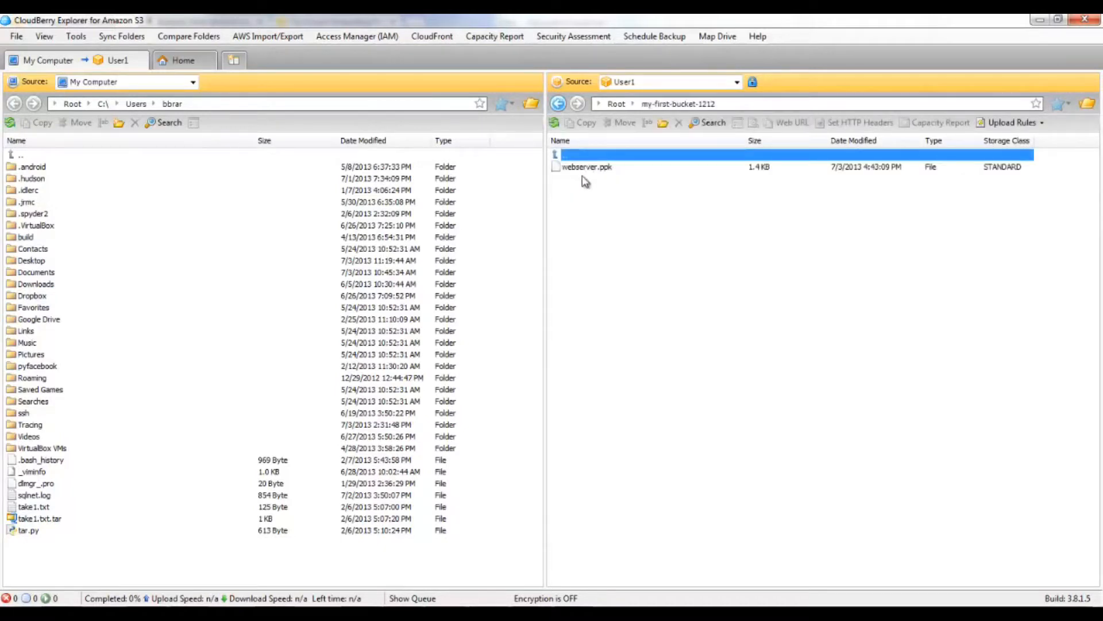
click(587, 167)
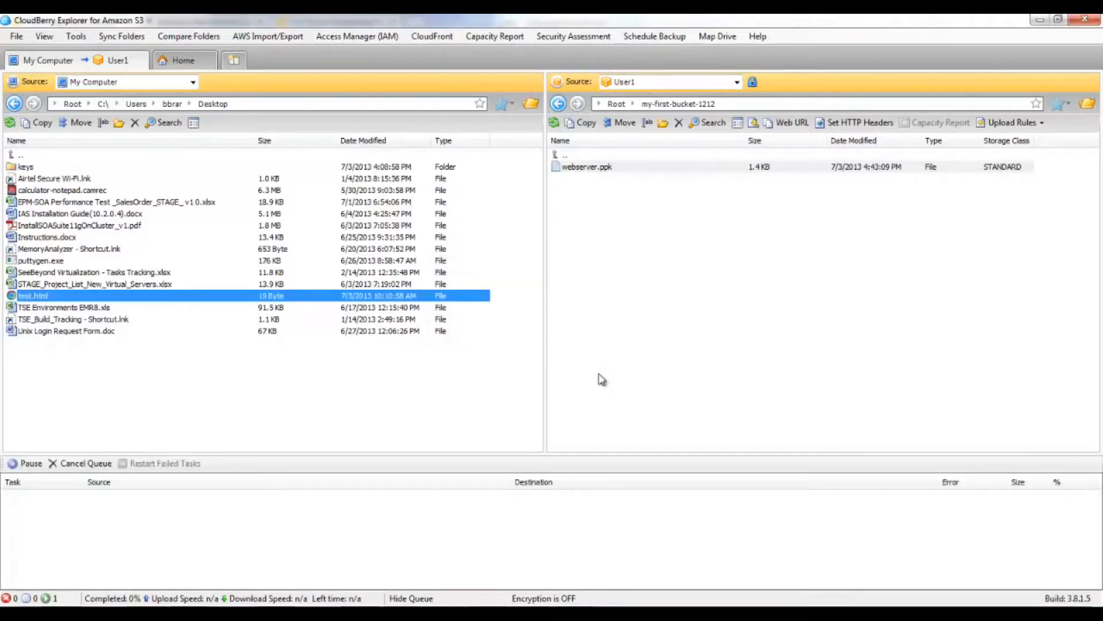
click(41, 123)
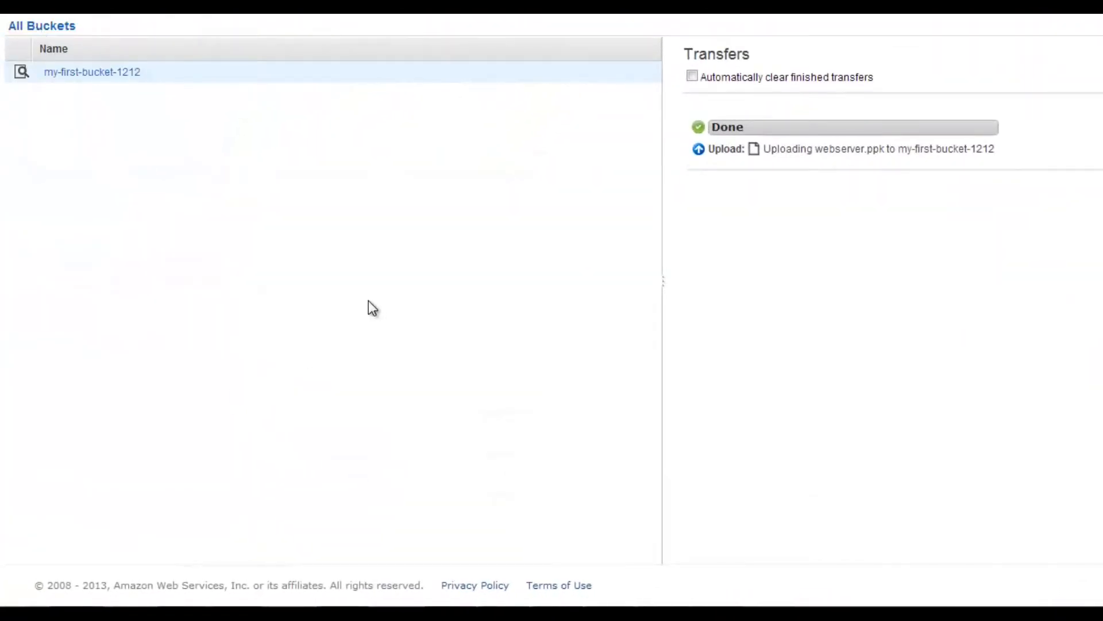
right_click(92, 71)
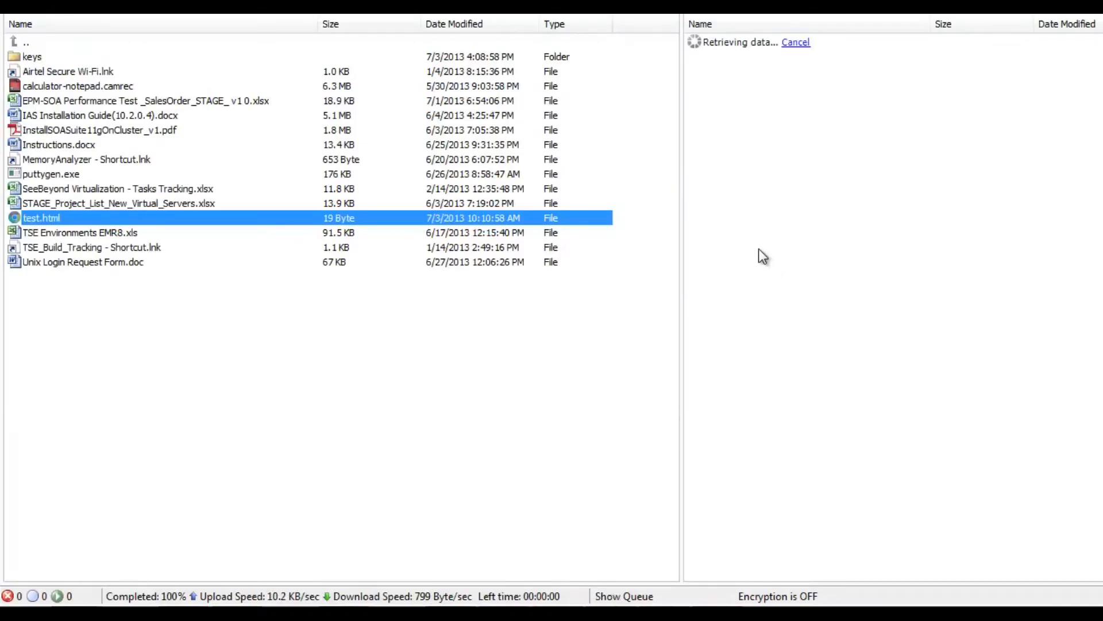
mouse_move(769, 93)
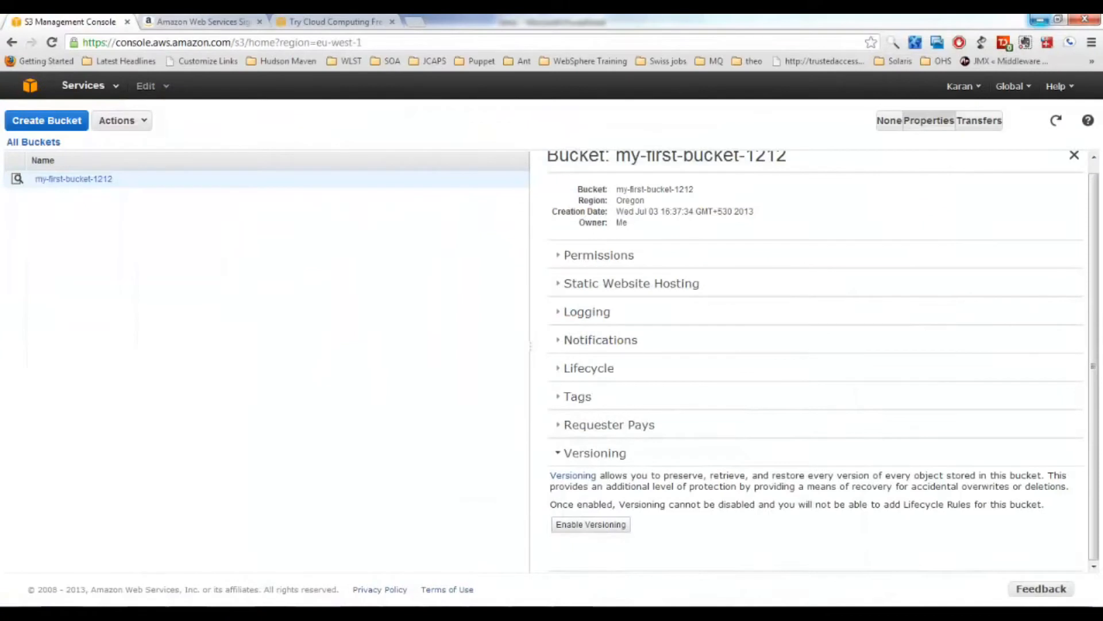
Load my-first-bucket-1212.s3-website-us-west-2.amazonaws.com/test.html from the Static Website Hosting endpoint
click(631, 283)
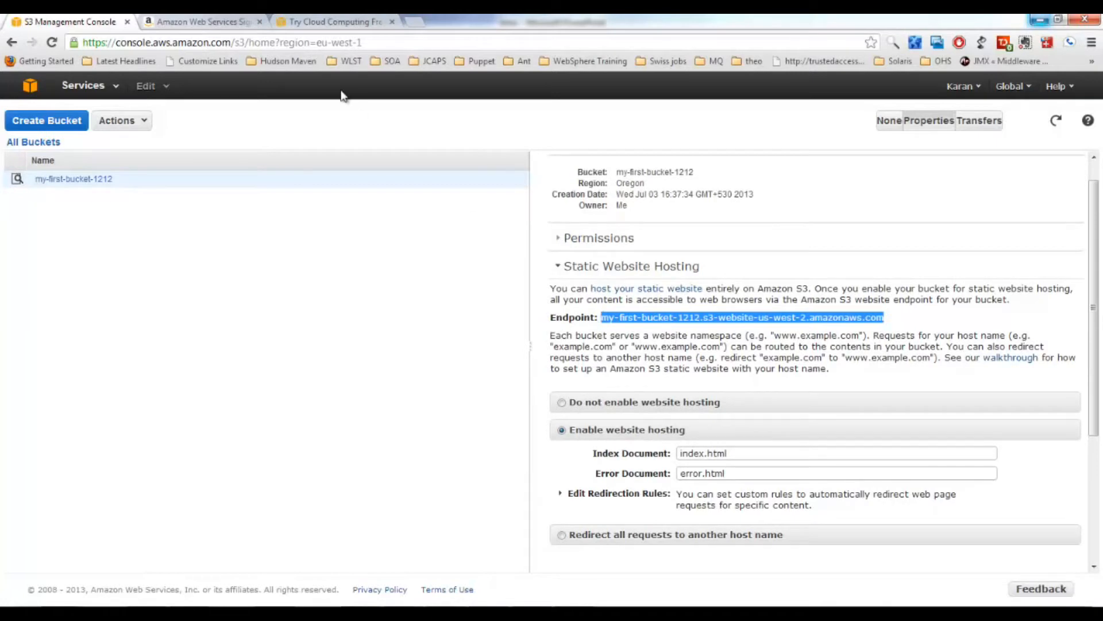
text(my-first-bucket-1212.s3-website-us-west-2.amazonaws.com/test.html)
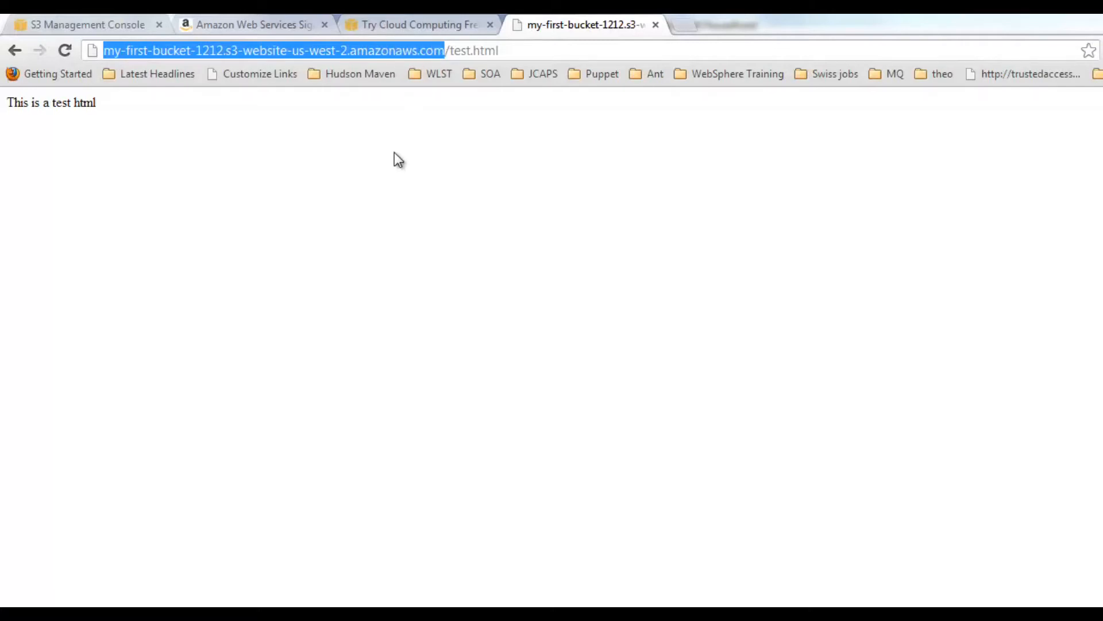
Return to the S3 console tab and open the AWS Services menu
click(77, 24)
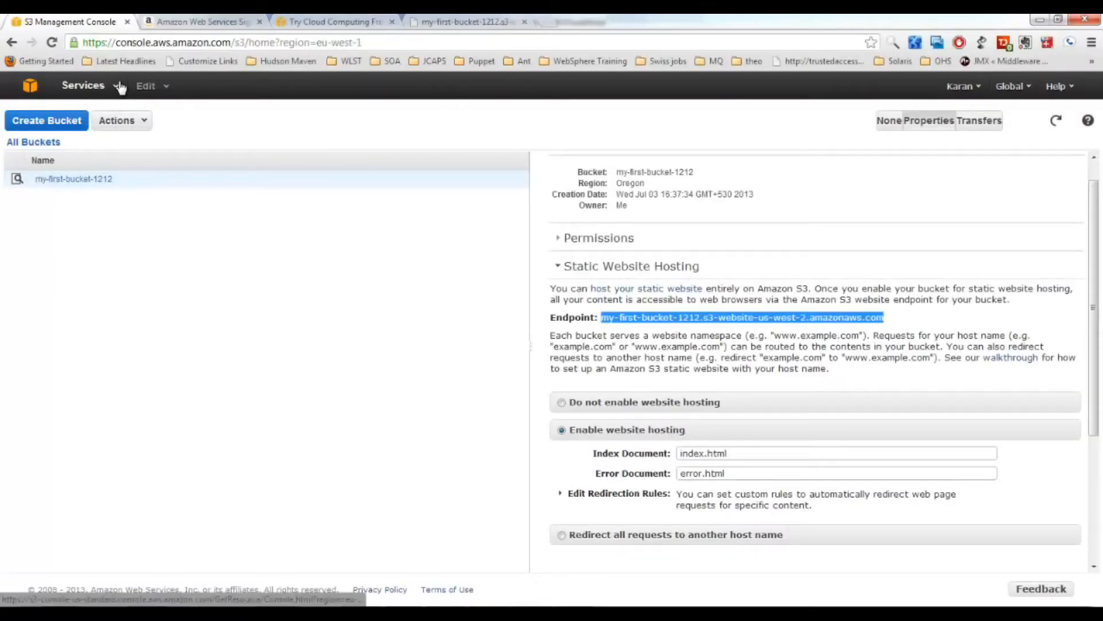
click(83, 85)
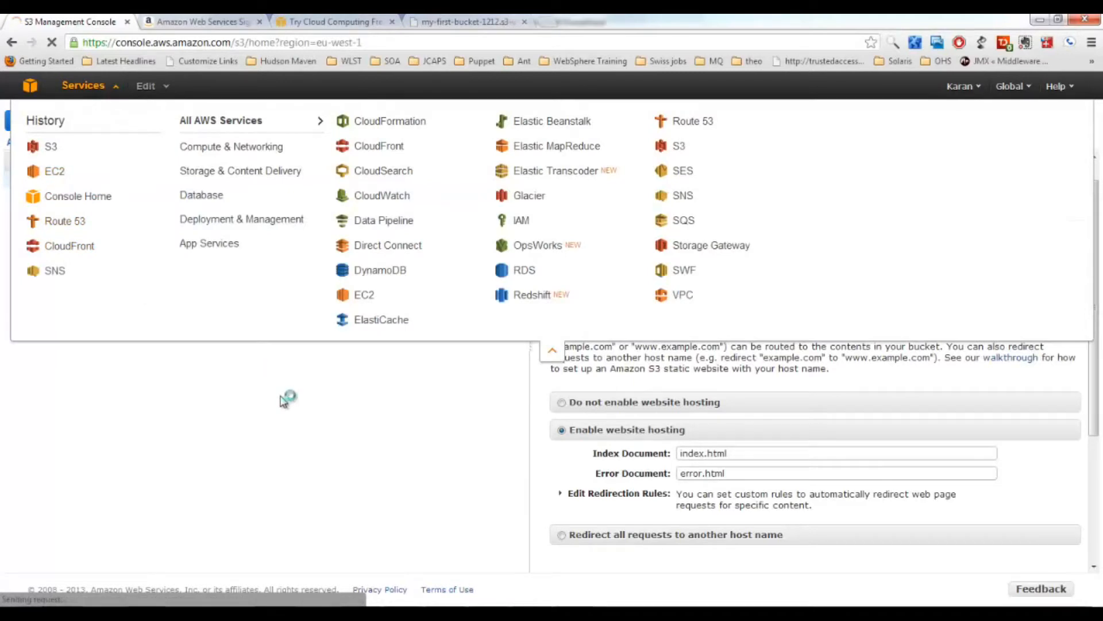
View My First Server under EC2 Running Instances, select its Public DNS, and run putty.exe
click(54, 171)
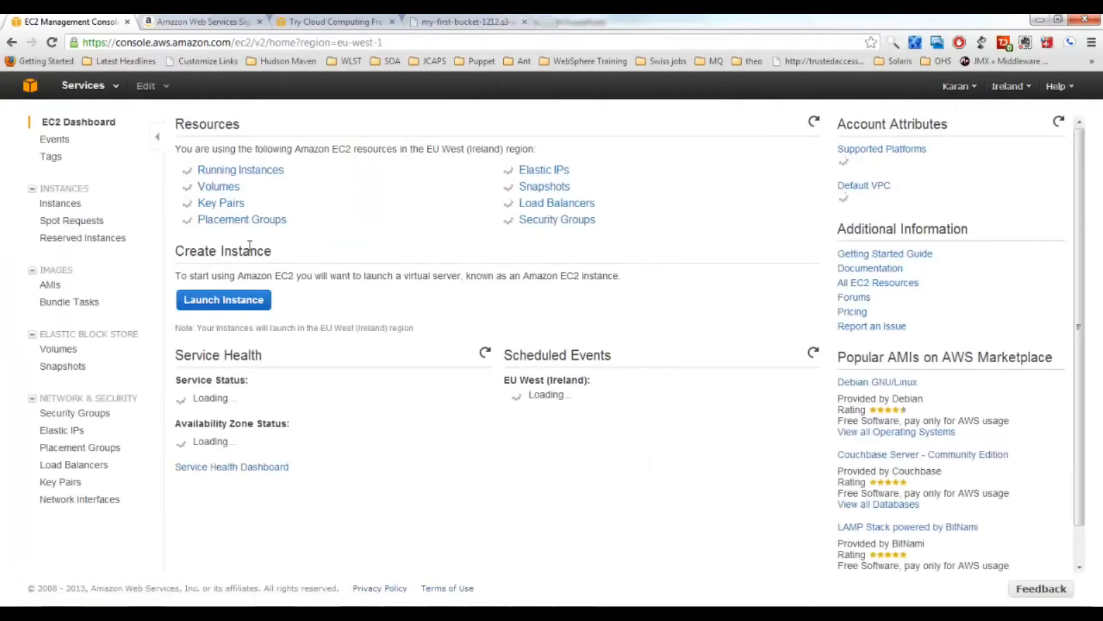
click(1009, 87)
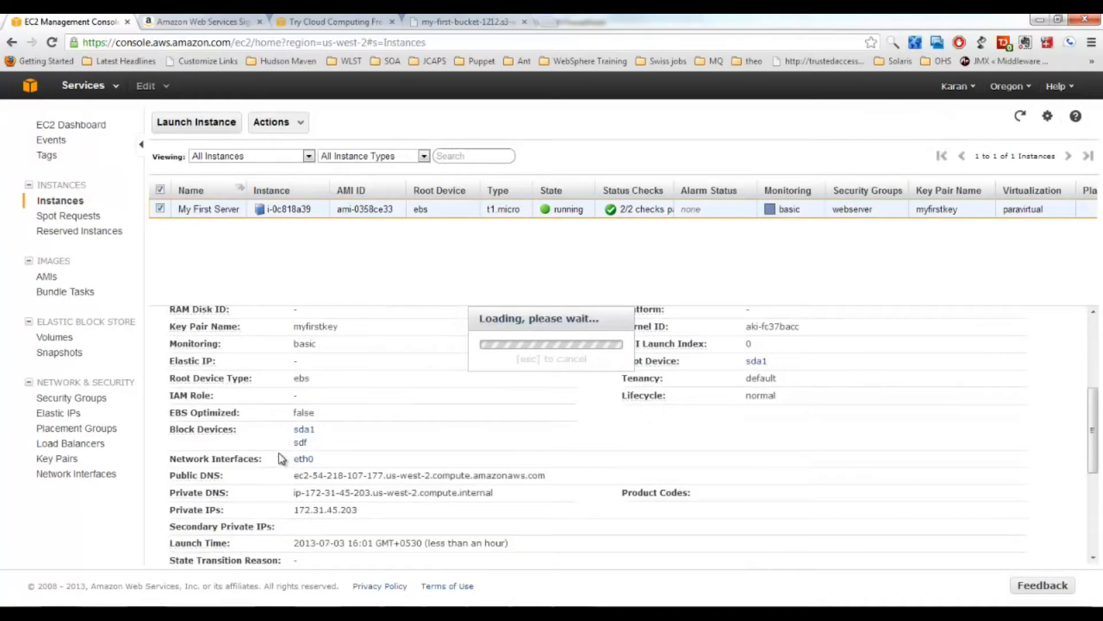
drag(293, 474, 365, 474)
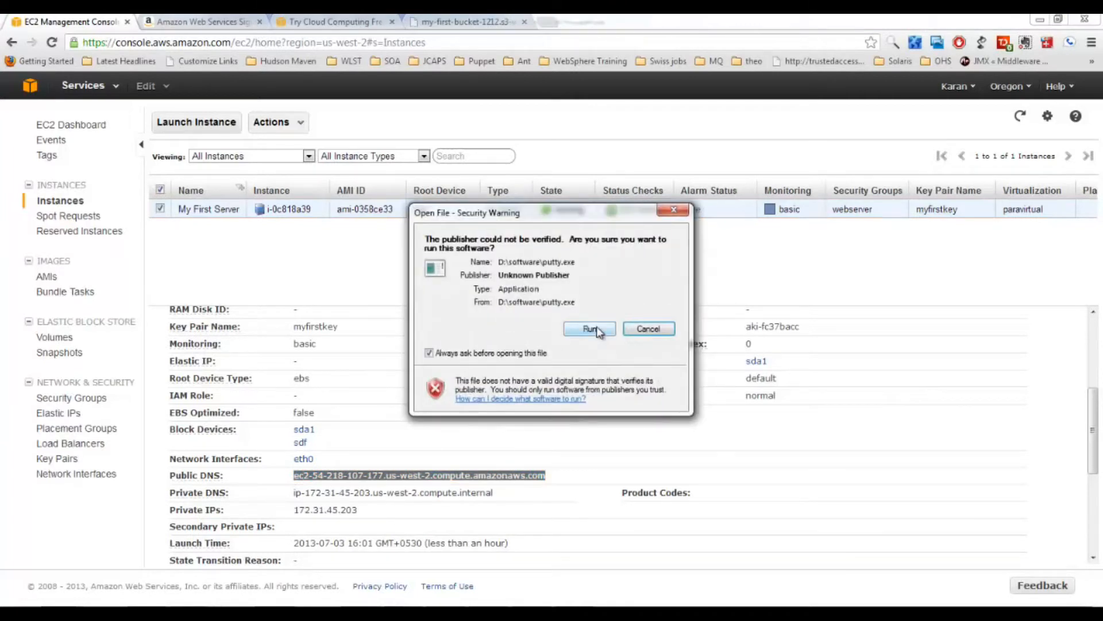
click(590, 329)
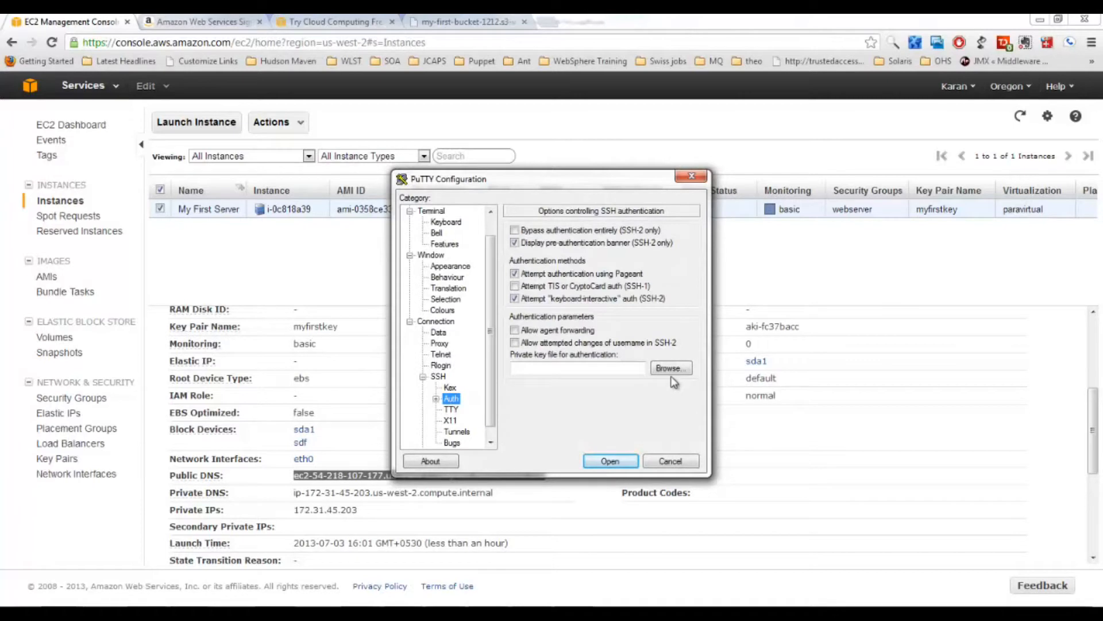
Authenticate with myfirstkey.ppk, open the SSH connection and accept the server's host key
click(669, 368)
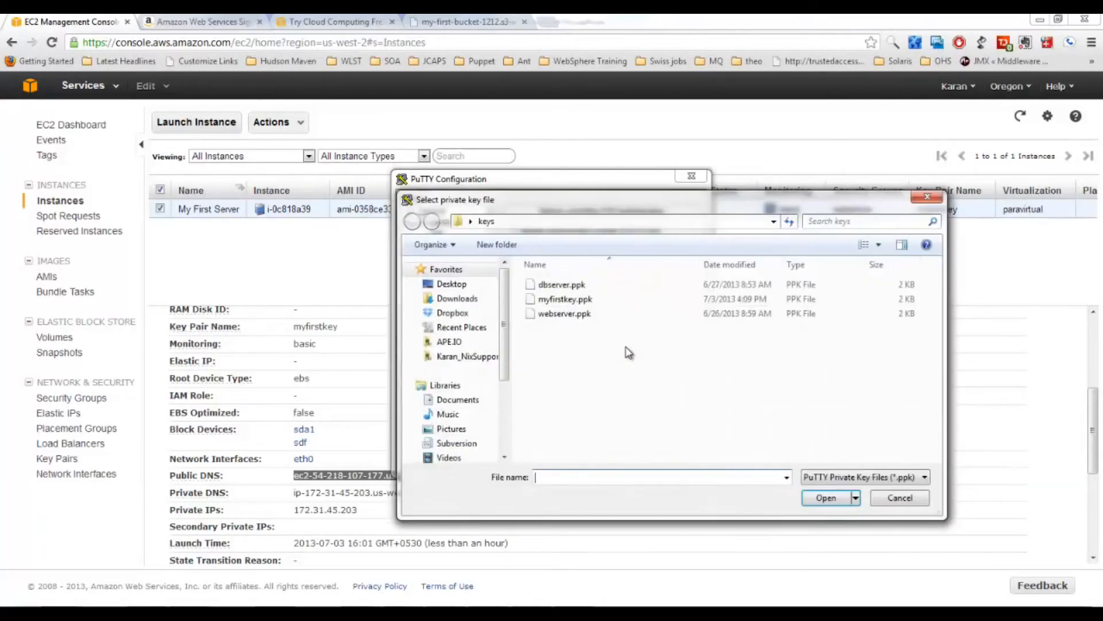
click(566, 299)
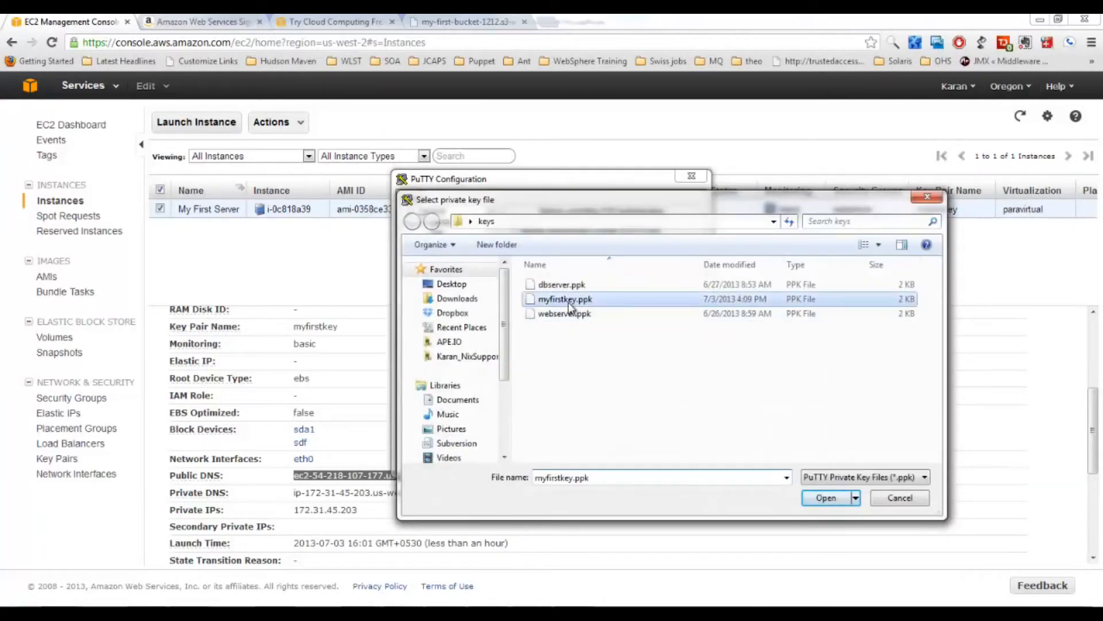
click(825, 498)
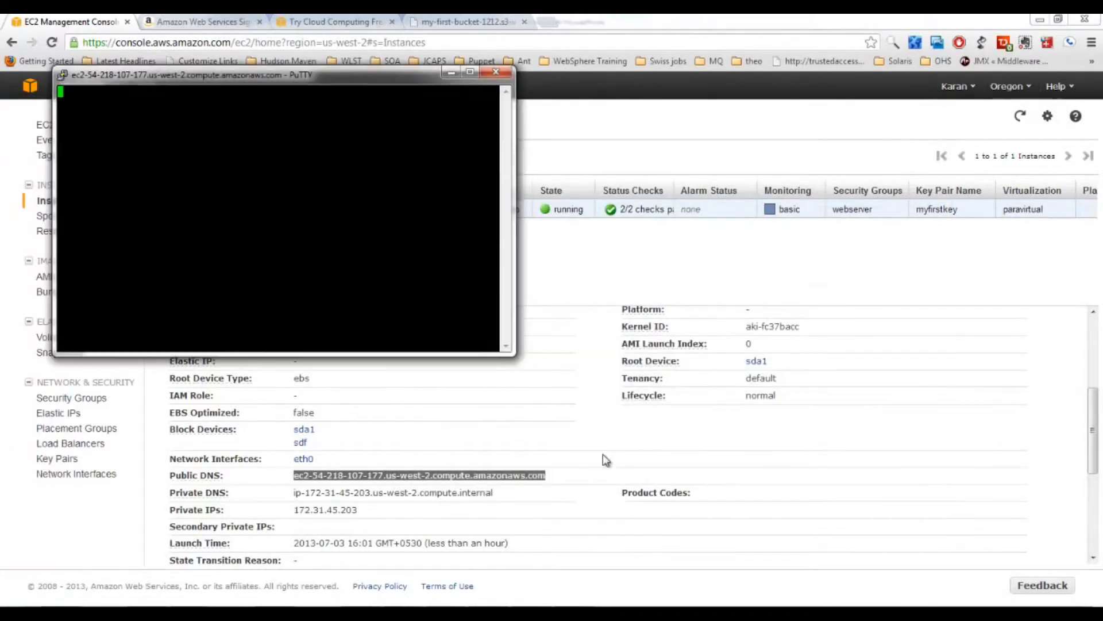
drag(190, 76, 365, 188)
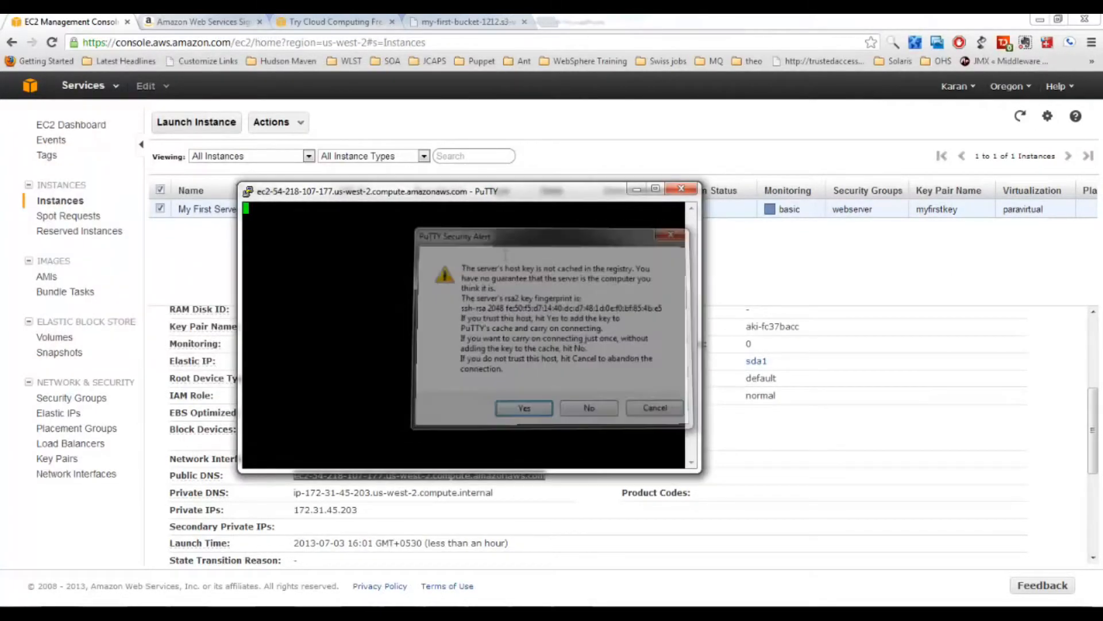
click(524, 408)
text(sudo -i)
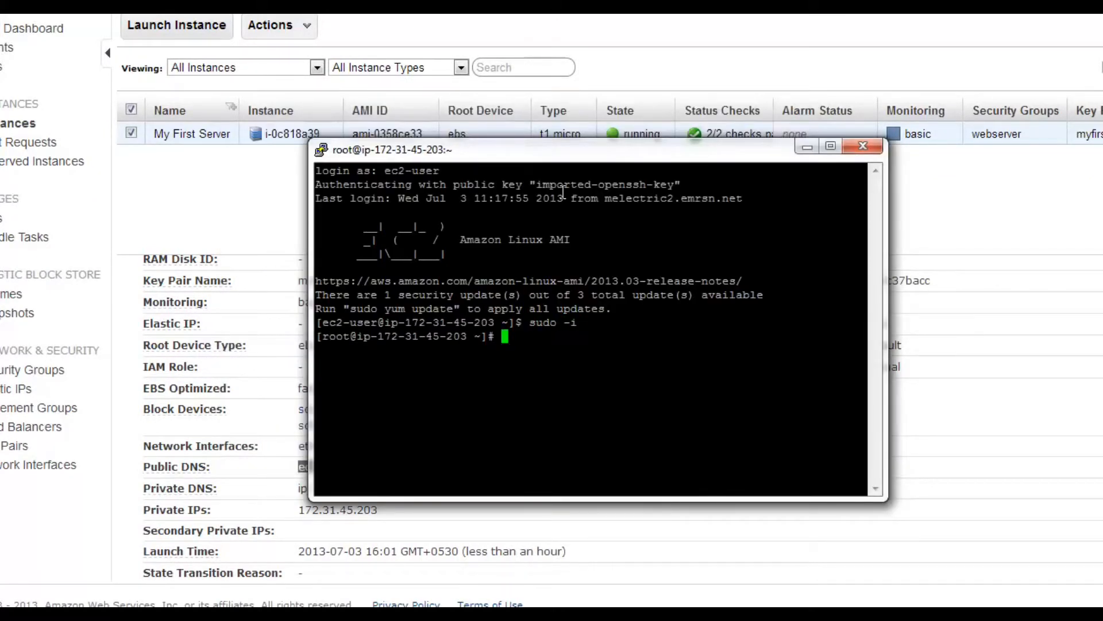
Install s3cmd with yum, answering y, then start s3cmd --configure
text(yum install s3cmd)
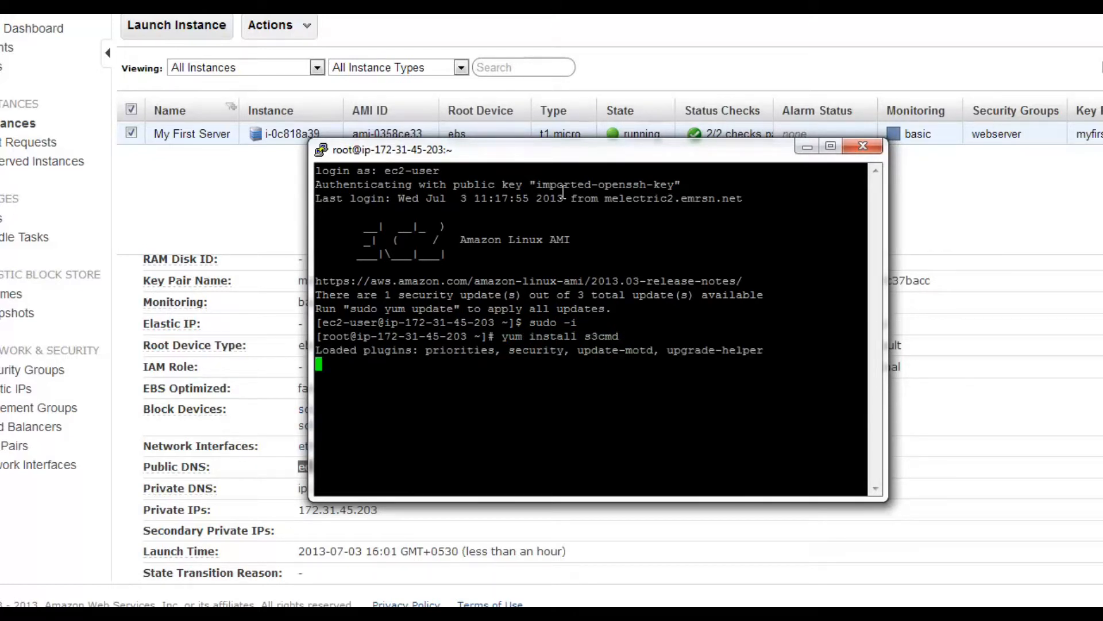
key(Return)
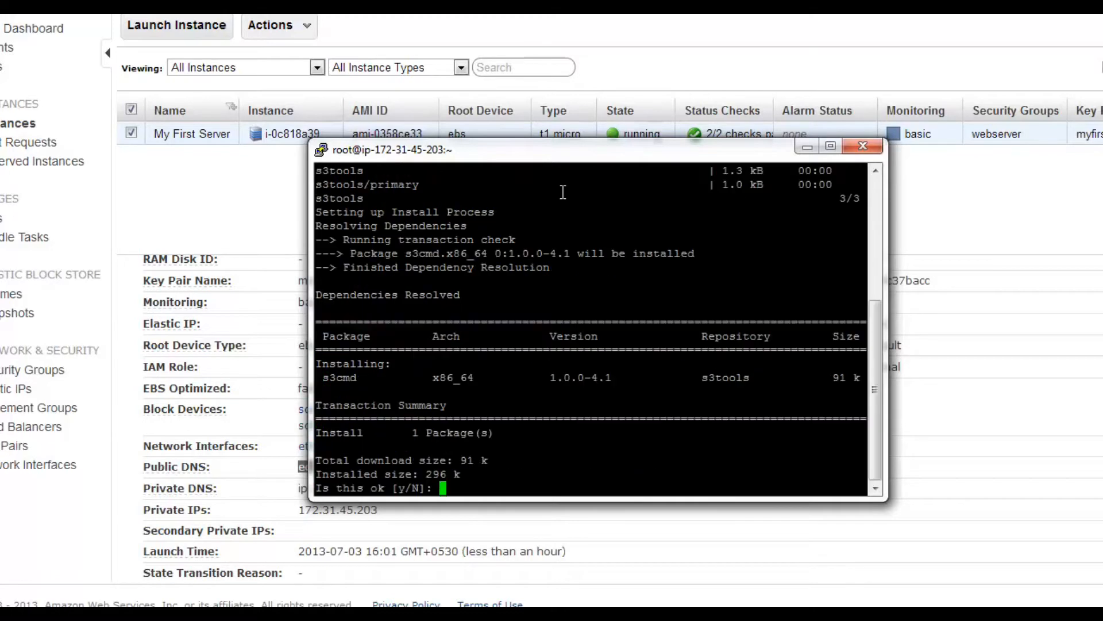
text(y)
text(s)
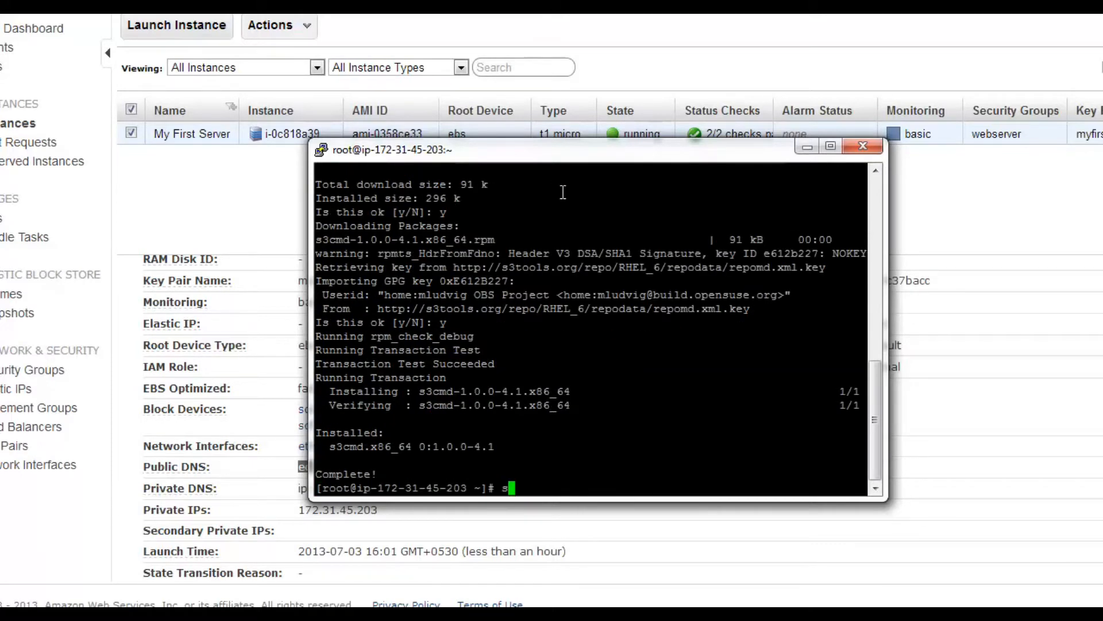
text(3cmd)
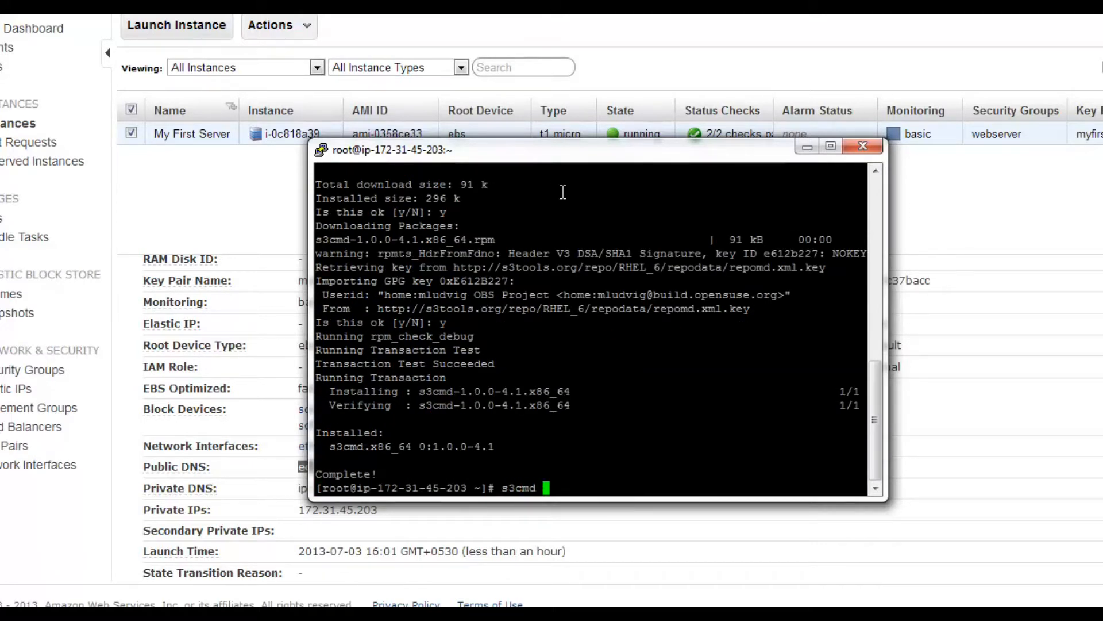
text(--configure)
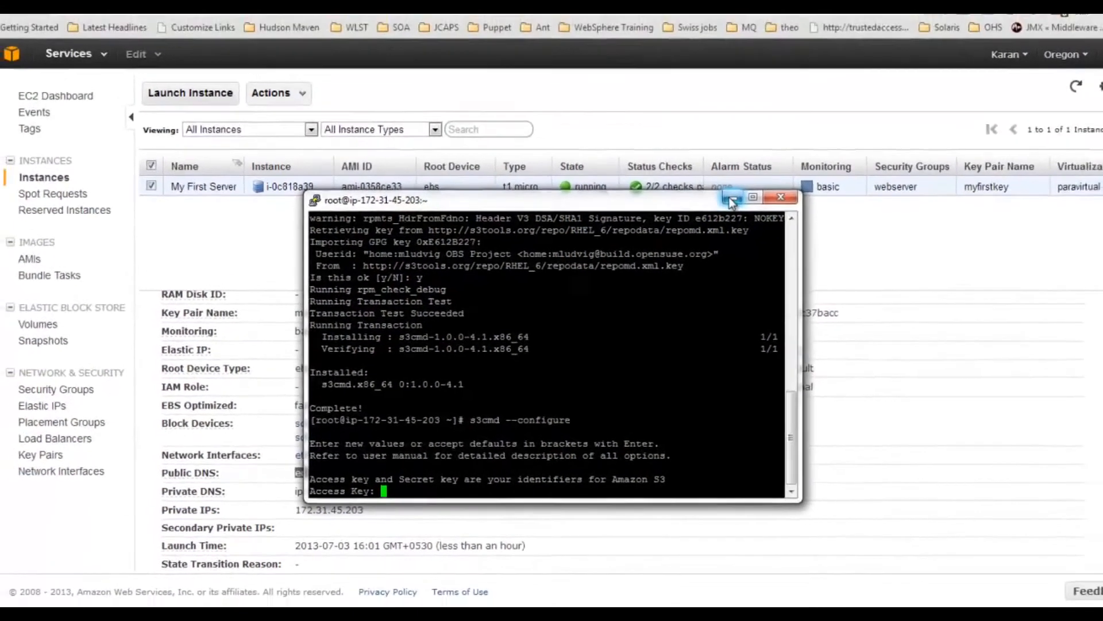
Open account Security Credentials, dismiss the notice, expand Access Keys and go to the legacy credentials page
click(953, 86)
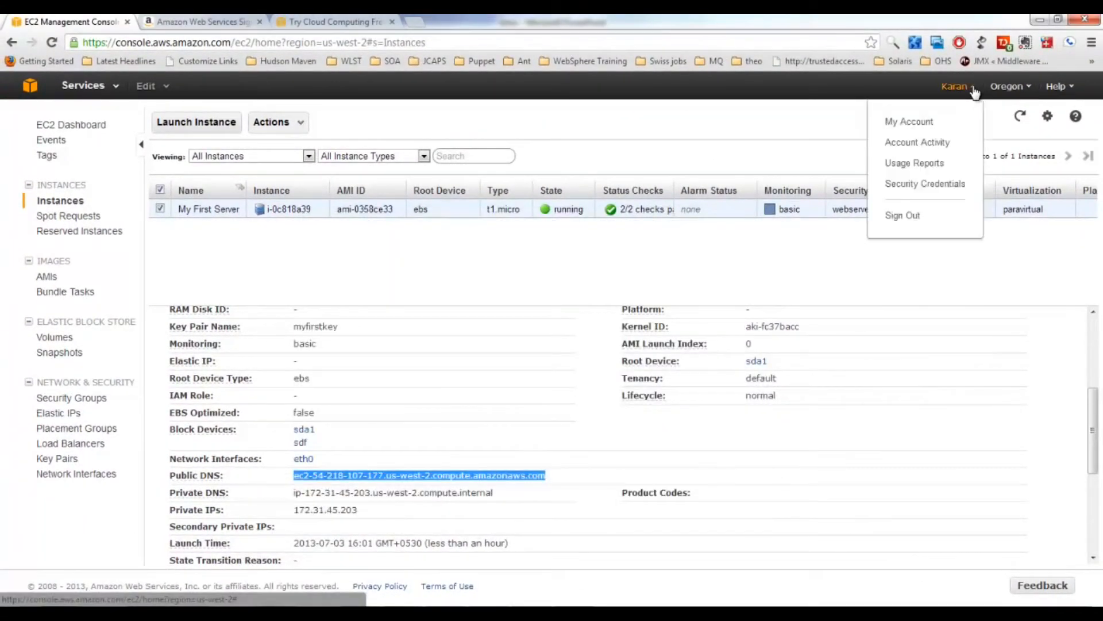
mouse_move(924, 184)
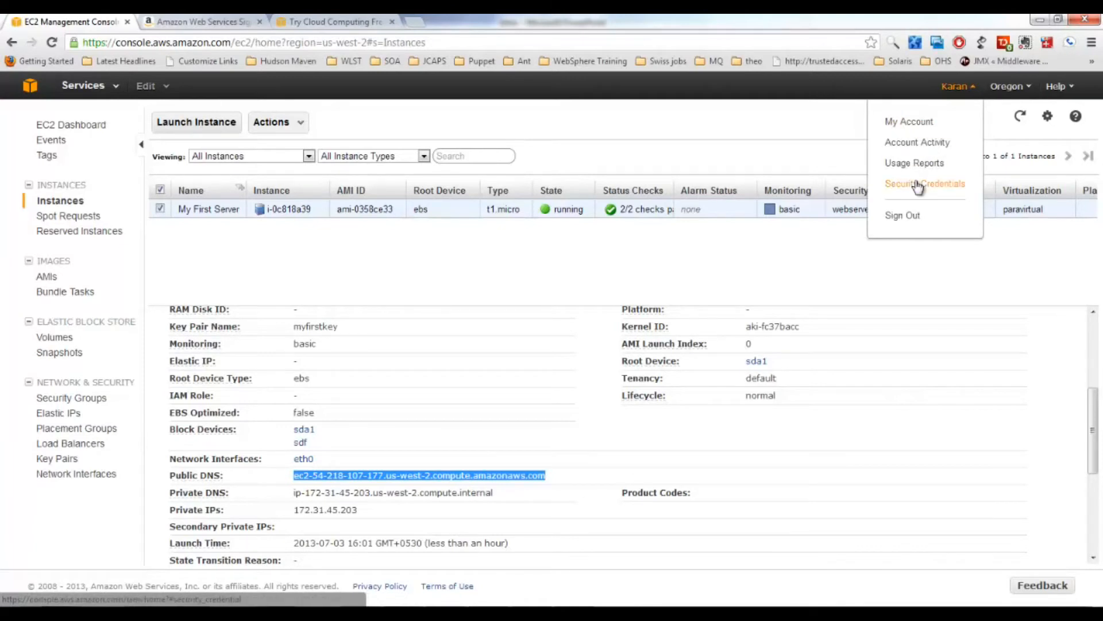
click(924, 184)
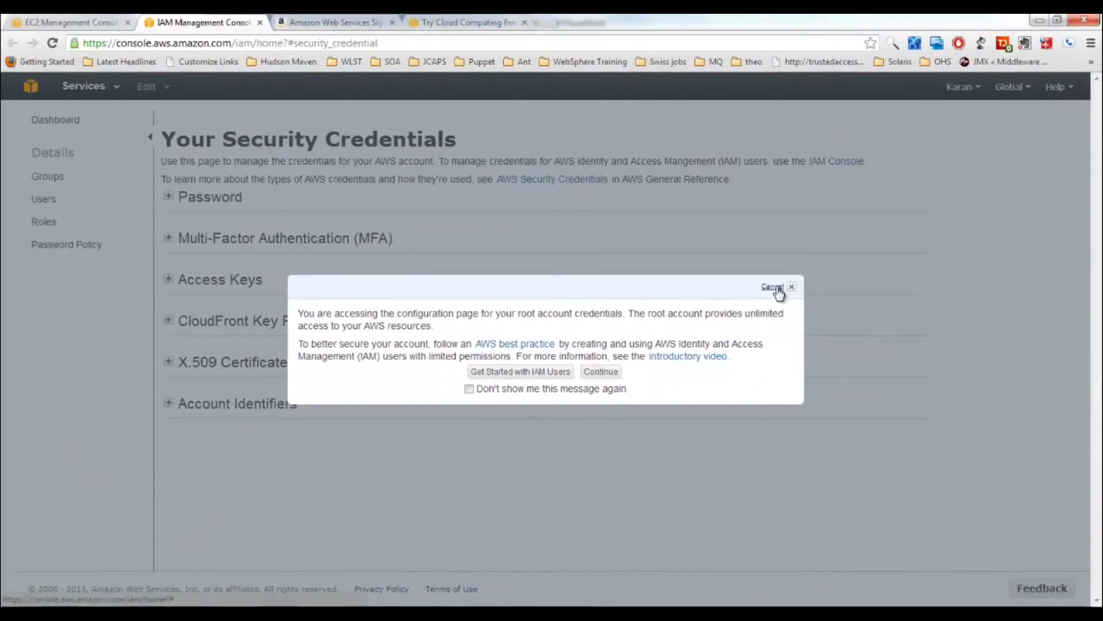
click(772, 286)
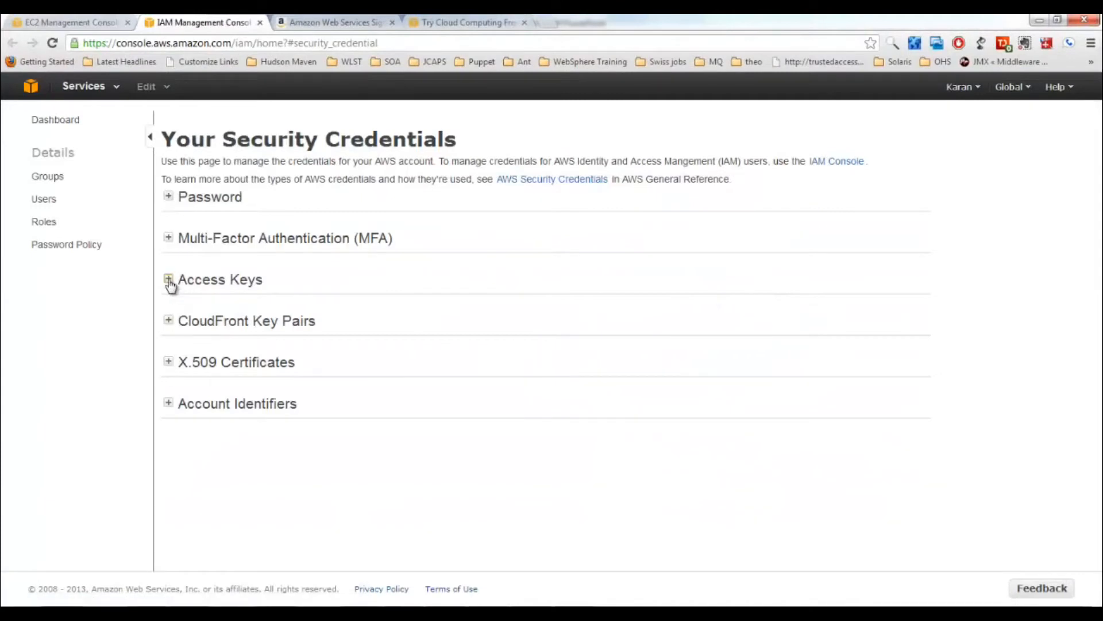
click(168, 279)
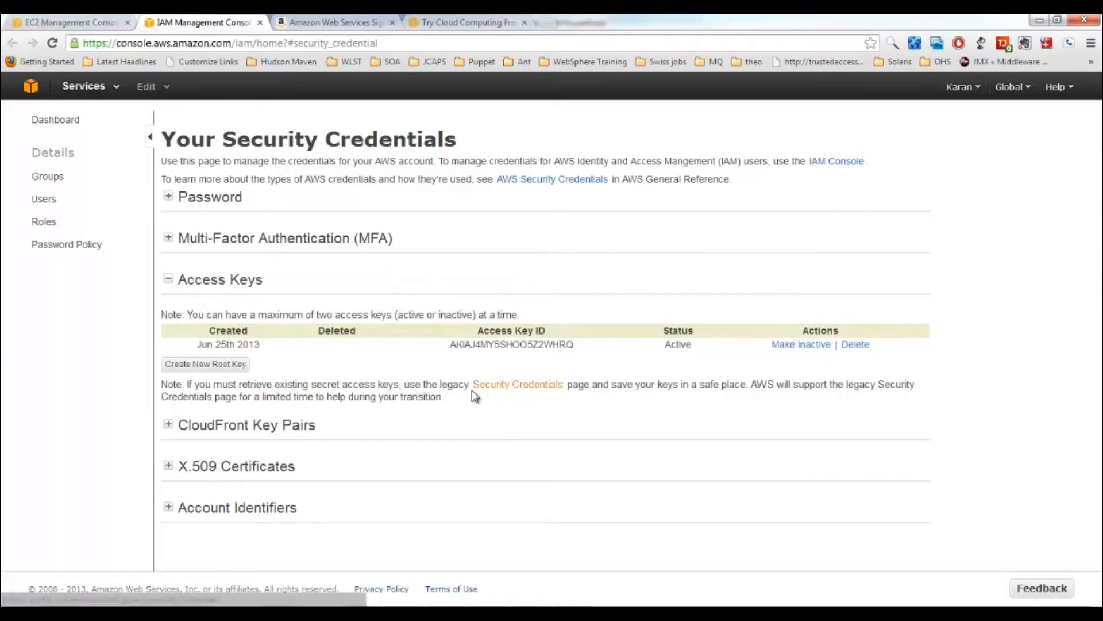
mouse_move(509, 389)
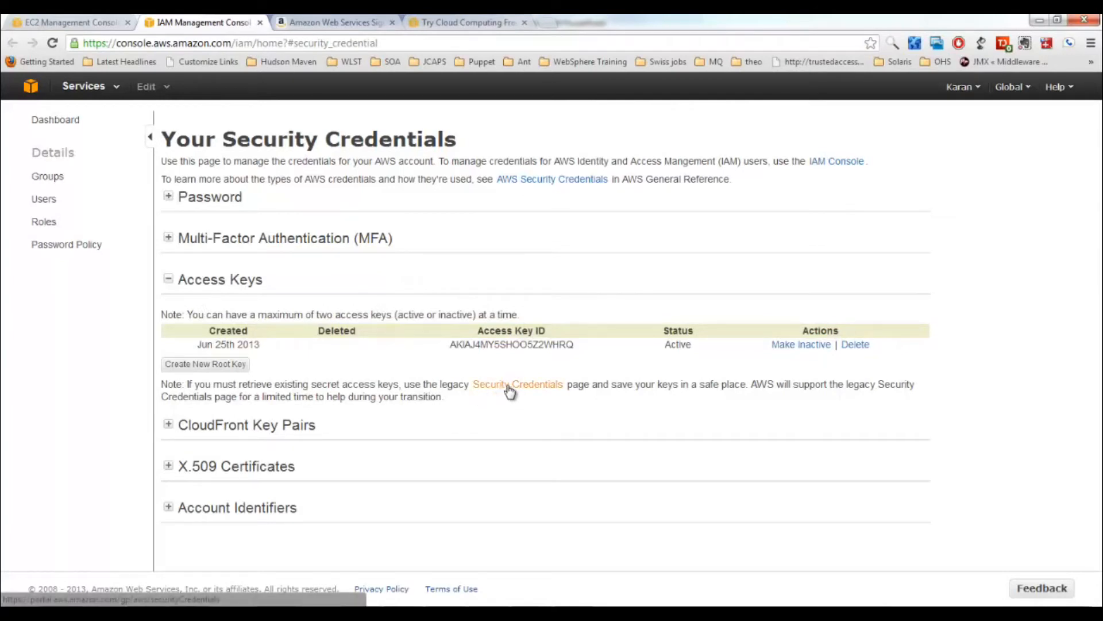
click(517, 384)
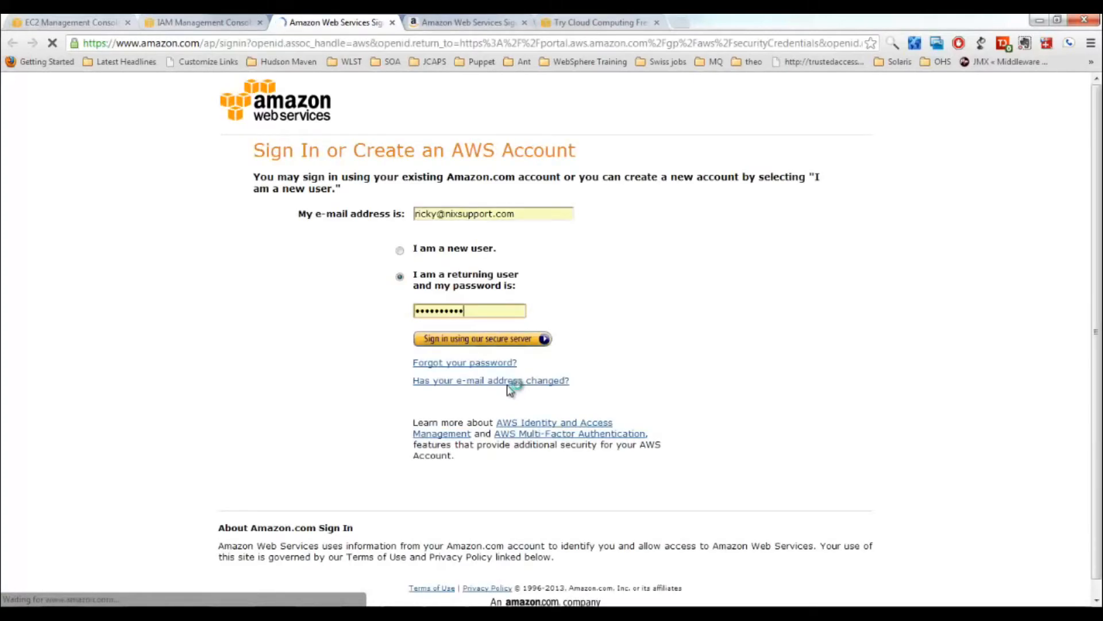
Sign in via the secure server and scroll the legacy Security Credentials page toward Access Credentials
click(481, 337)
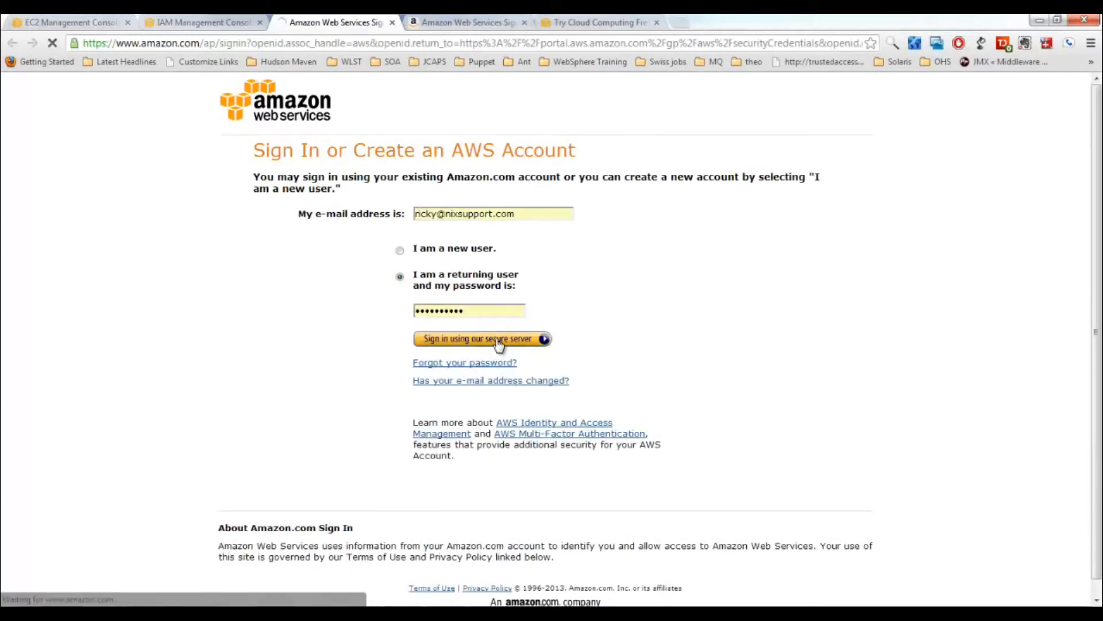
click(482, 338)
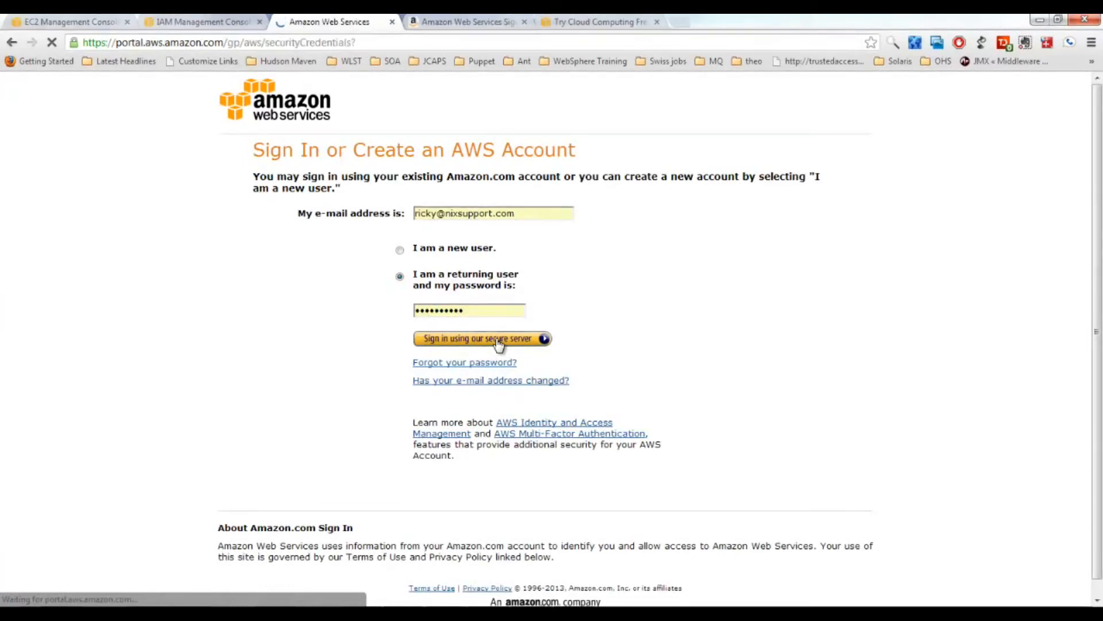
click(482, 338)
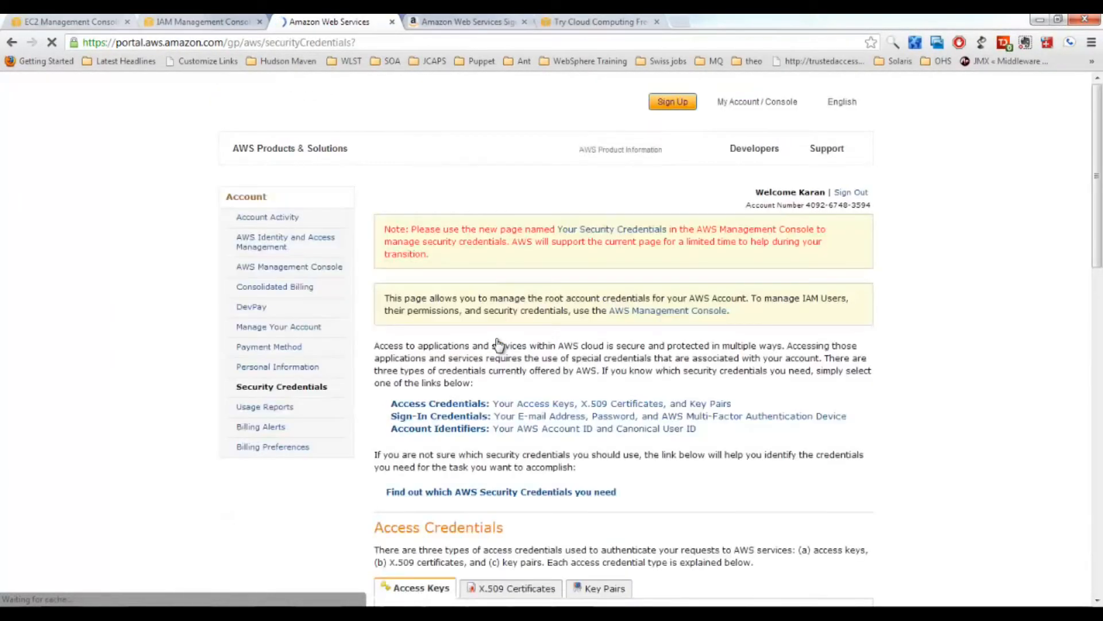
scroll(down, 3)
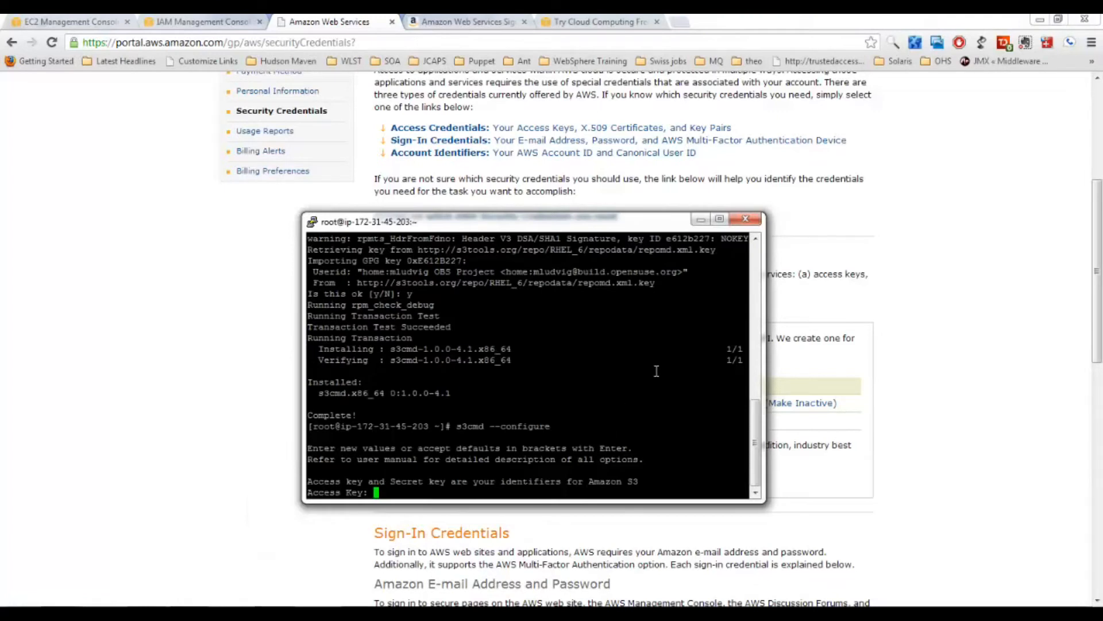
Back in PuTTY, answer Y to test the supplied keys and y to save settings to /root/.s3cfg
click(746, 219)
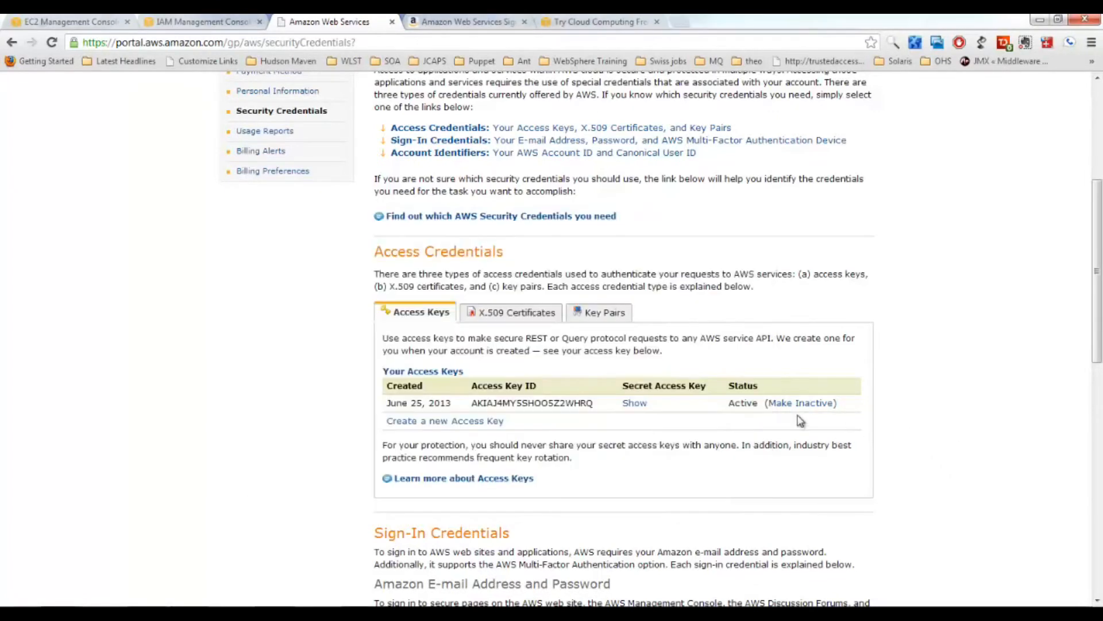
click(633, 402)
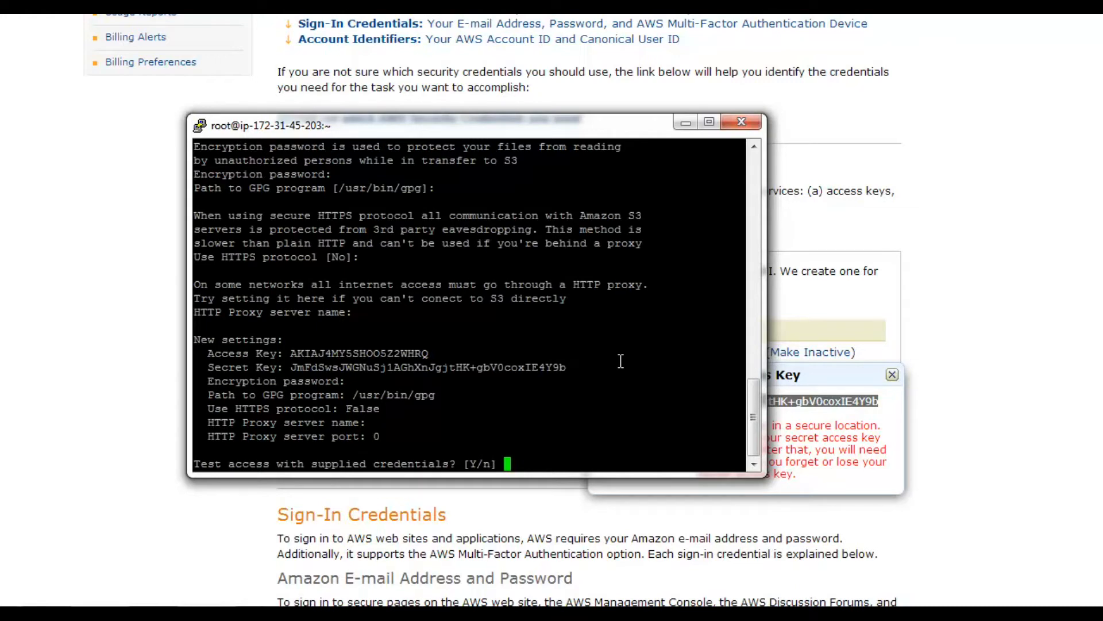
text(Y)
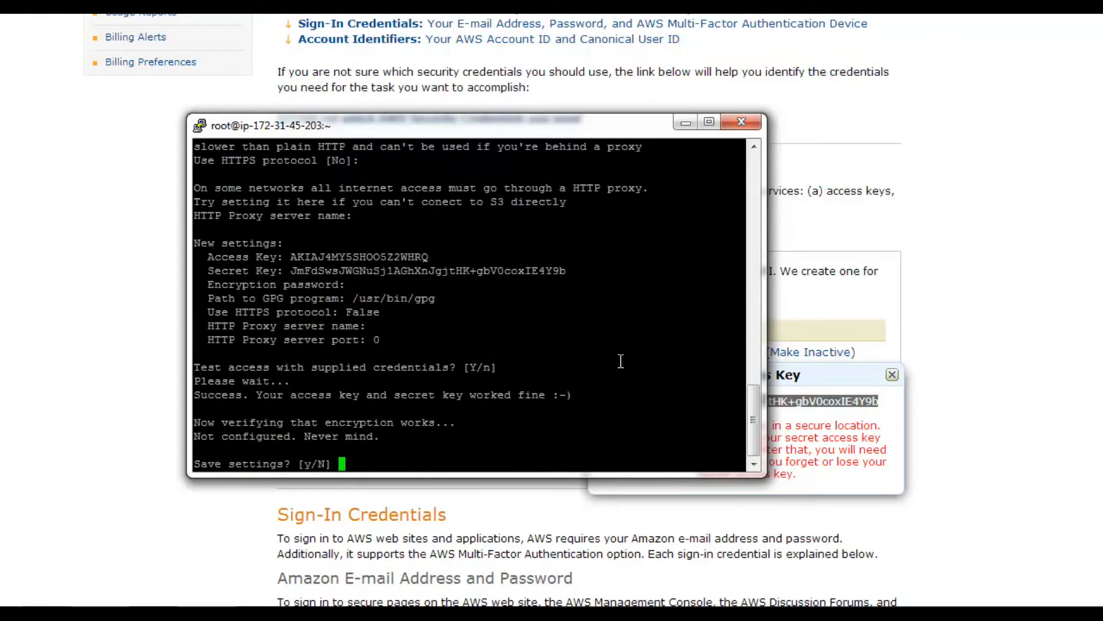
text(y)
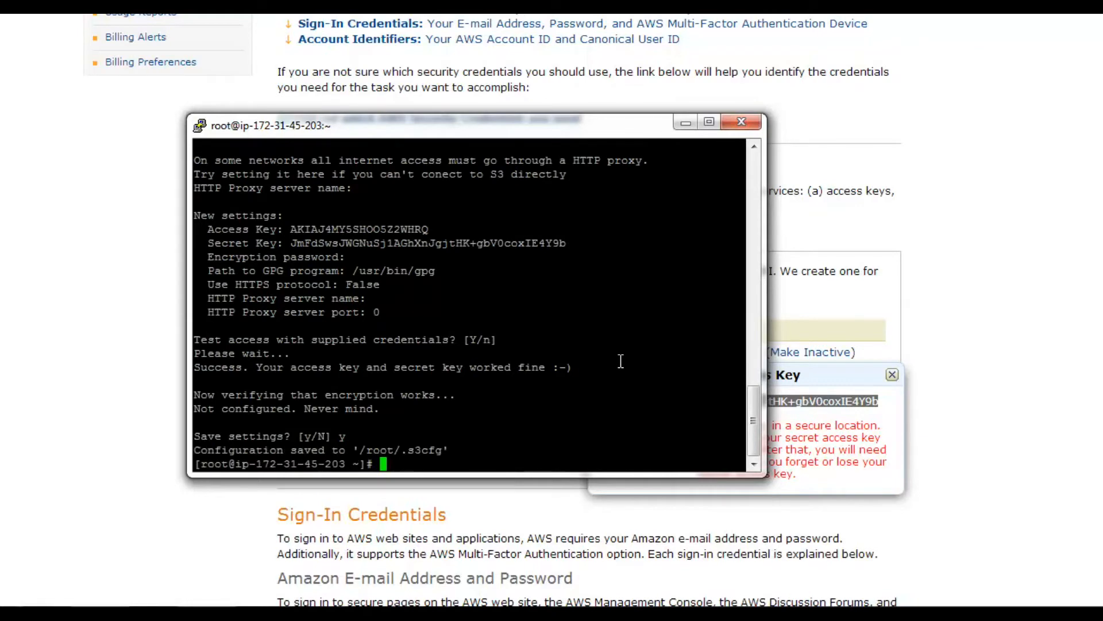
click(740, 121)
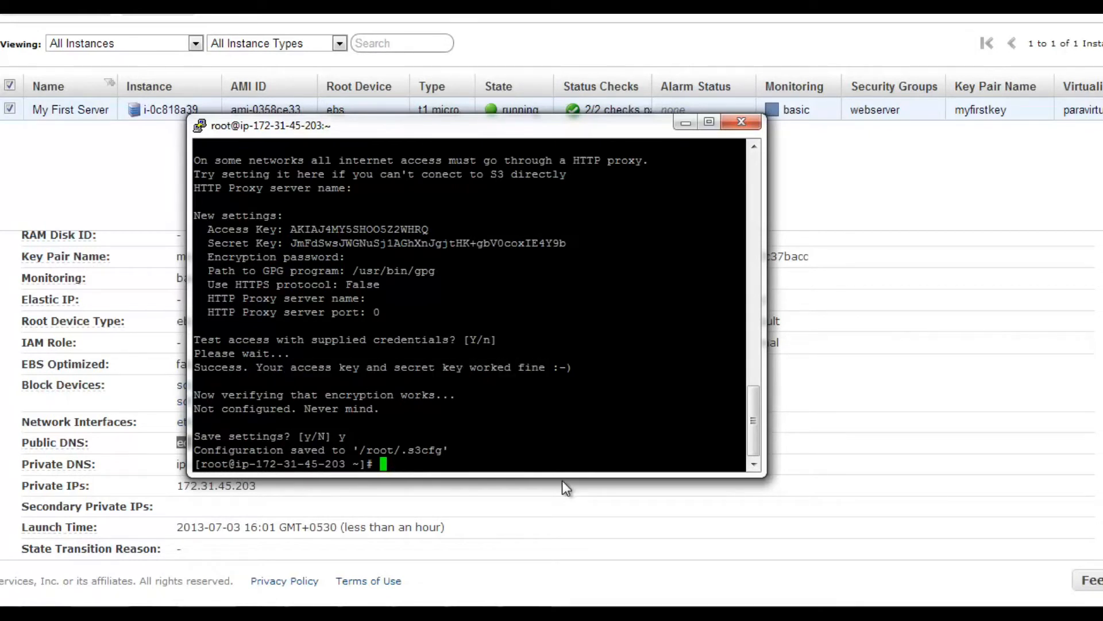
List buckets with s3cmd ls, create empty file take1 and put it into s3://my-first-bucket-1212
text(s3cmd ls)
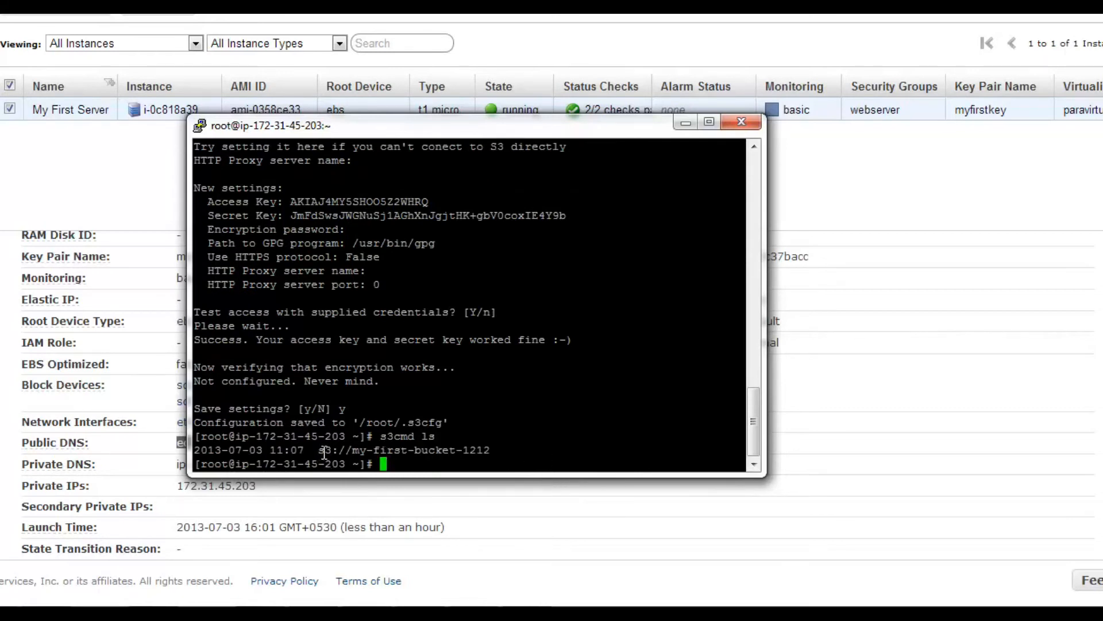
double_click(402, 449)
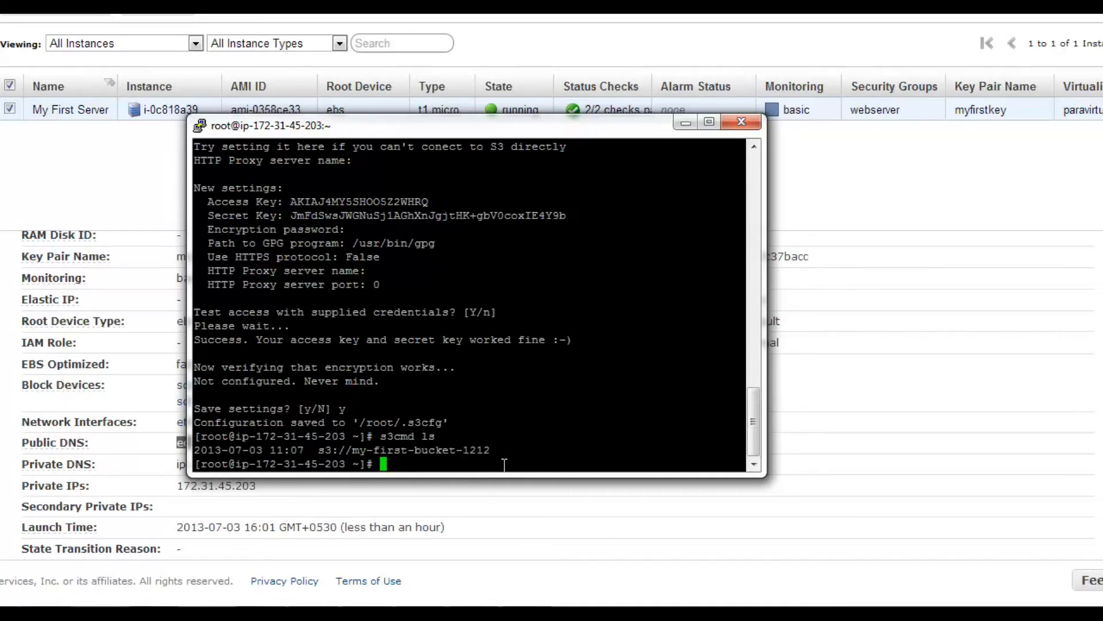
text(touch take1)
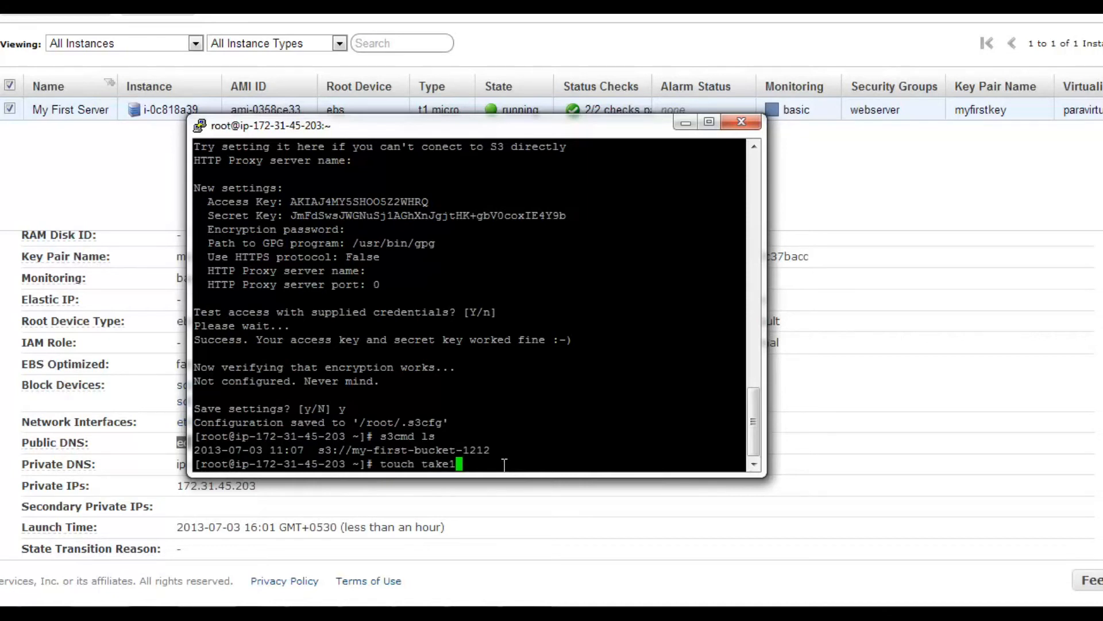
text(s3cmd pu)
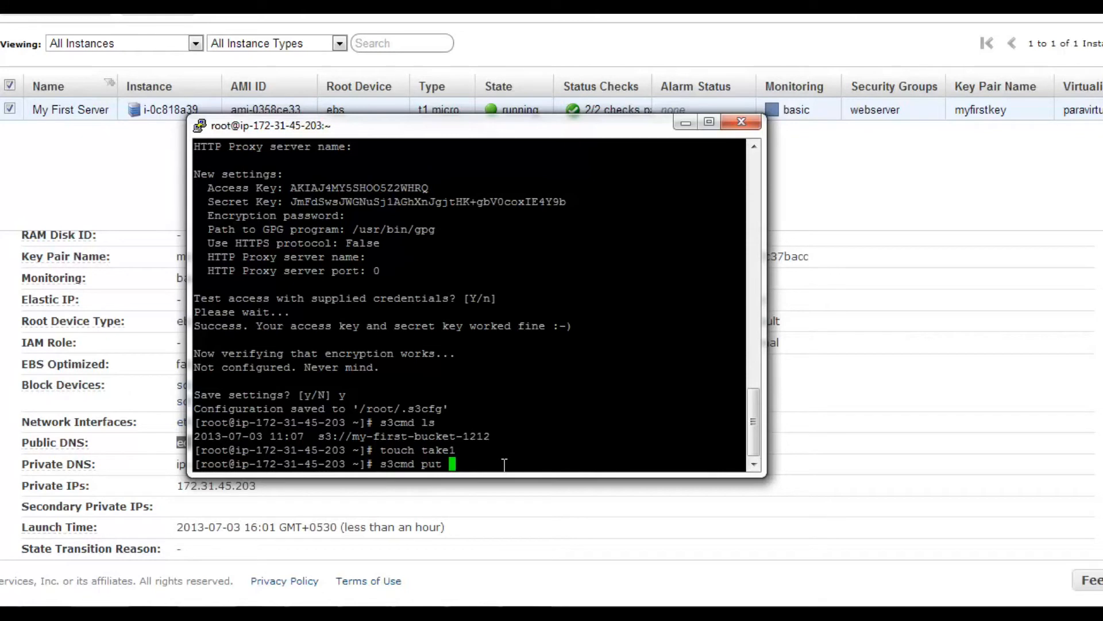
text(take1 s3://my-first-bucket-1212)
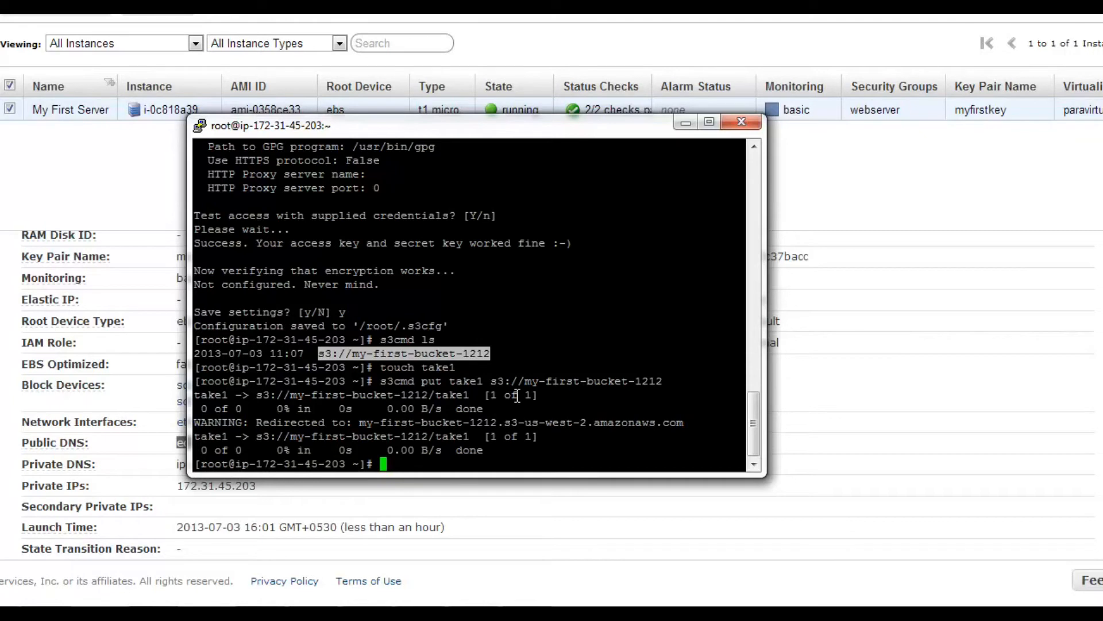
List s3://my-first-bucket-1212 to confirm take1 sits alongside test.html and webserver.ppk
text(s3)
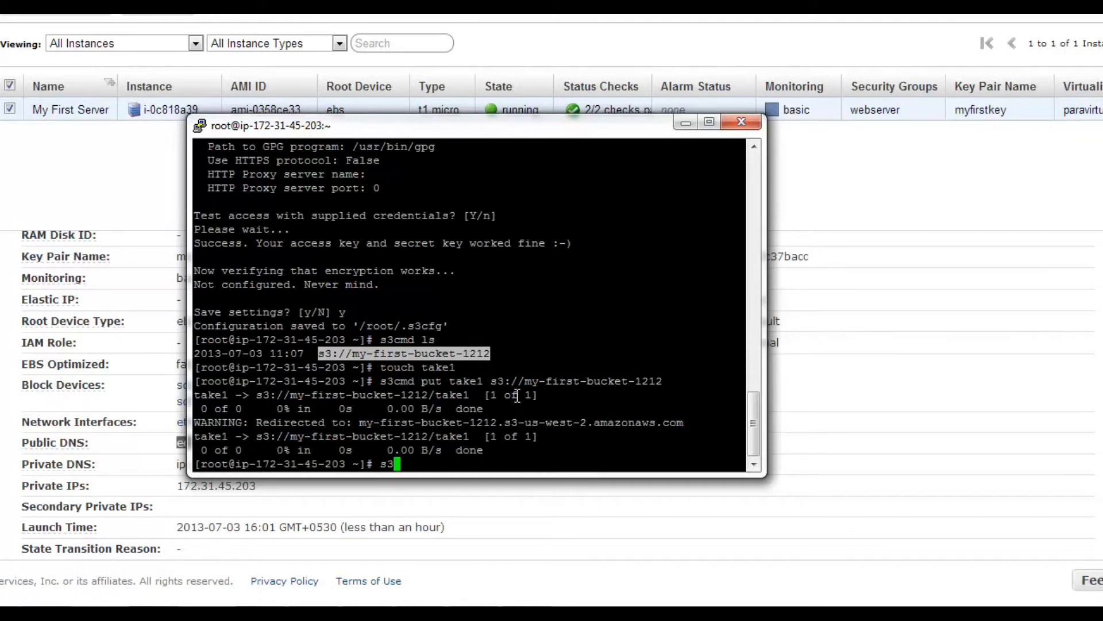
text(cmd ls s3://my-first-bucket-1212)
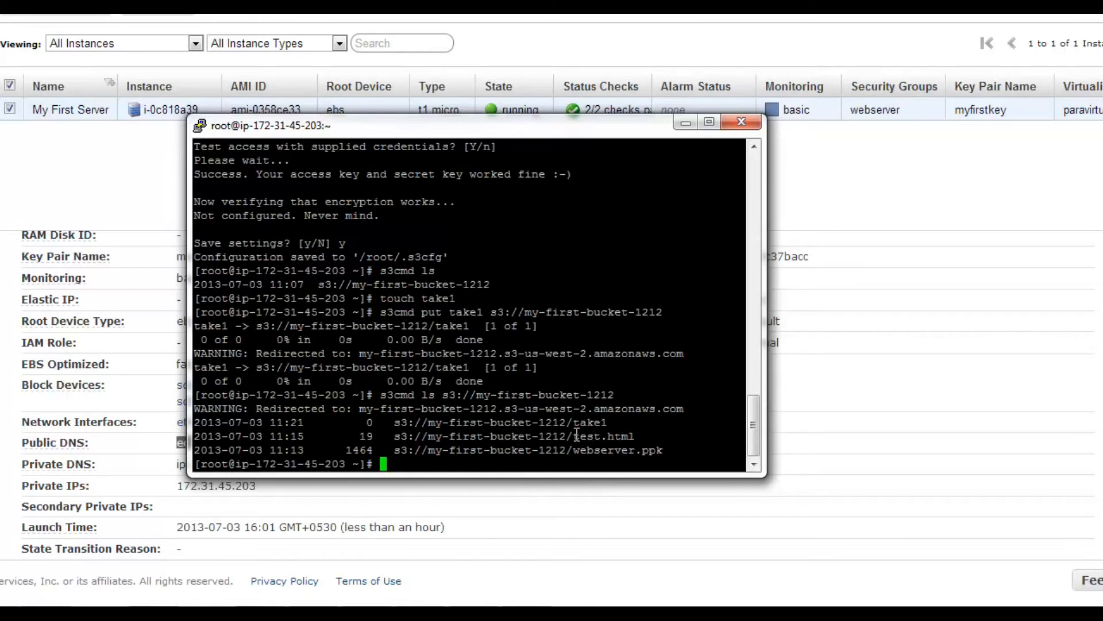
double_click(601, 436)
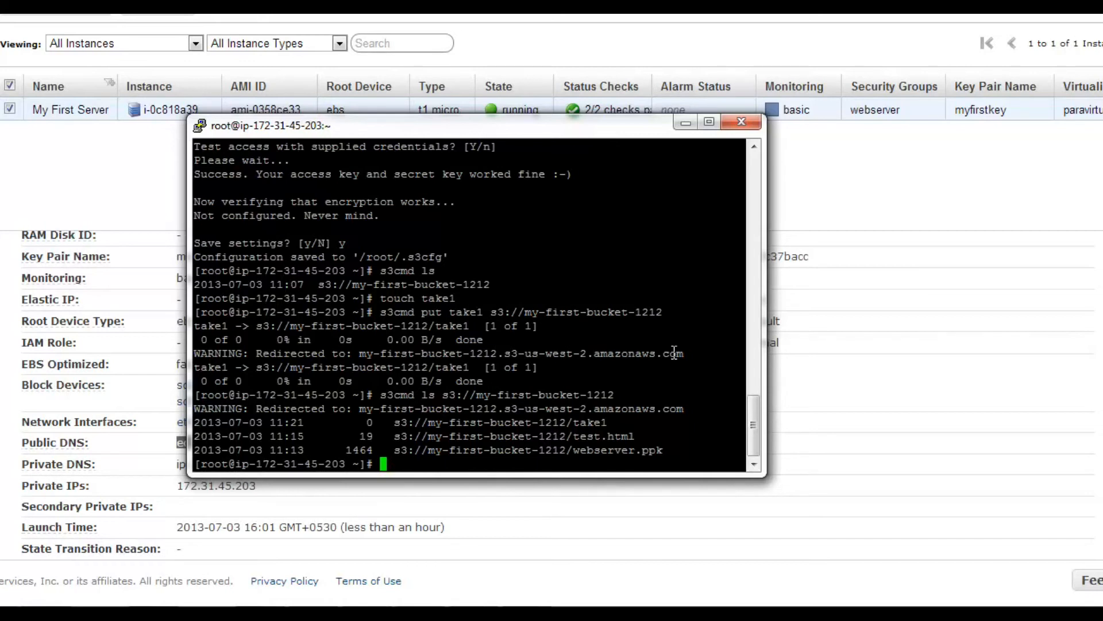
Create the bucket s3://my-second-bucket-1212 with s3cmd mb
text(s3)
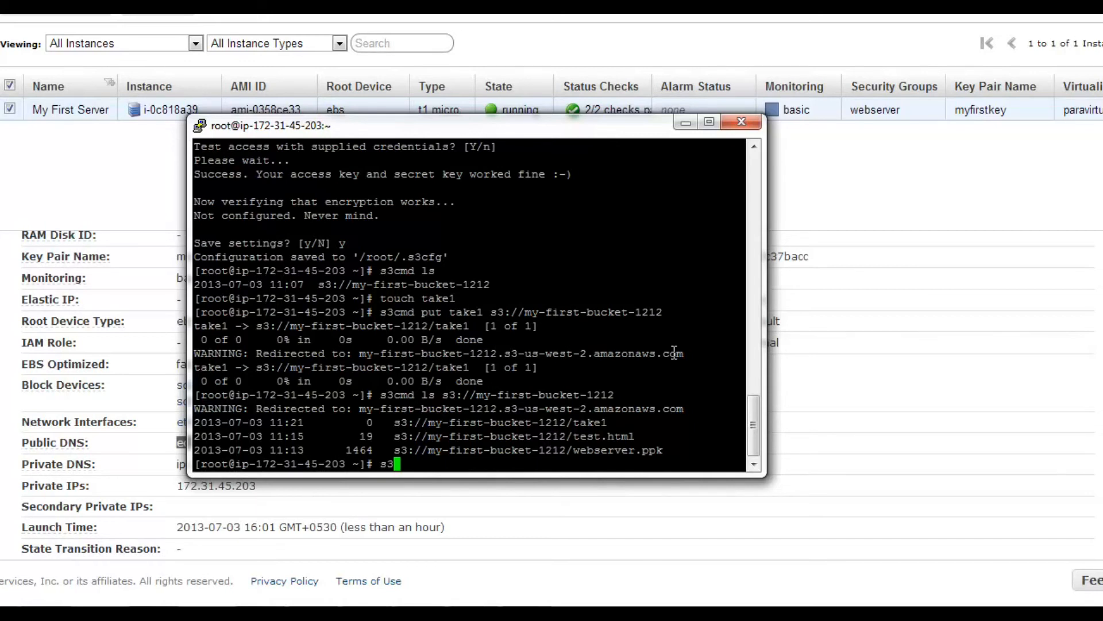
text(cmd)
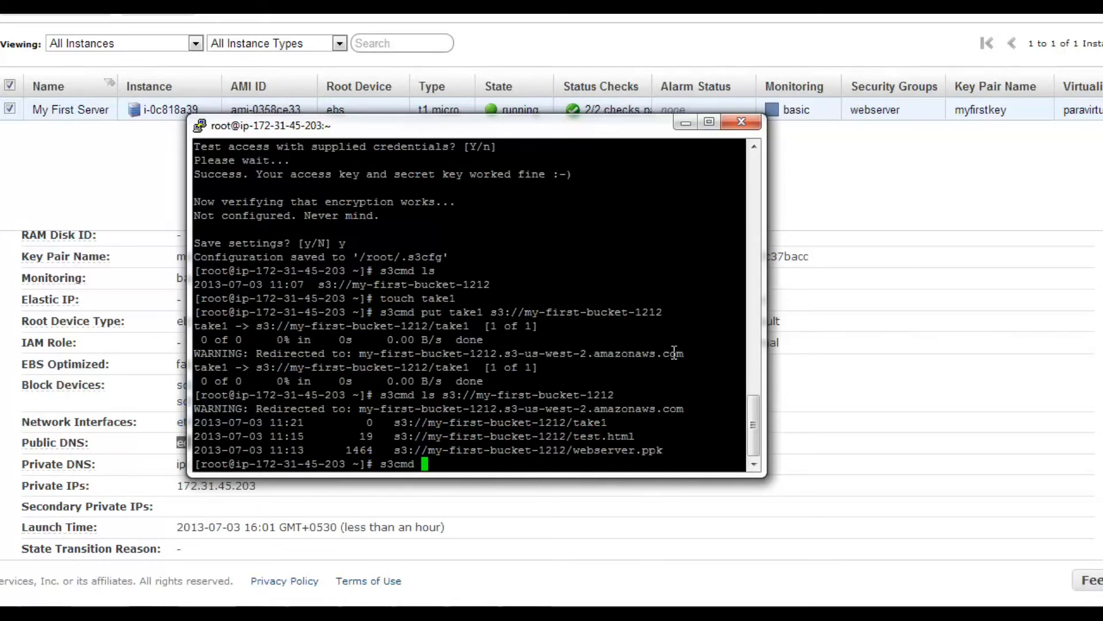
text(mb s)
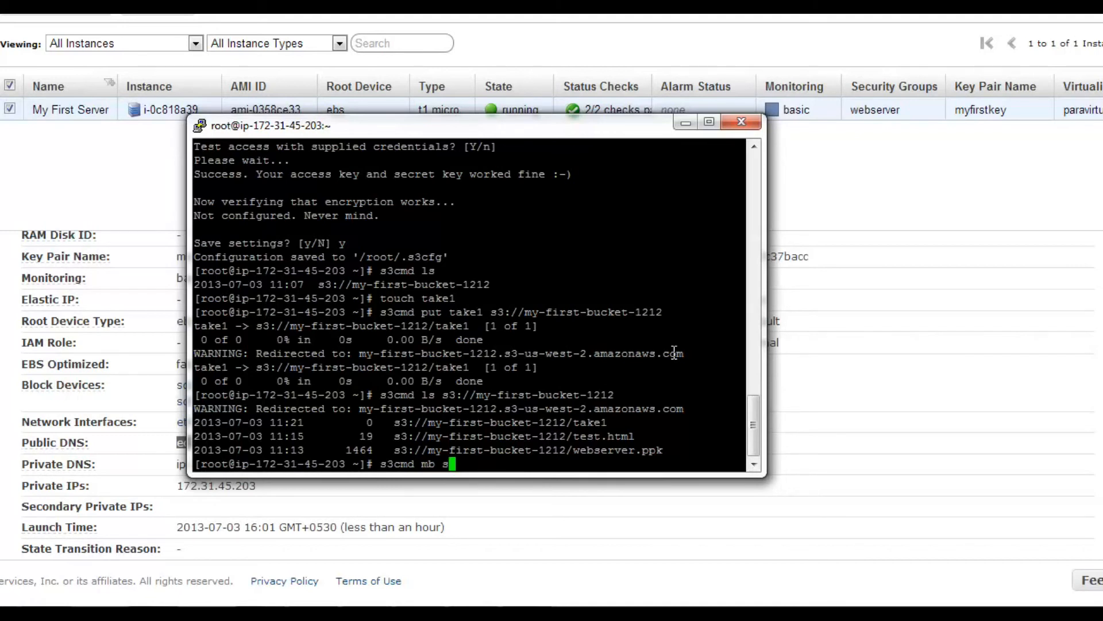
text(3://my)
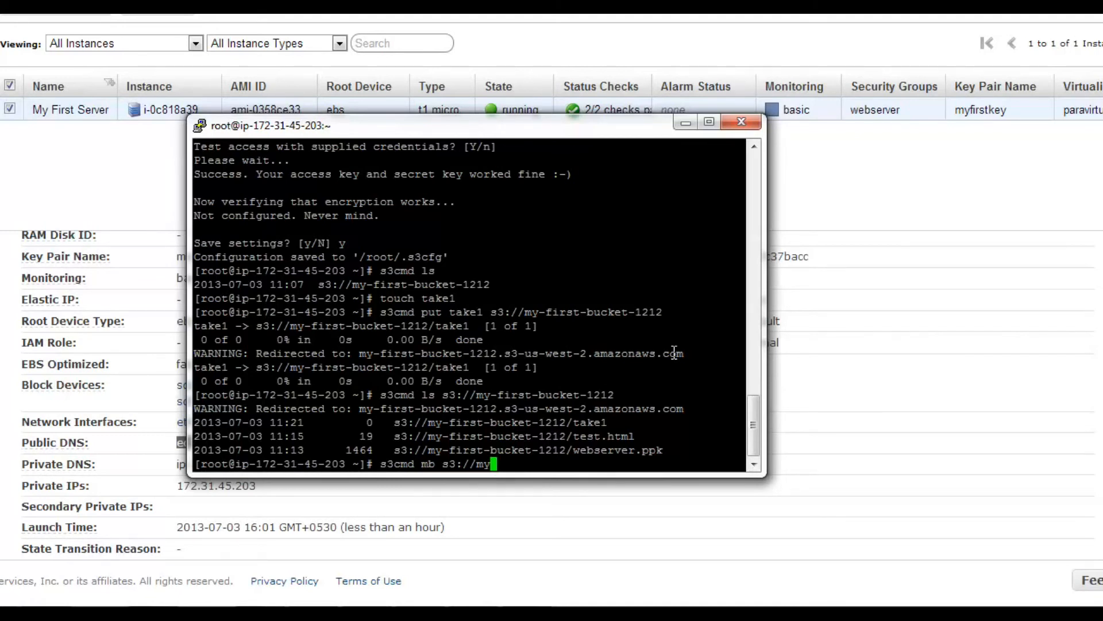
text(-second-bucket-1212)
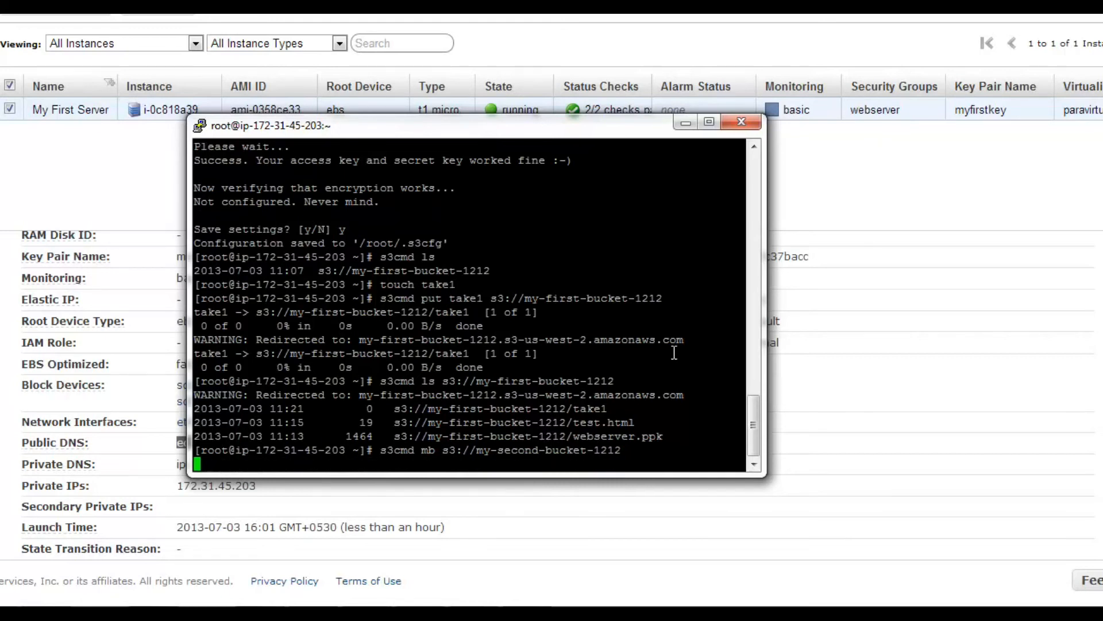
List the buckets with s3cmd ls and view the s3cmd help output
text(s3cmd ls)
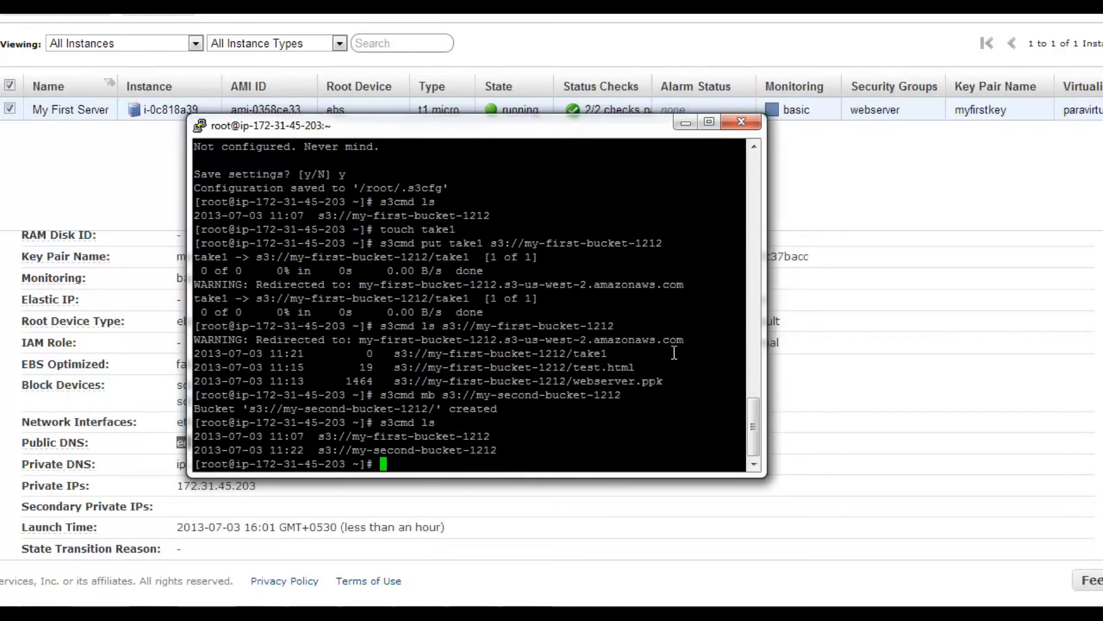
mouse_move(472, 450)
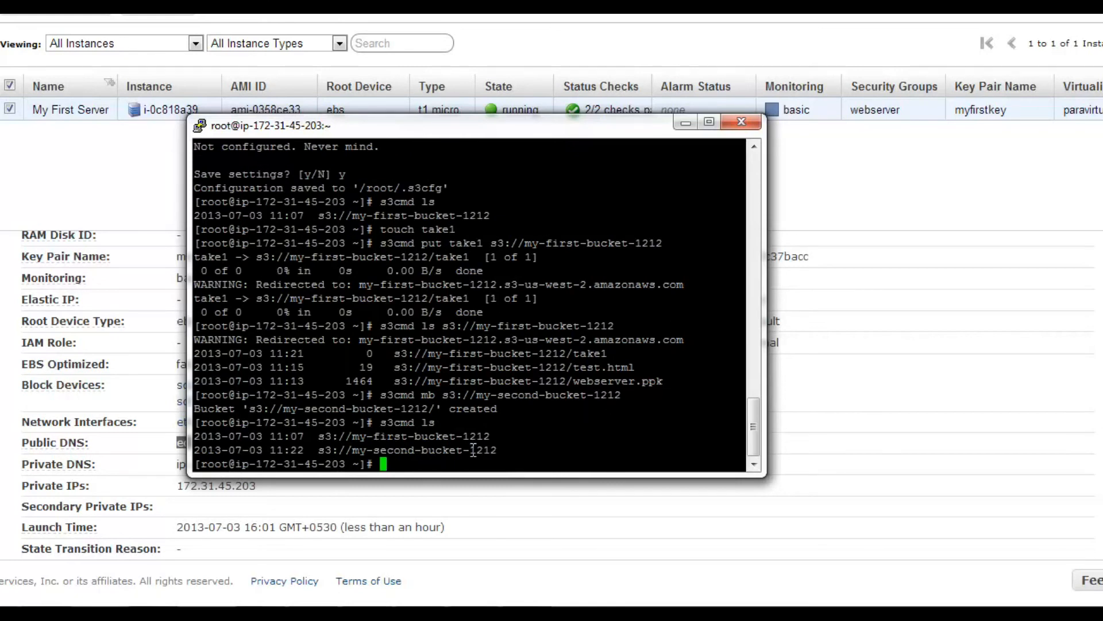
text(s3cmd)
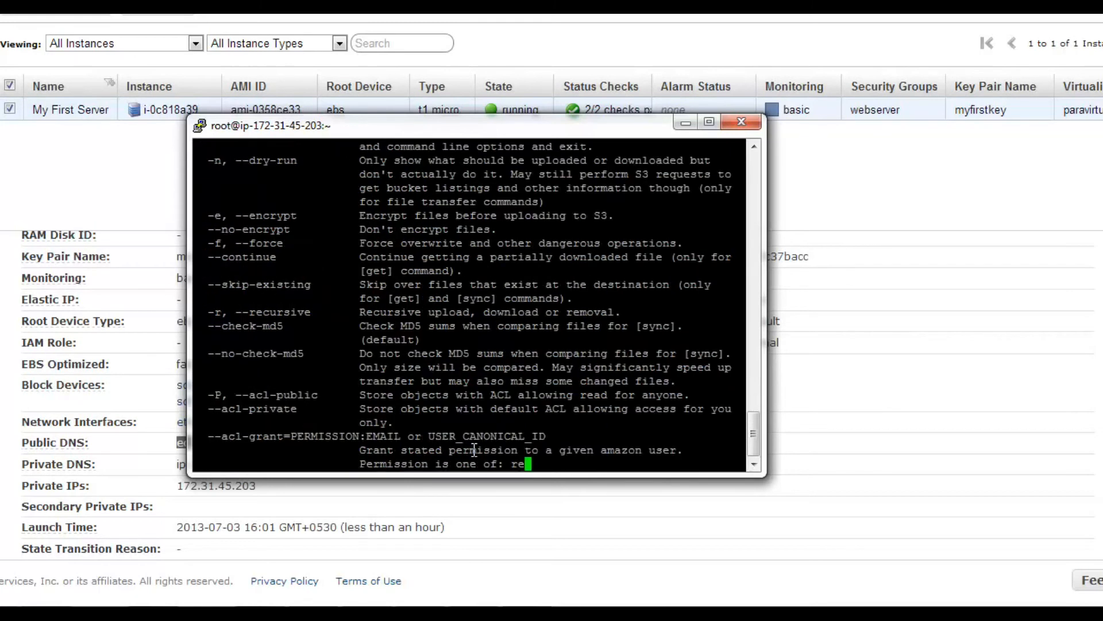
scroll(down, 3)
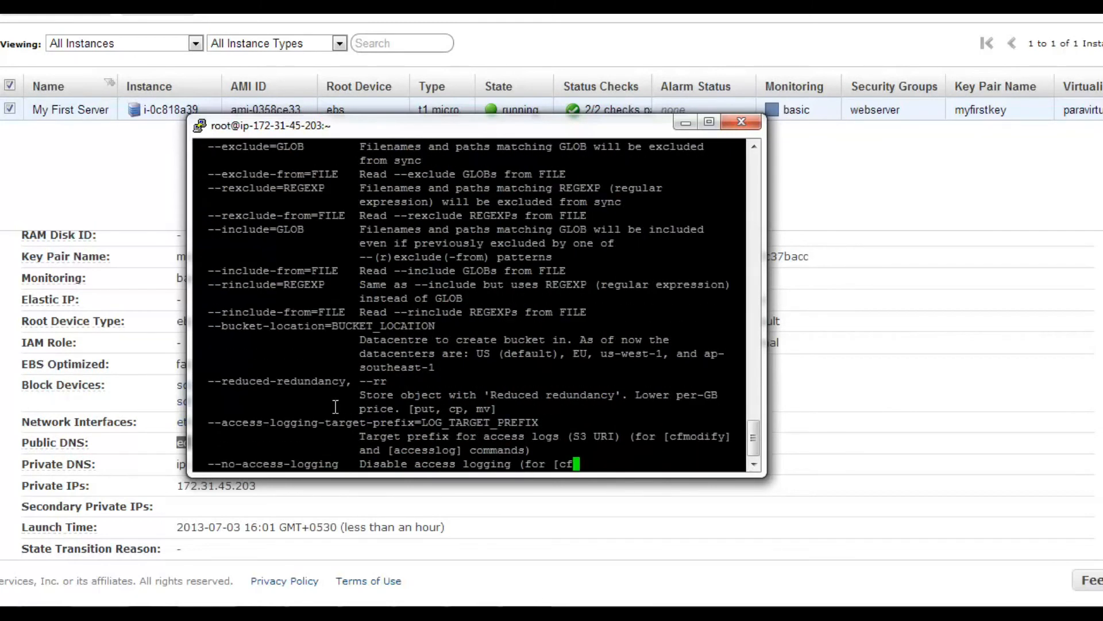
key(Return)
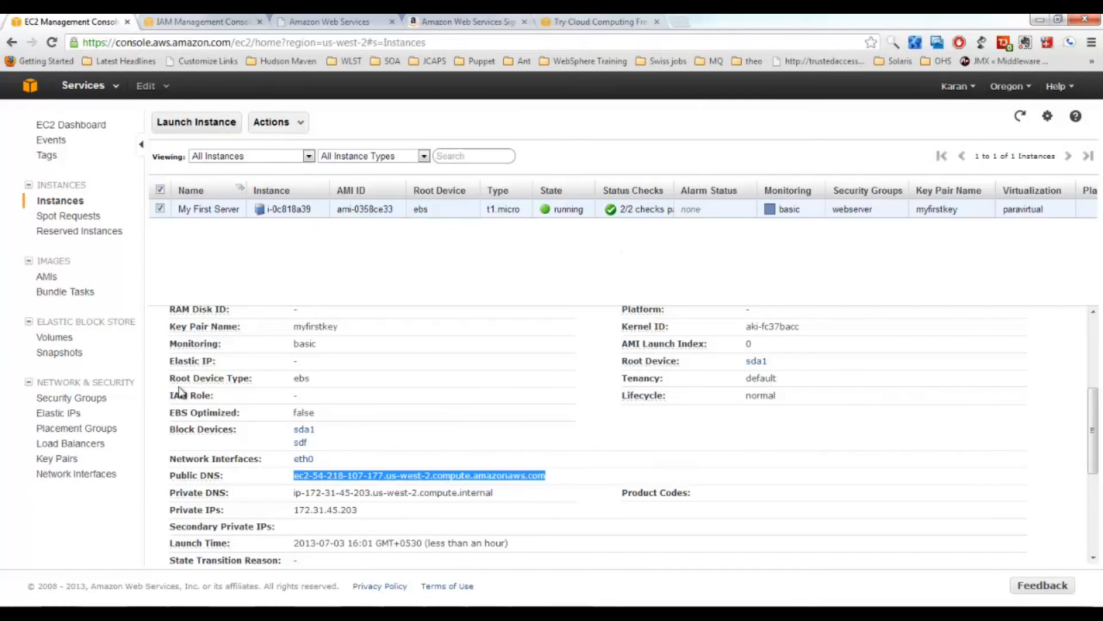
mouse_move(105, 264)
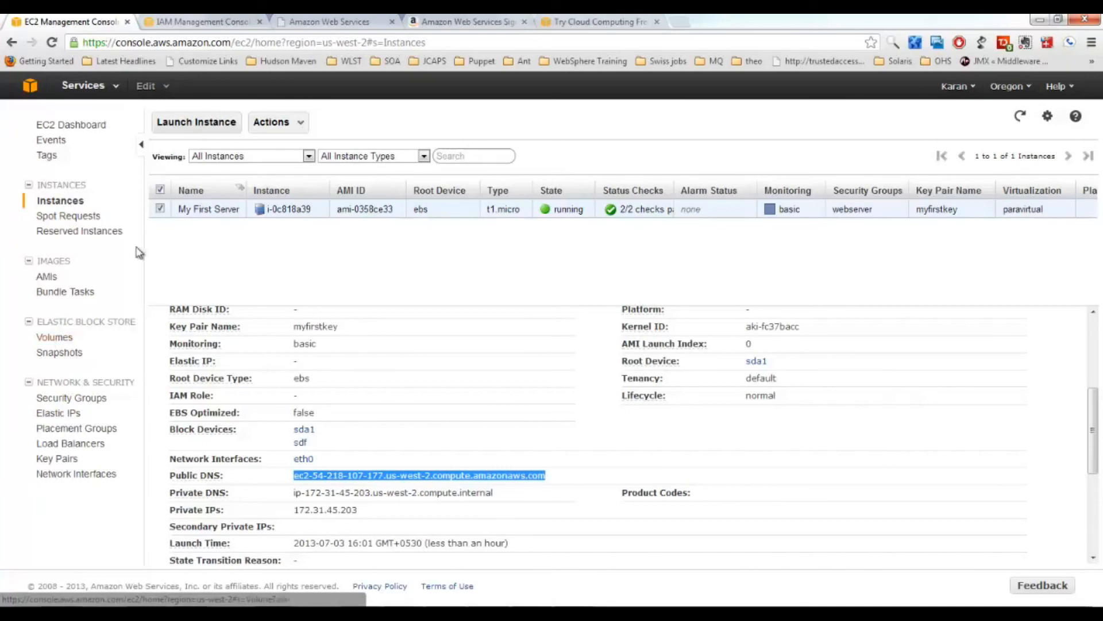
Navigate from Services to the S3 console showing my-first-bucket-1212 and my-second-bucket-1212
click(83, 85)
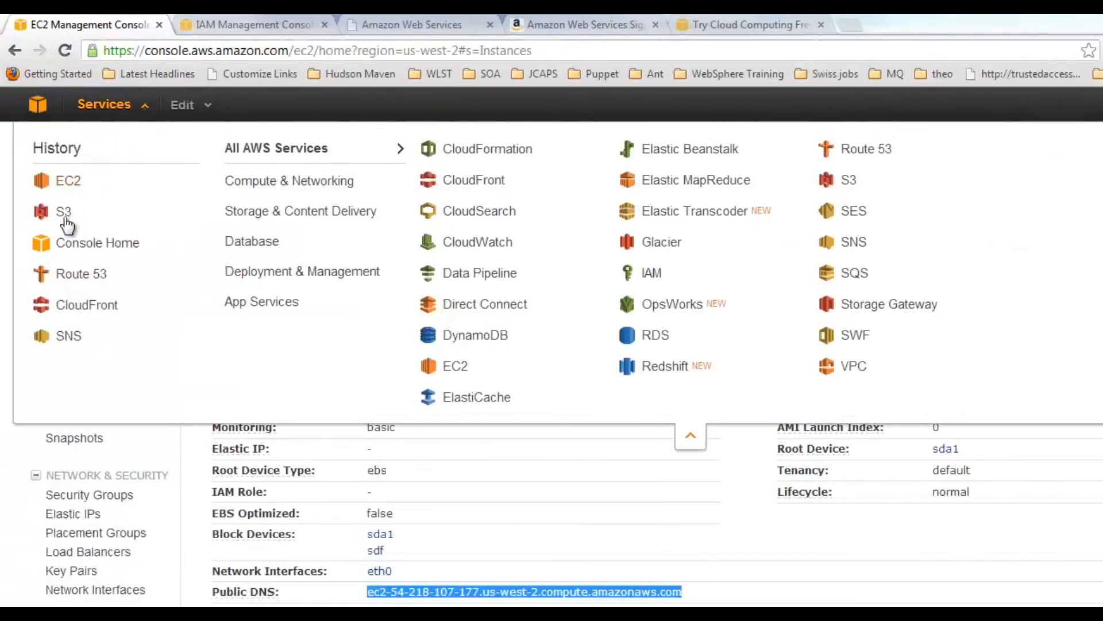
click(64, 211)
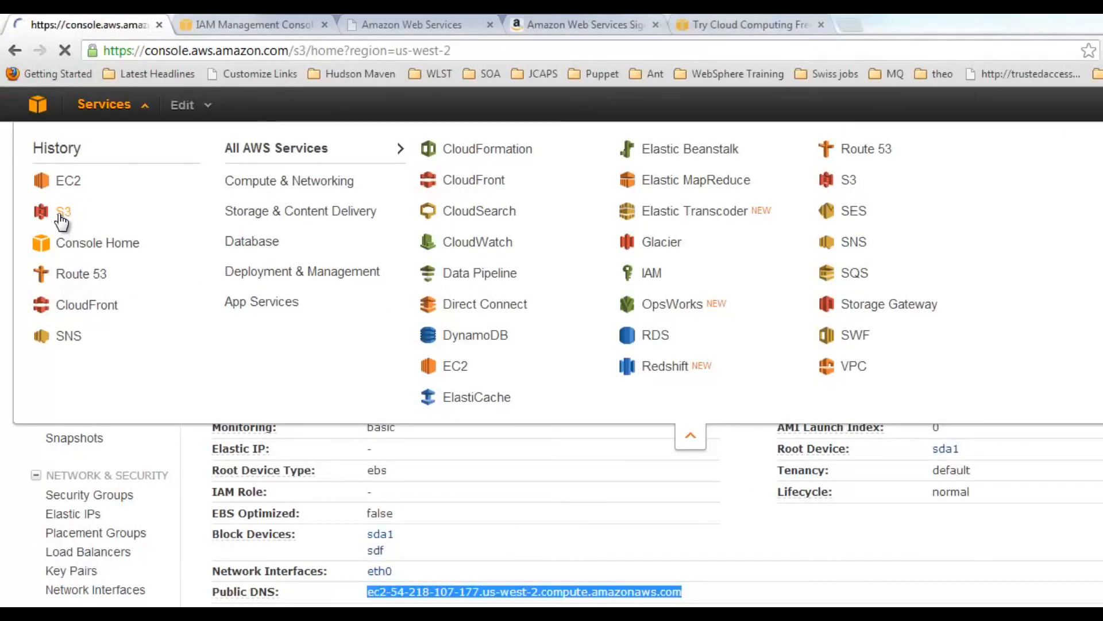
click(63, 212)
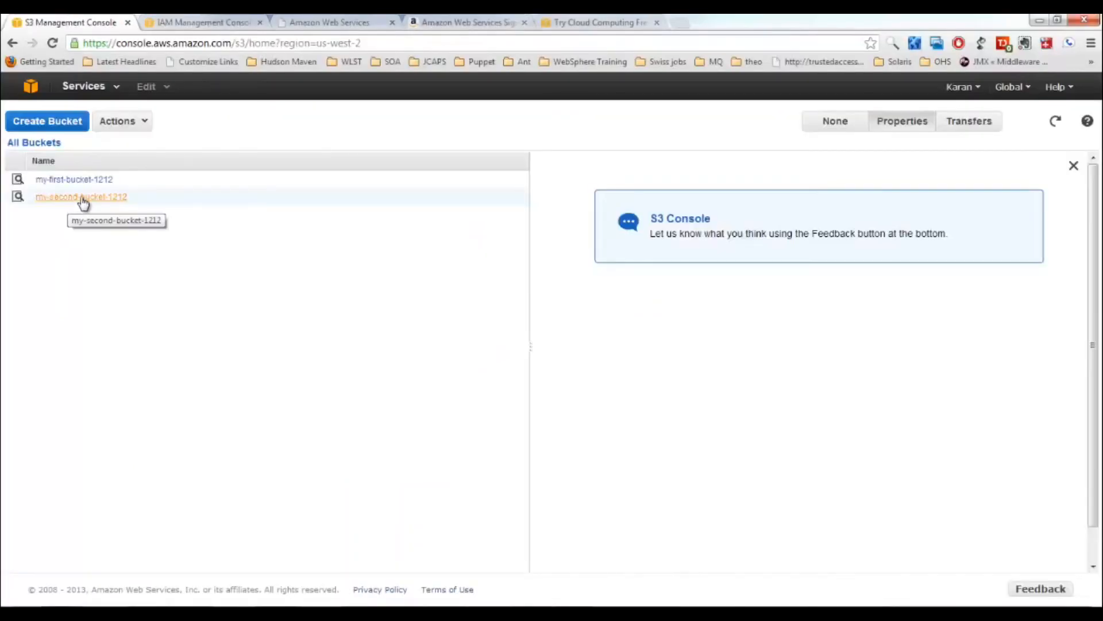
mouse_move(86, 183)
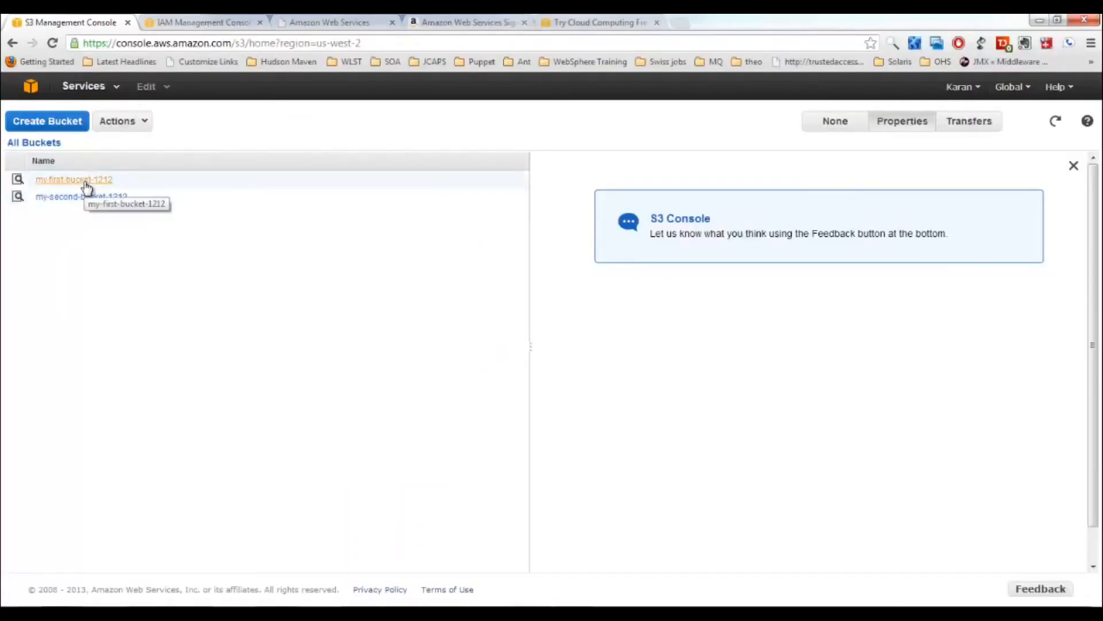
mouse_move(319, 214)
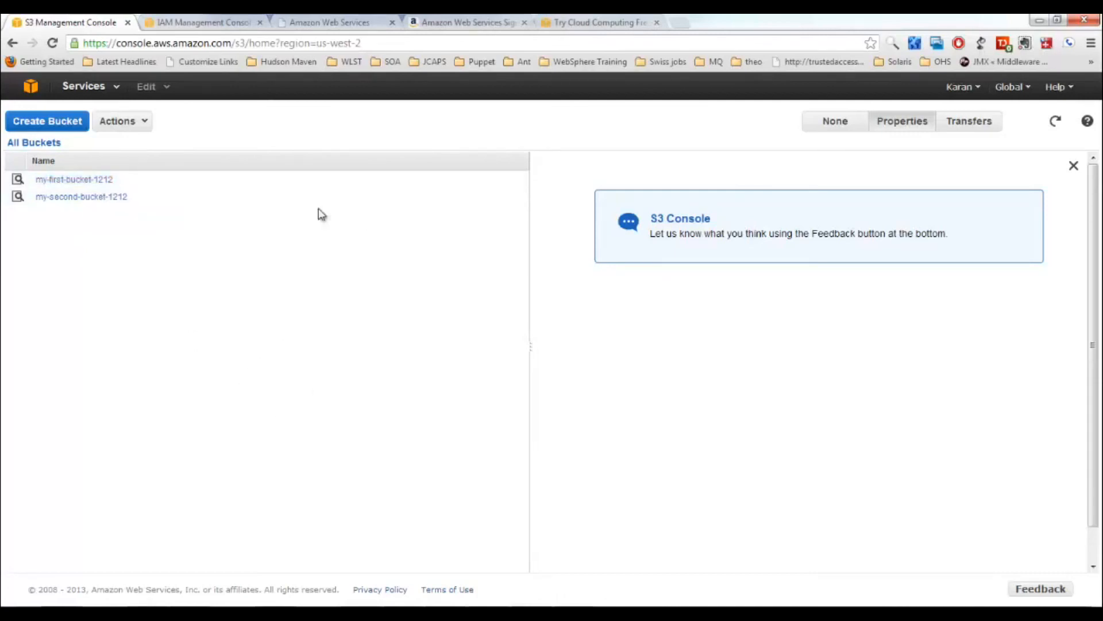
mouse_move(231, 271)
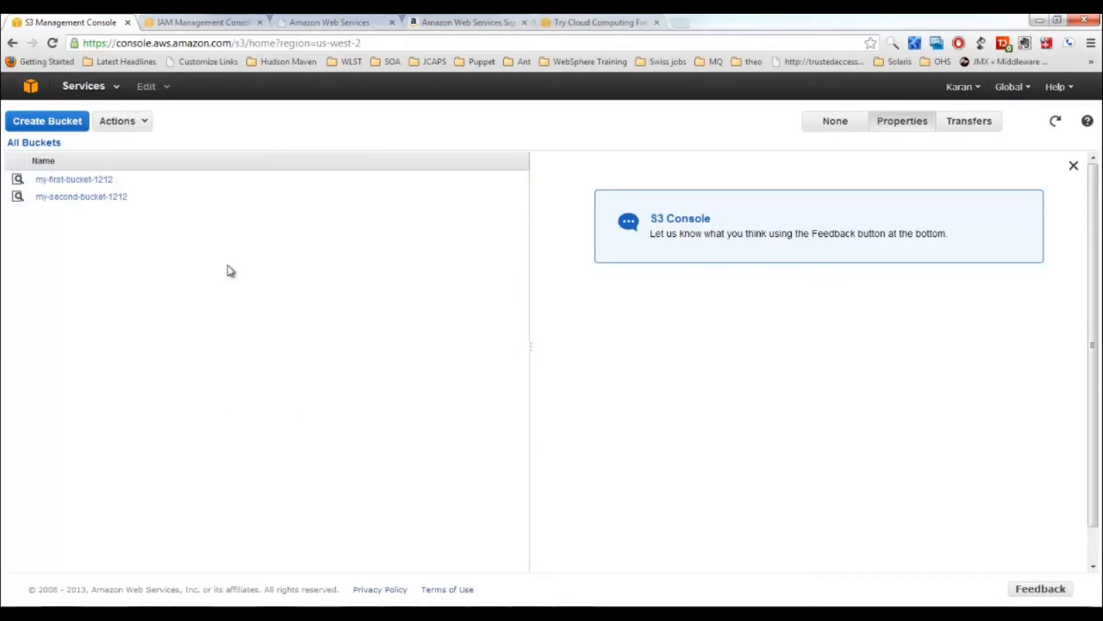